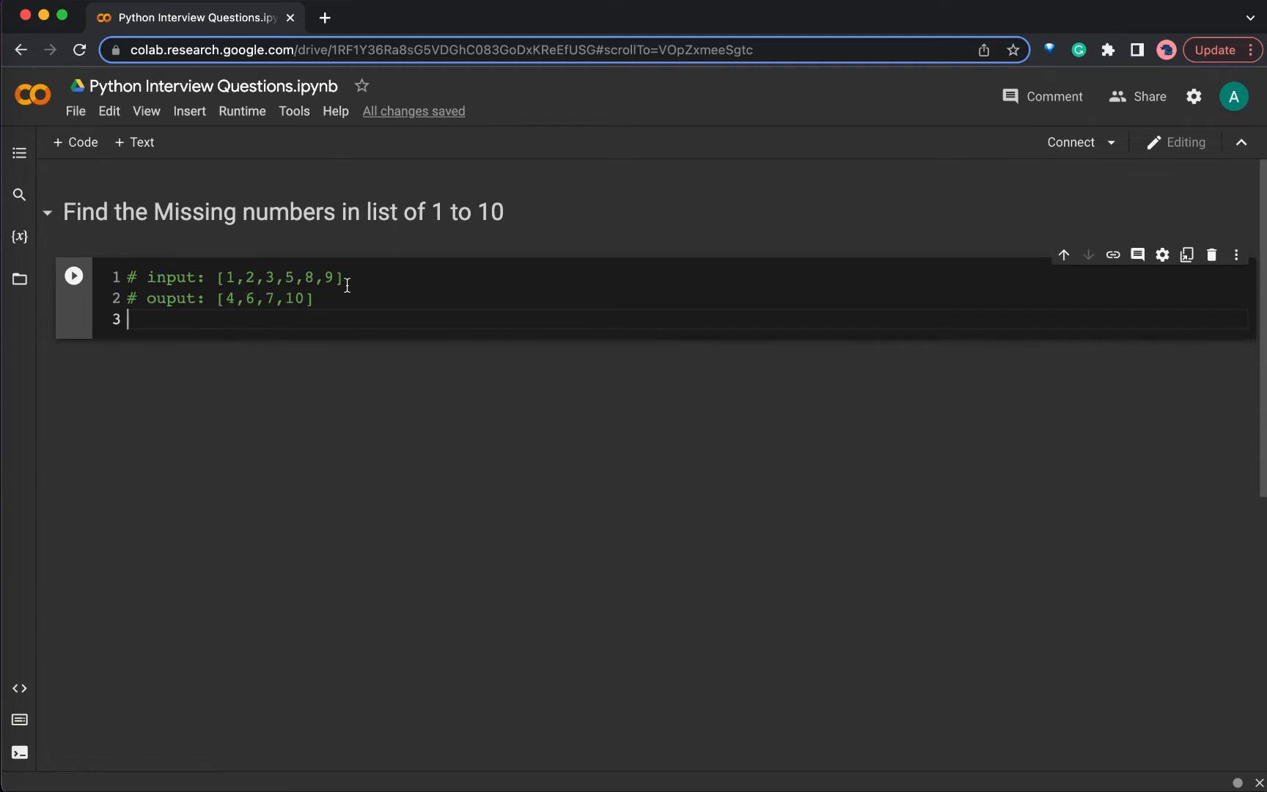
mouse_move(275, 285)
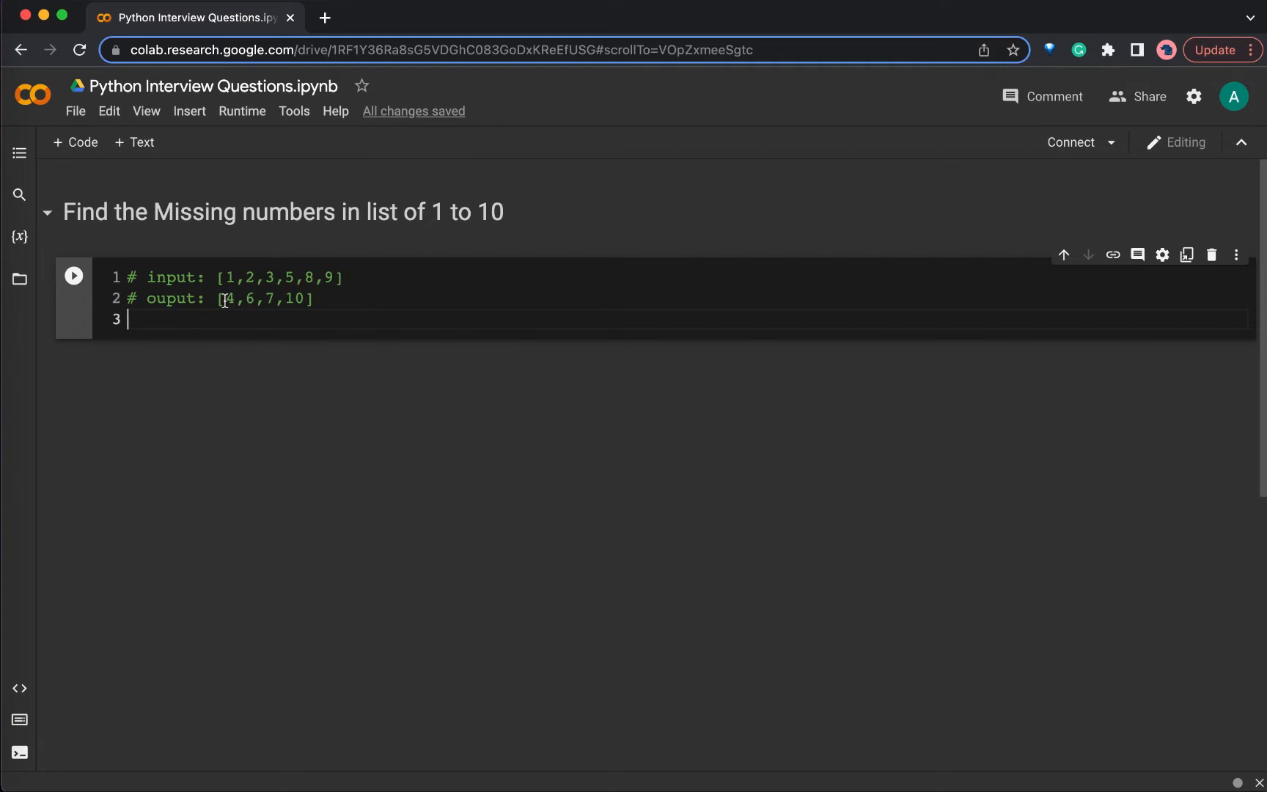
mouse_move(220, 300)
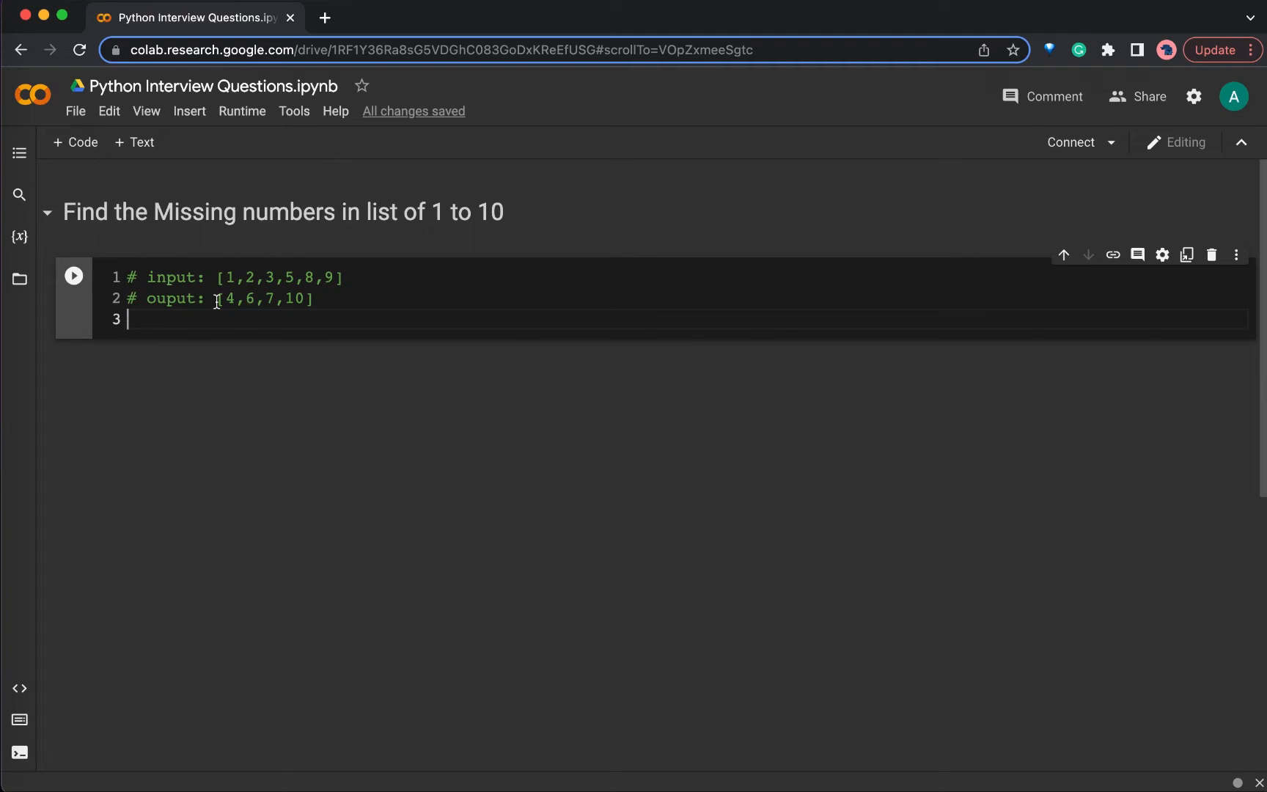
Step: Add an empty line below the example input and output comments
key("enter")
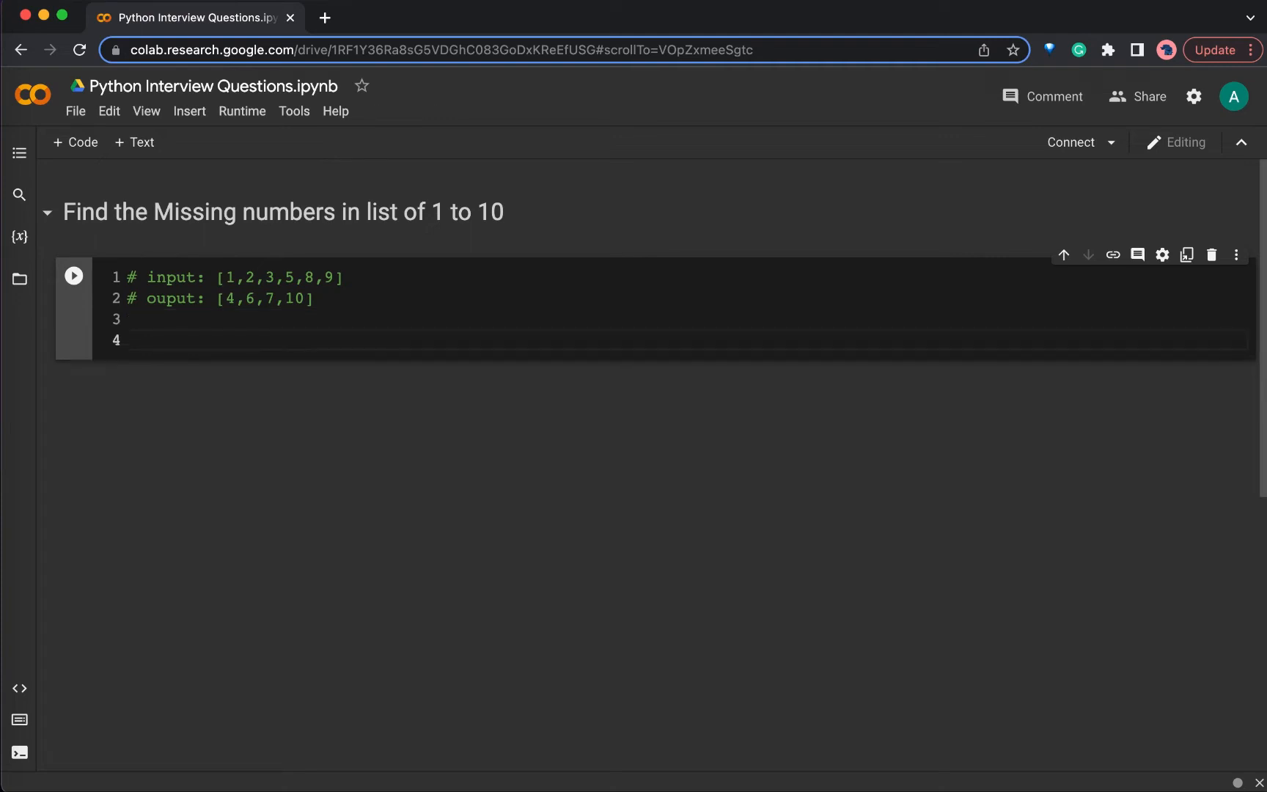
Step: Write a '# method 1' comment and a for loop over range(1, 11)
type("# method")
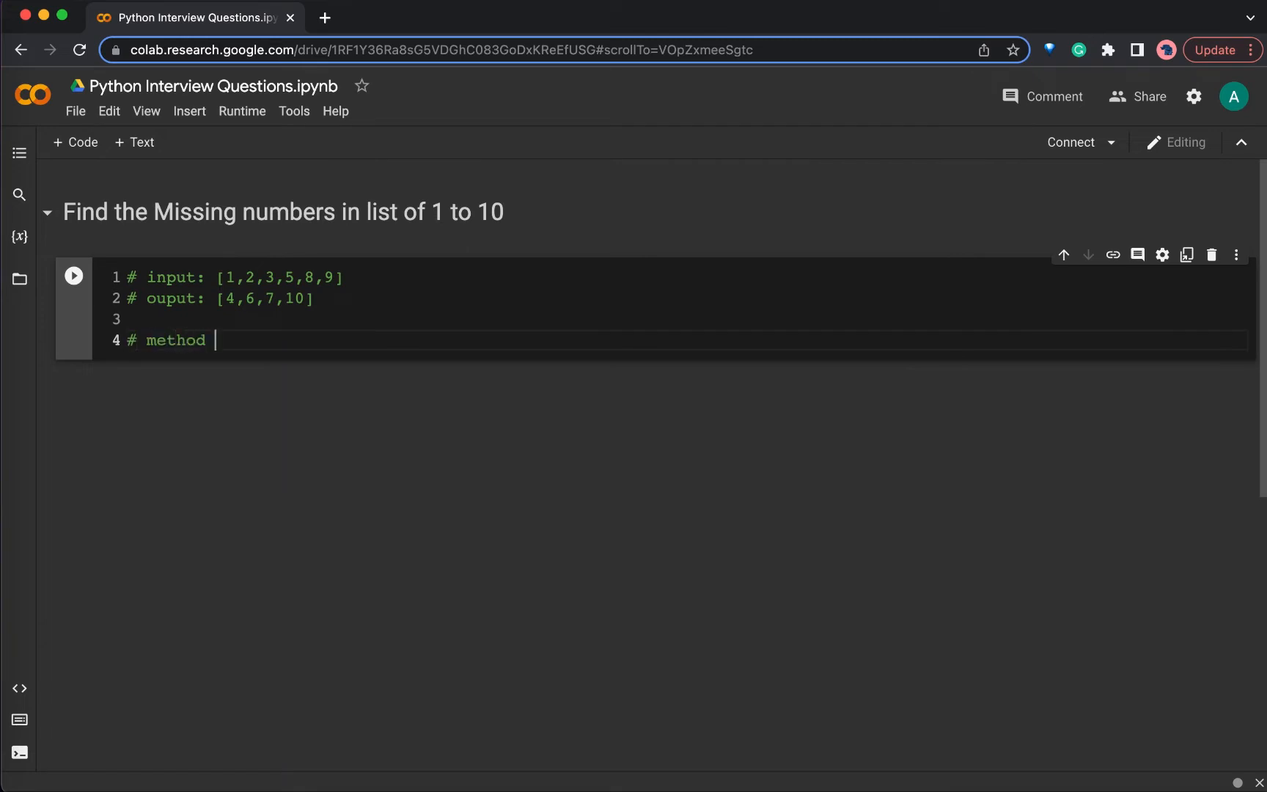
type("1")
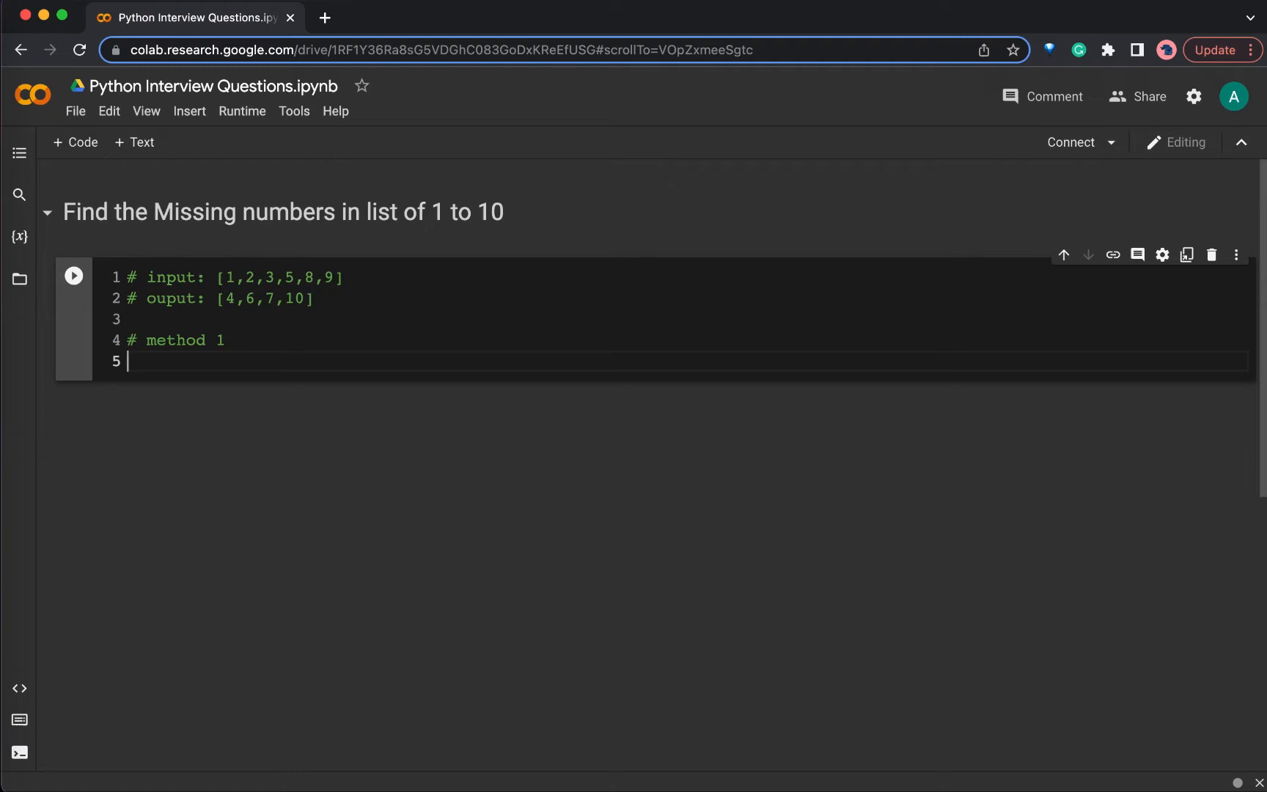
type("for")
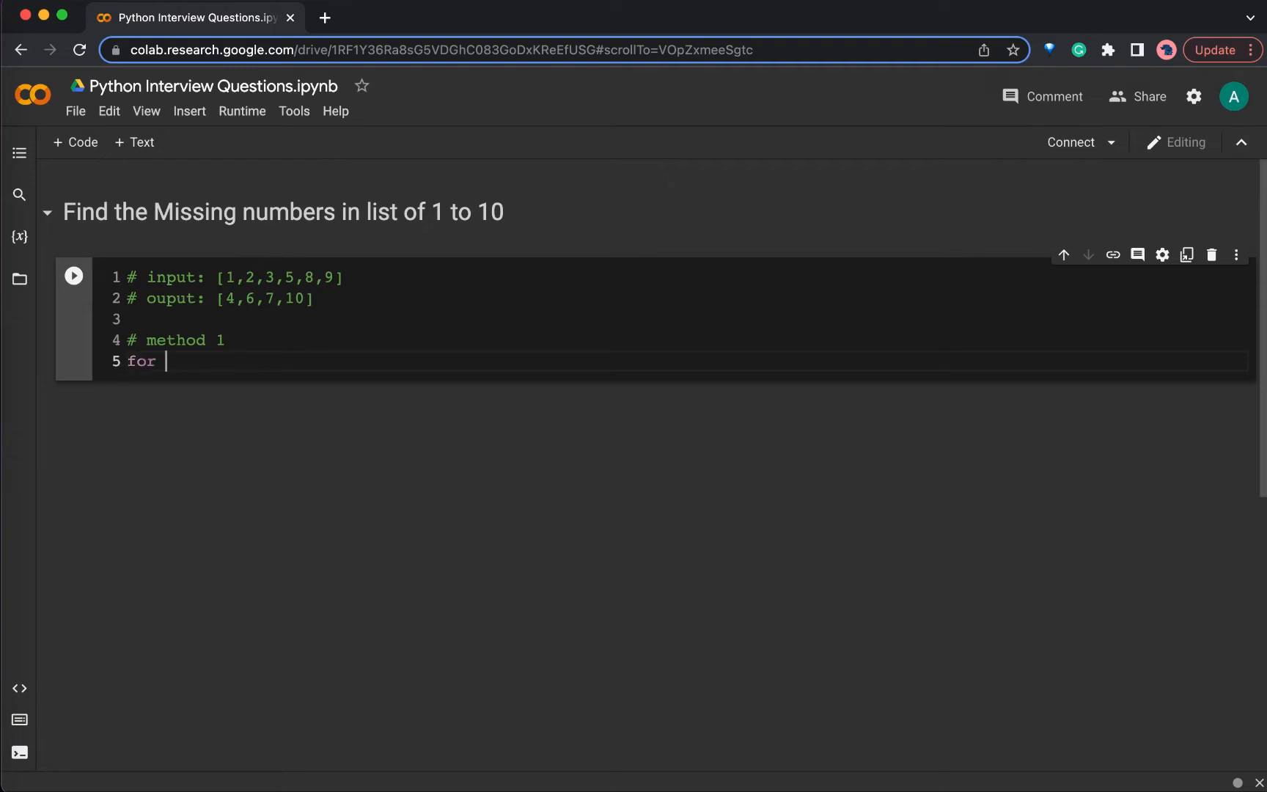
type("i in")
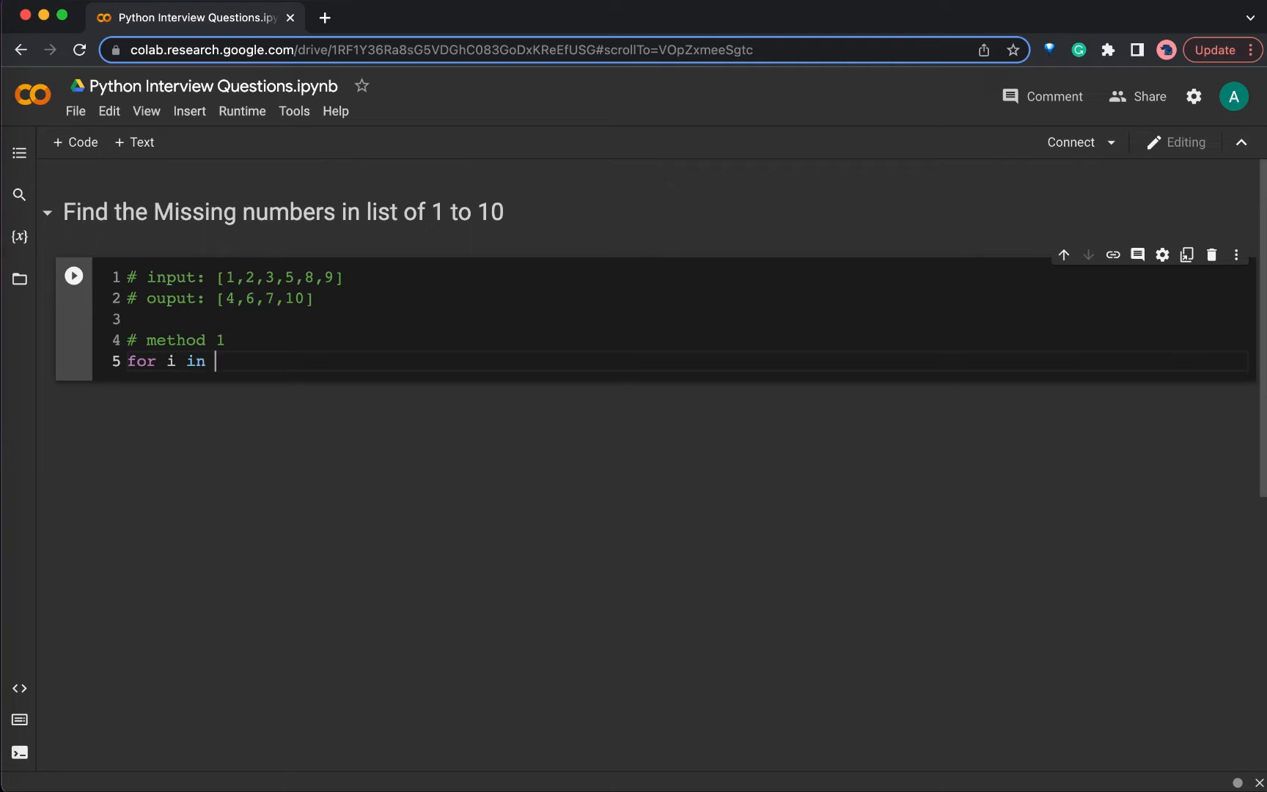
type("range(")
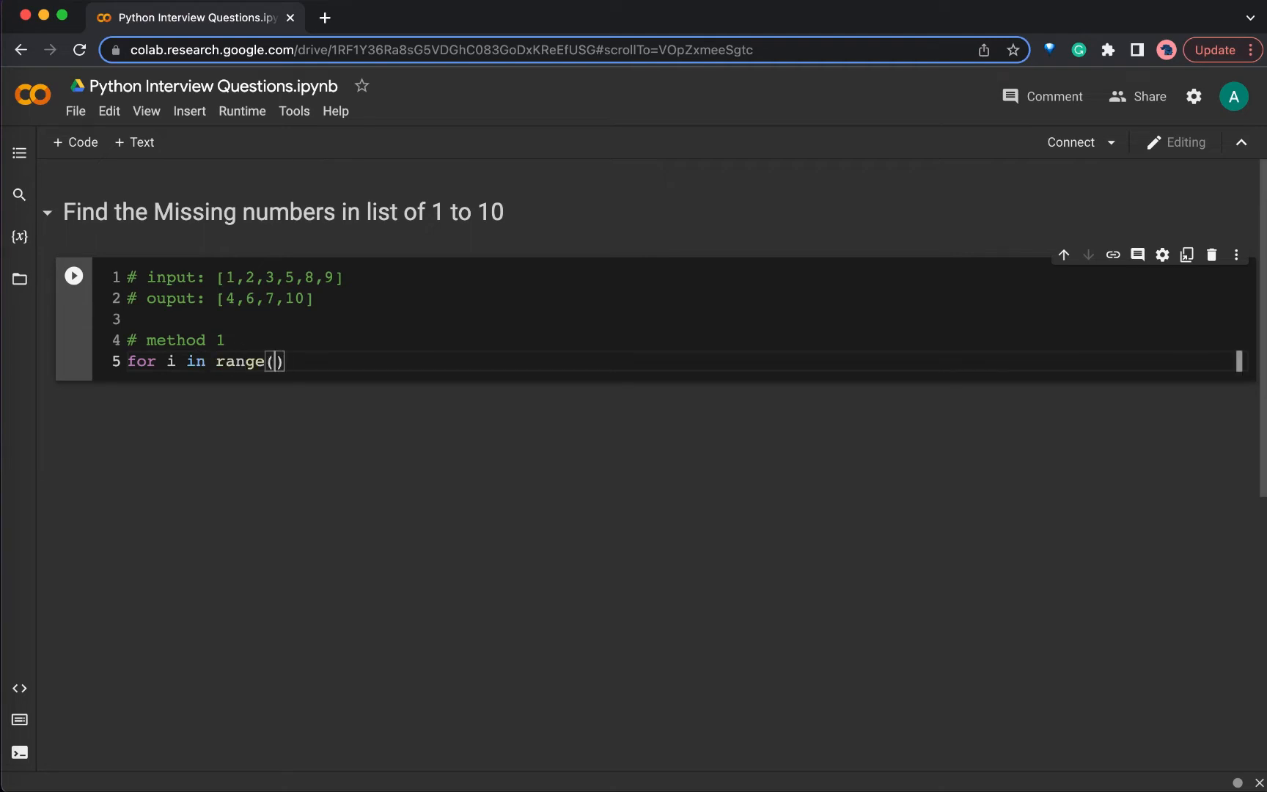
type("1, 11")
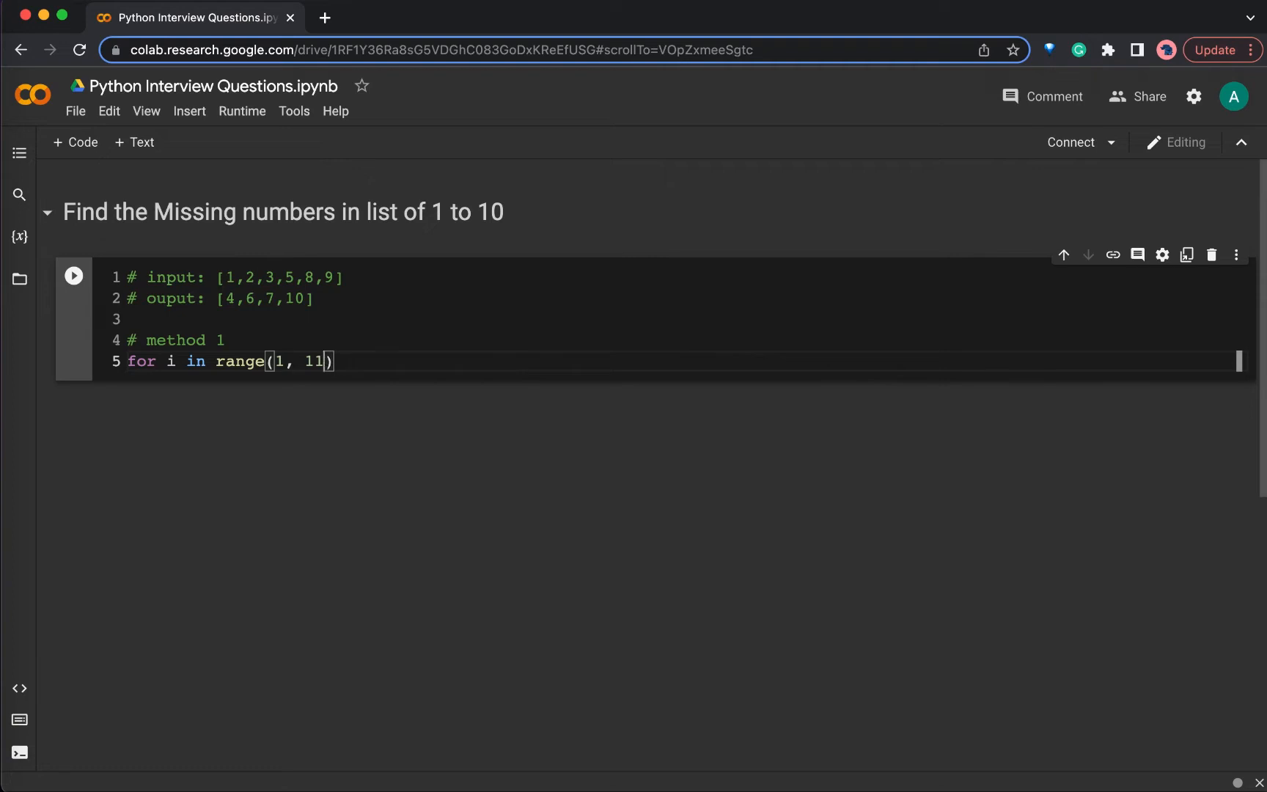
type(":")
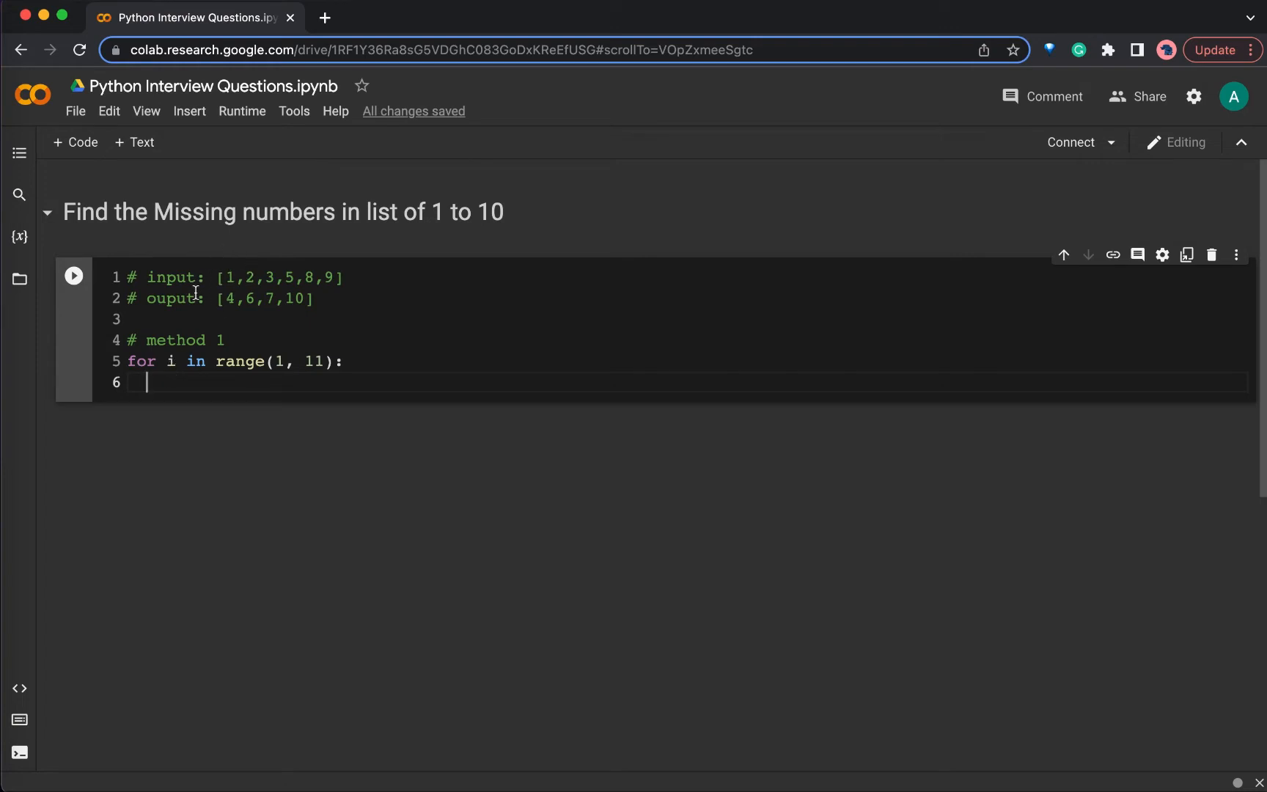
mouse_move(295, 320)
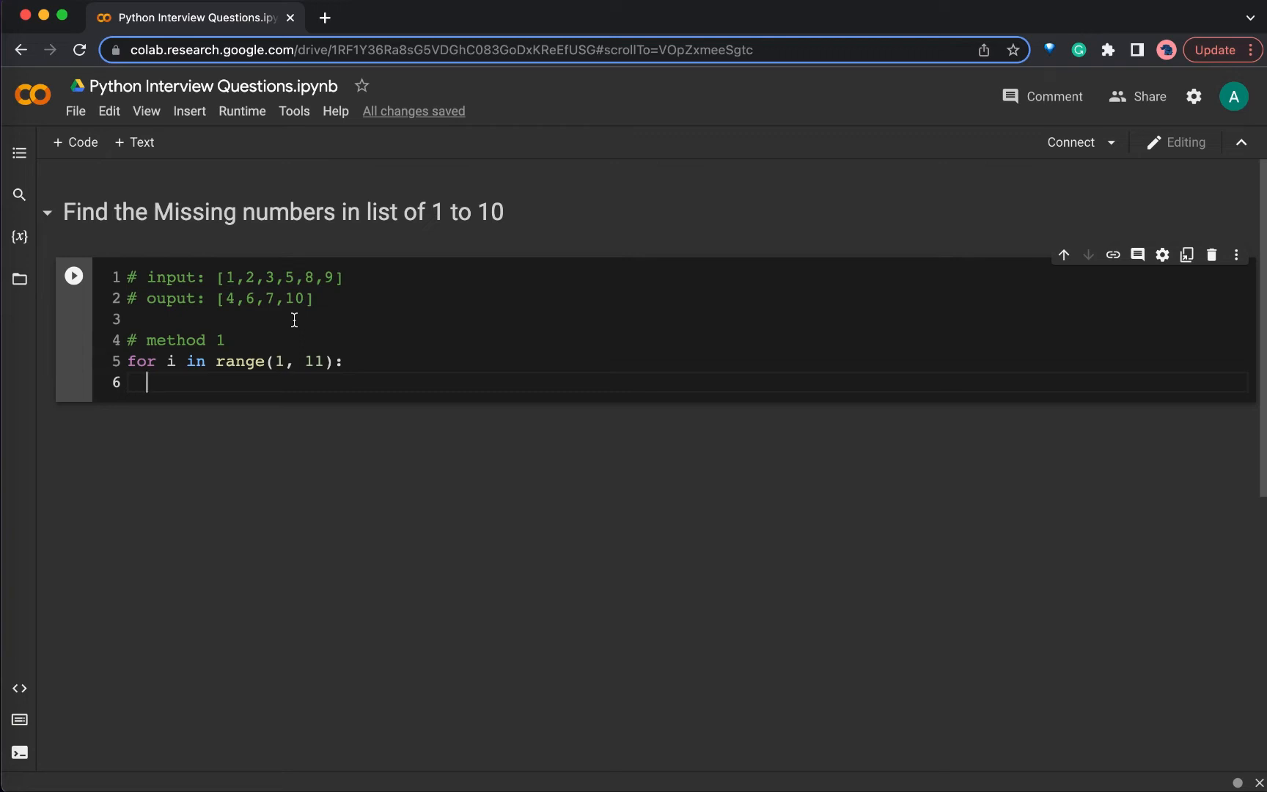
Step: Inside the loop, print(i) whenever i is not in input_list
type("i")
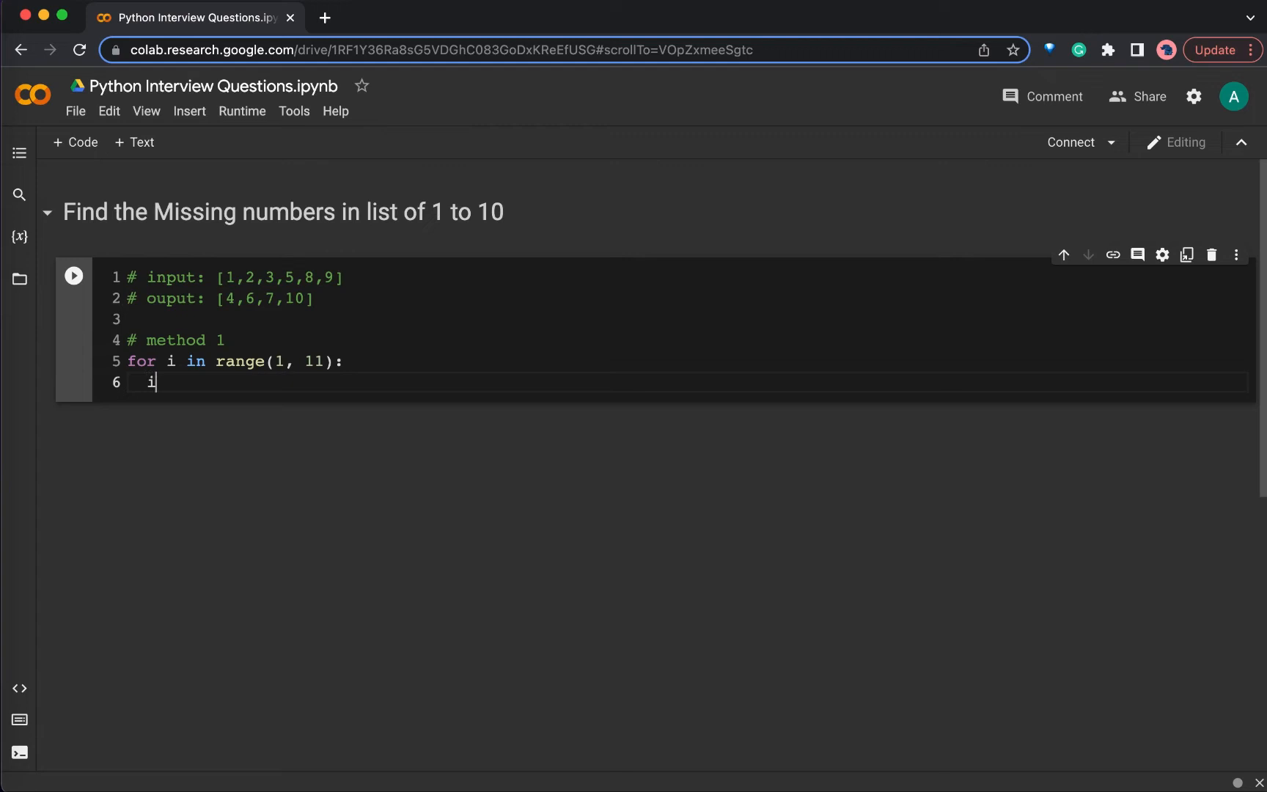
type("f not i")
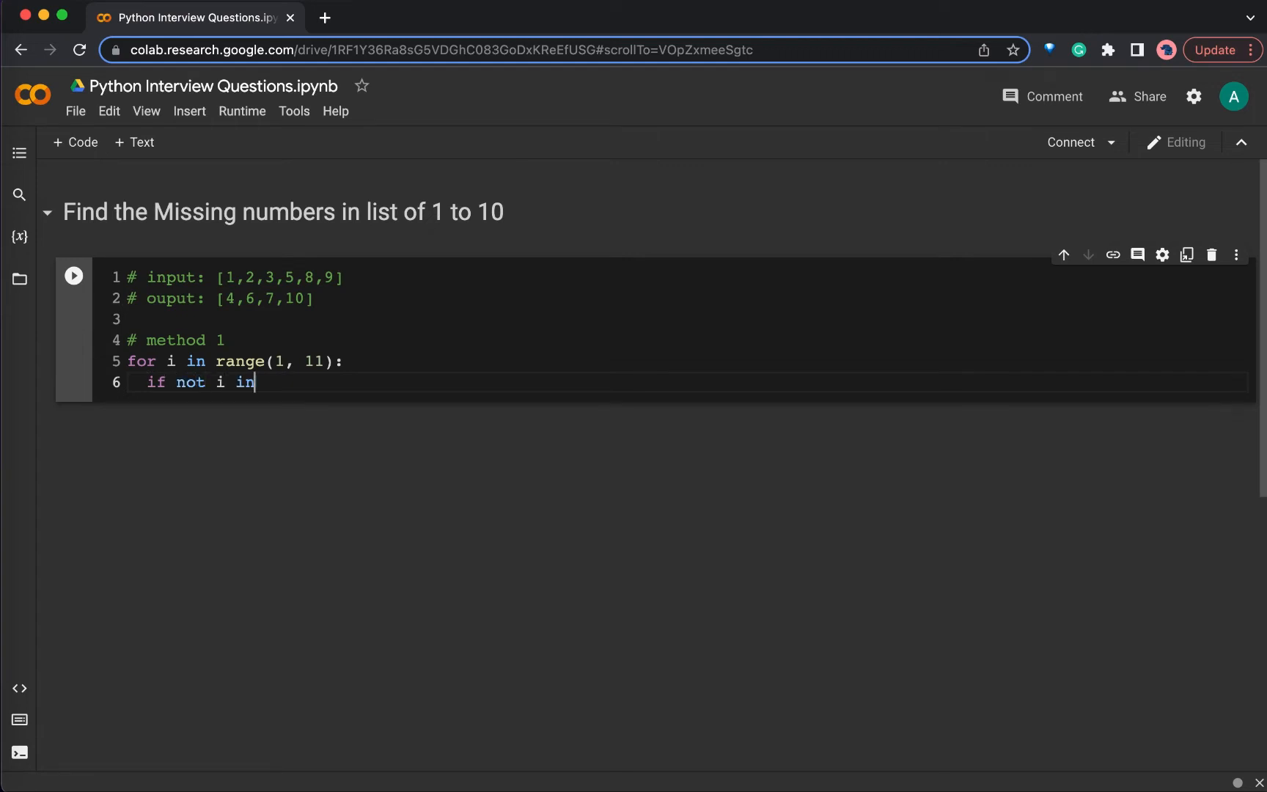
type("inpu")
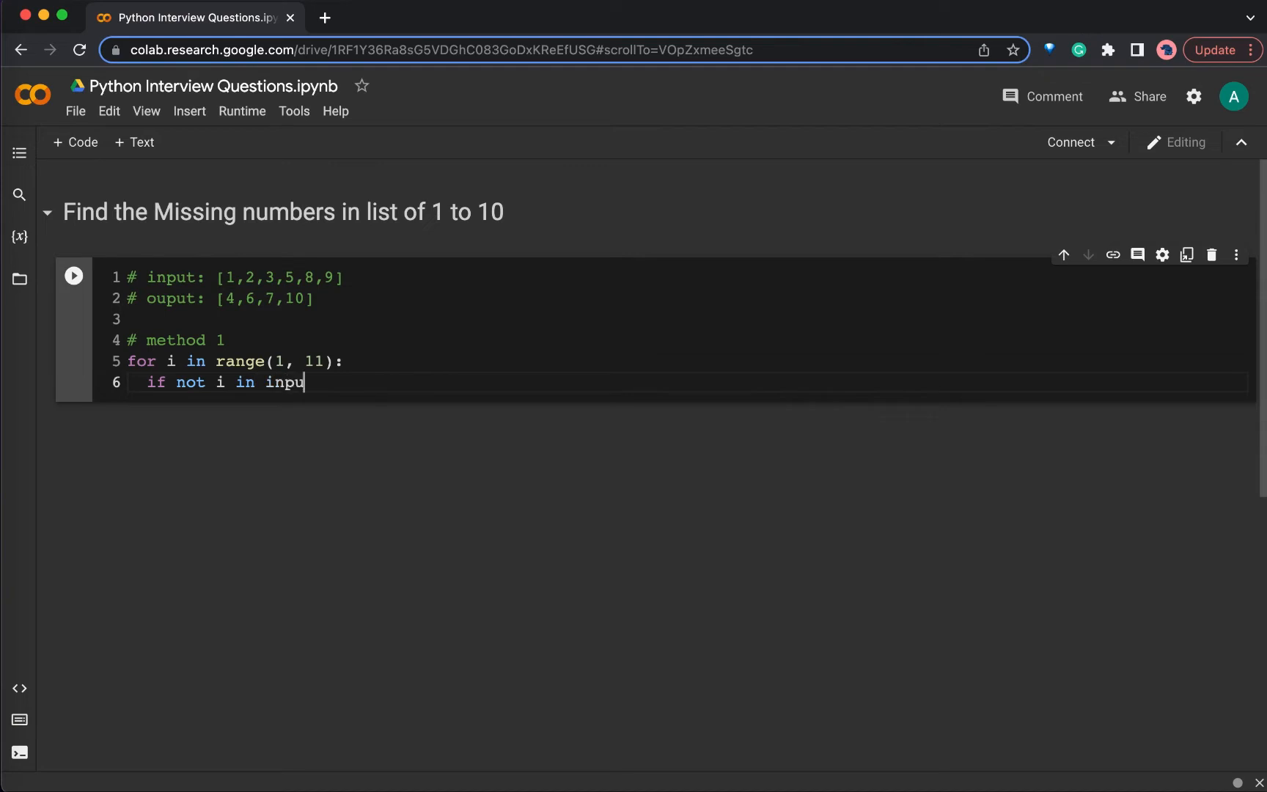
type("t_list")
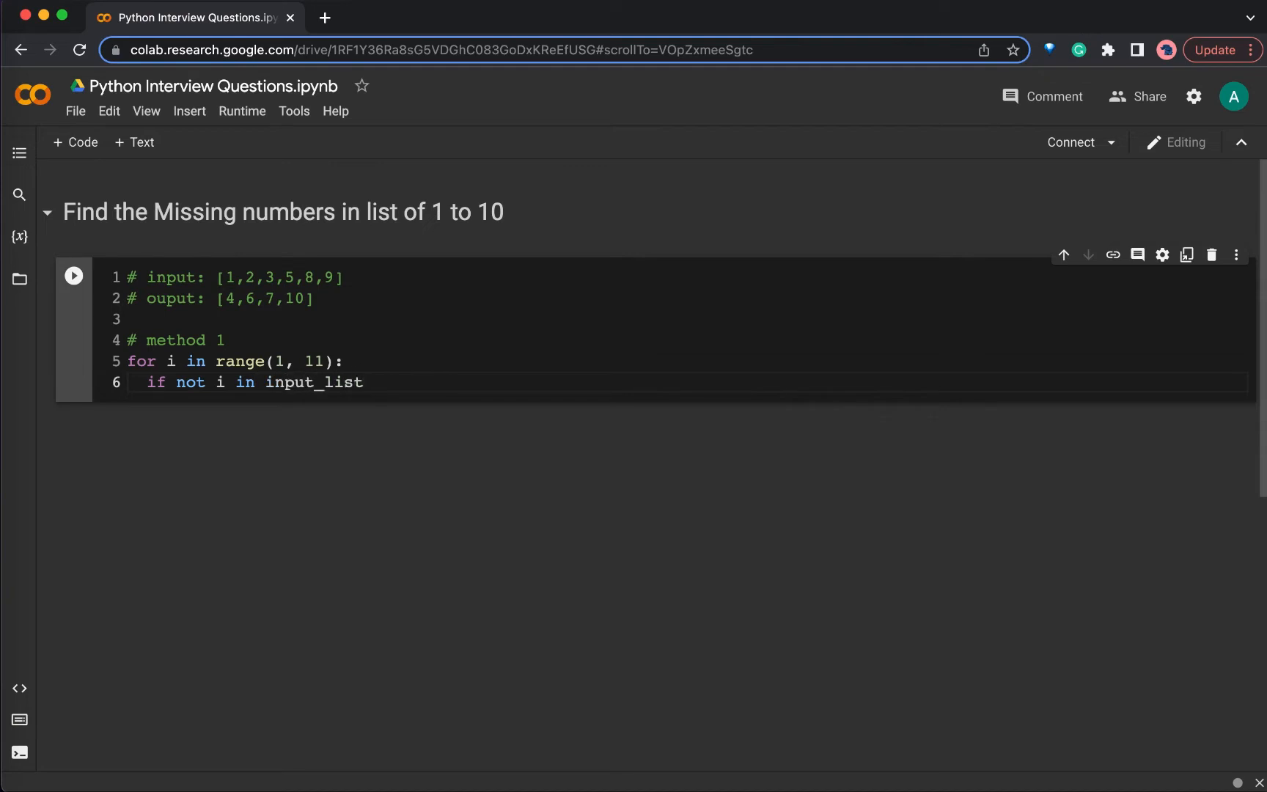
type(":")
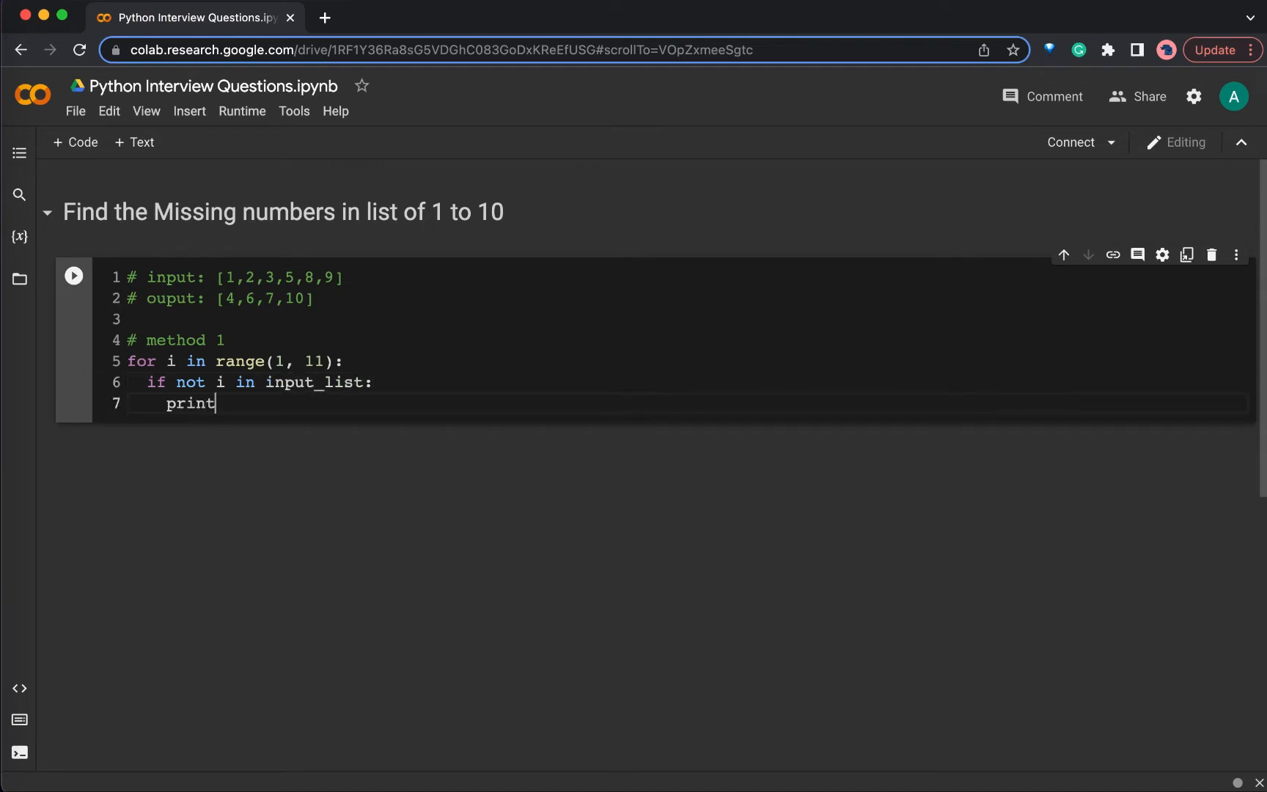
type("(i)")
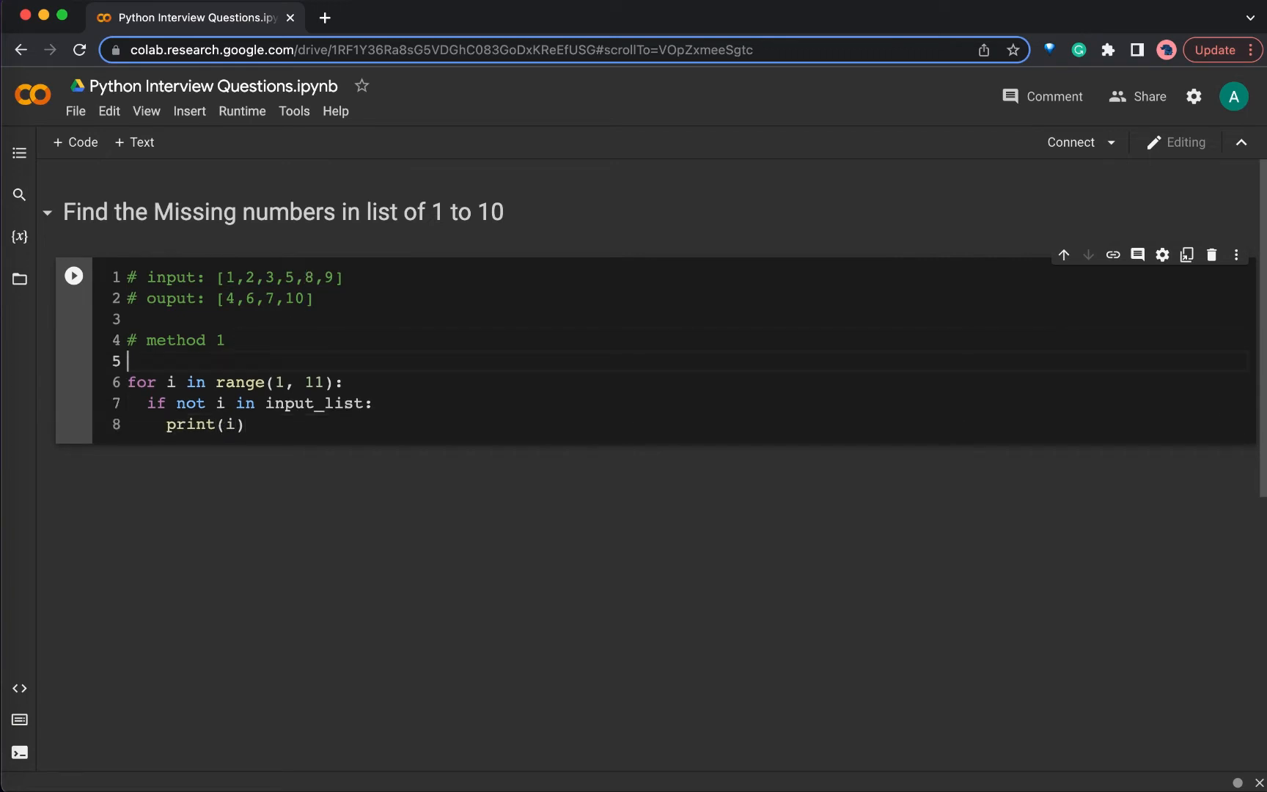
Step: Define input_list = [1,2,3,5,8,9] and run the cell to print 4, 6, 7, 10
type("input_list")
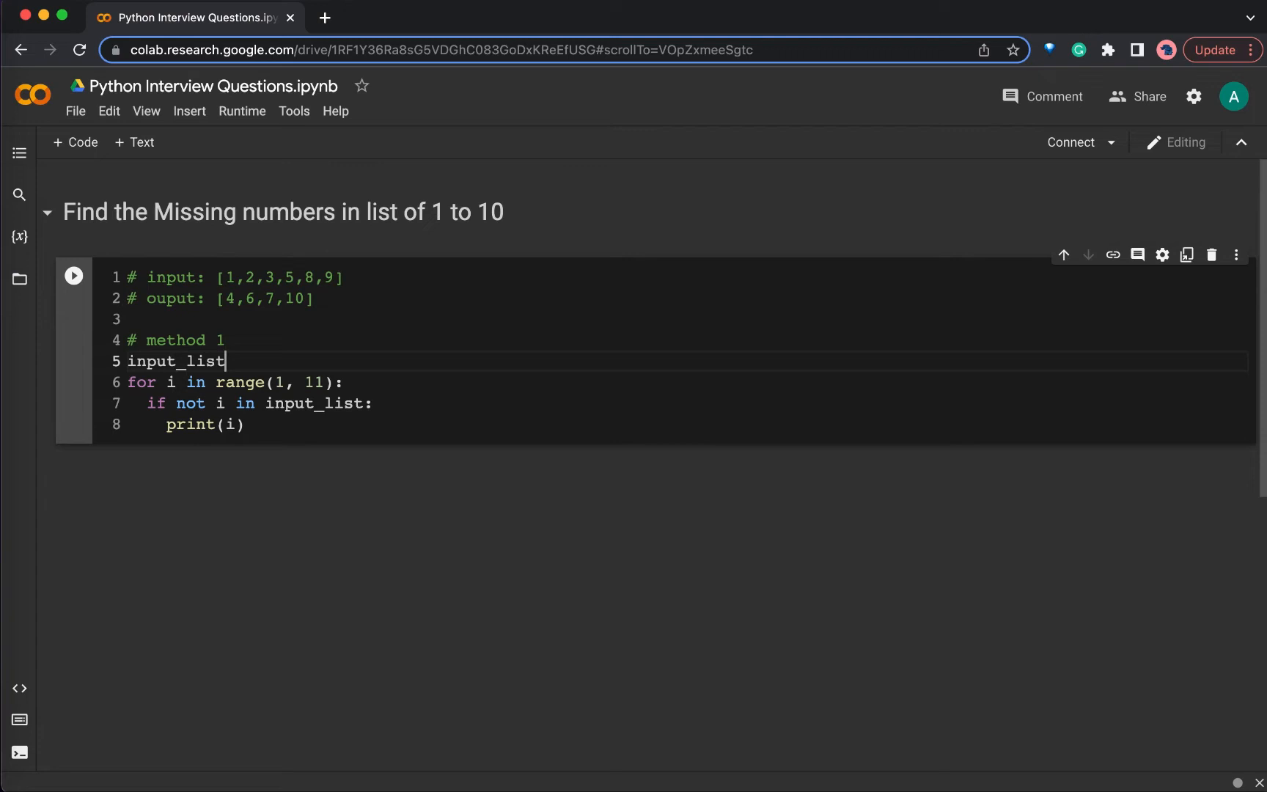
type("=")
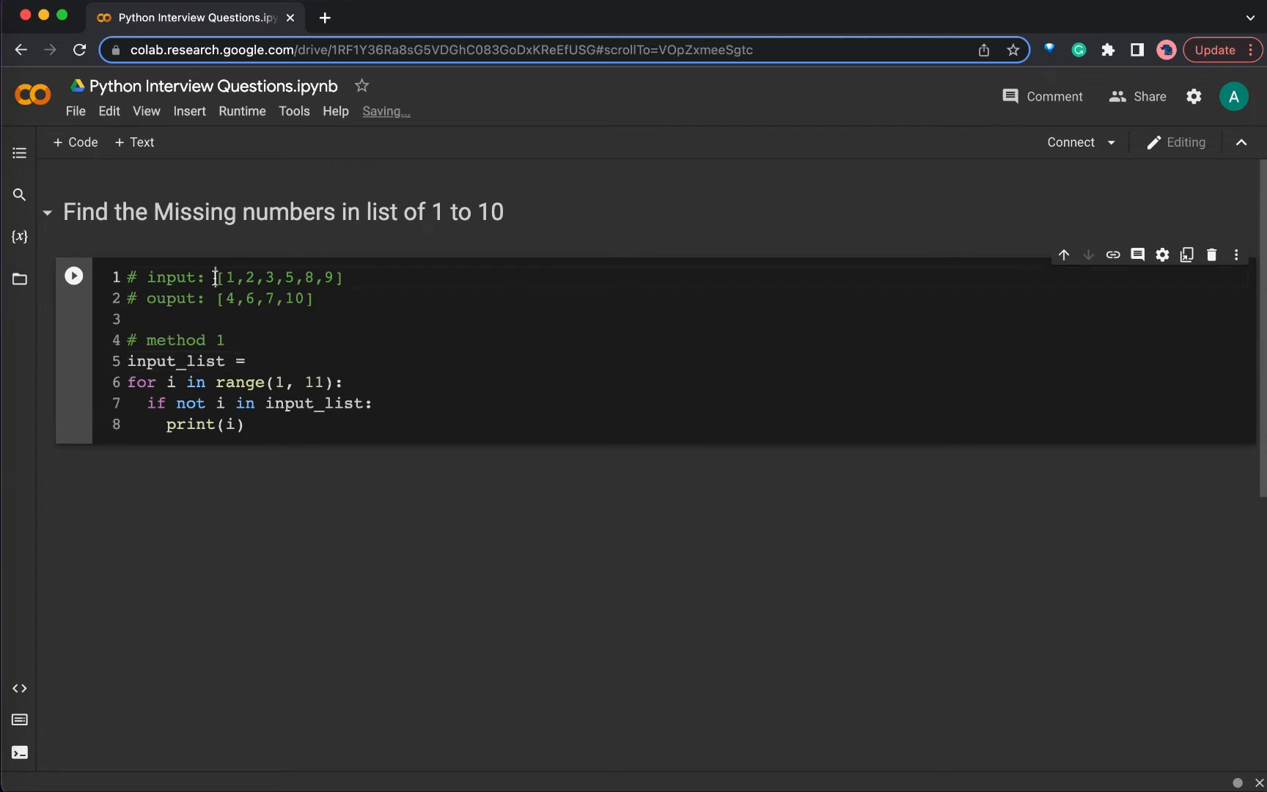
type("[1,2,3,5,8,9]")
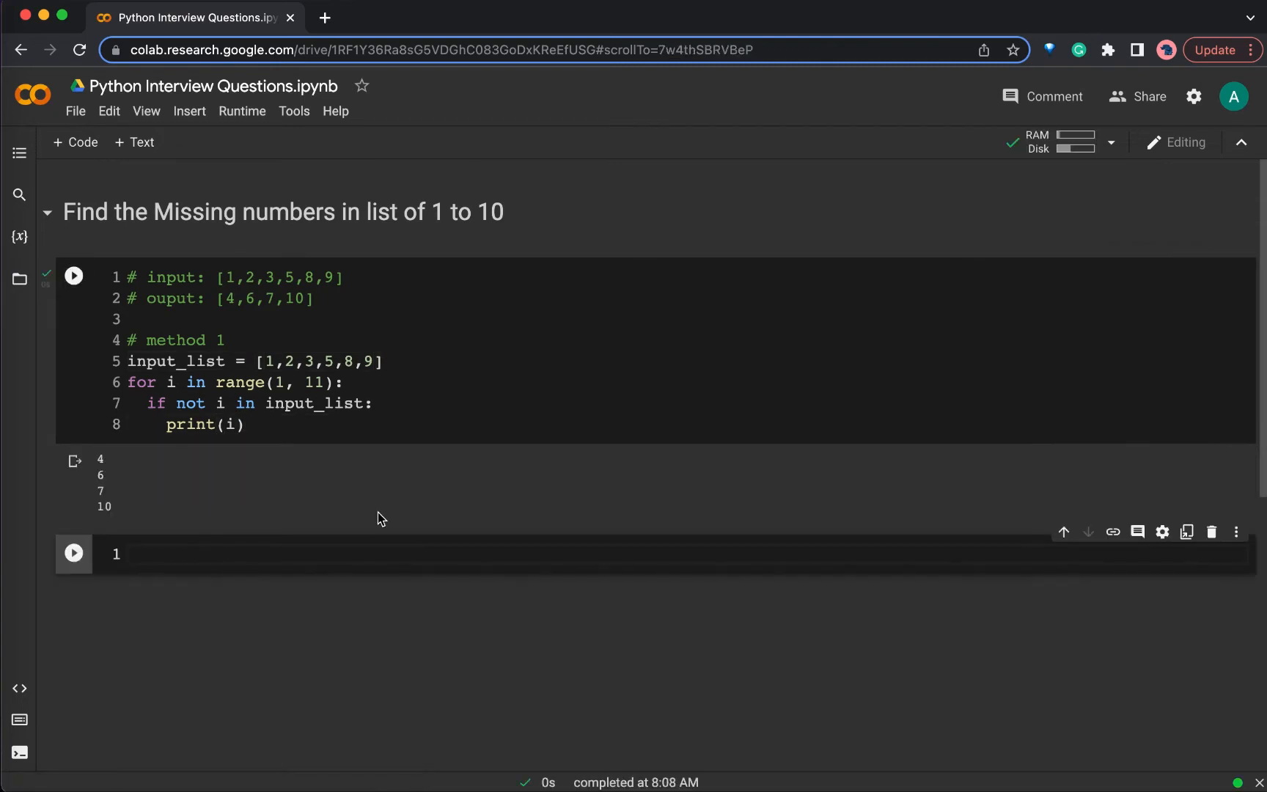
mouse_move(140, 480)
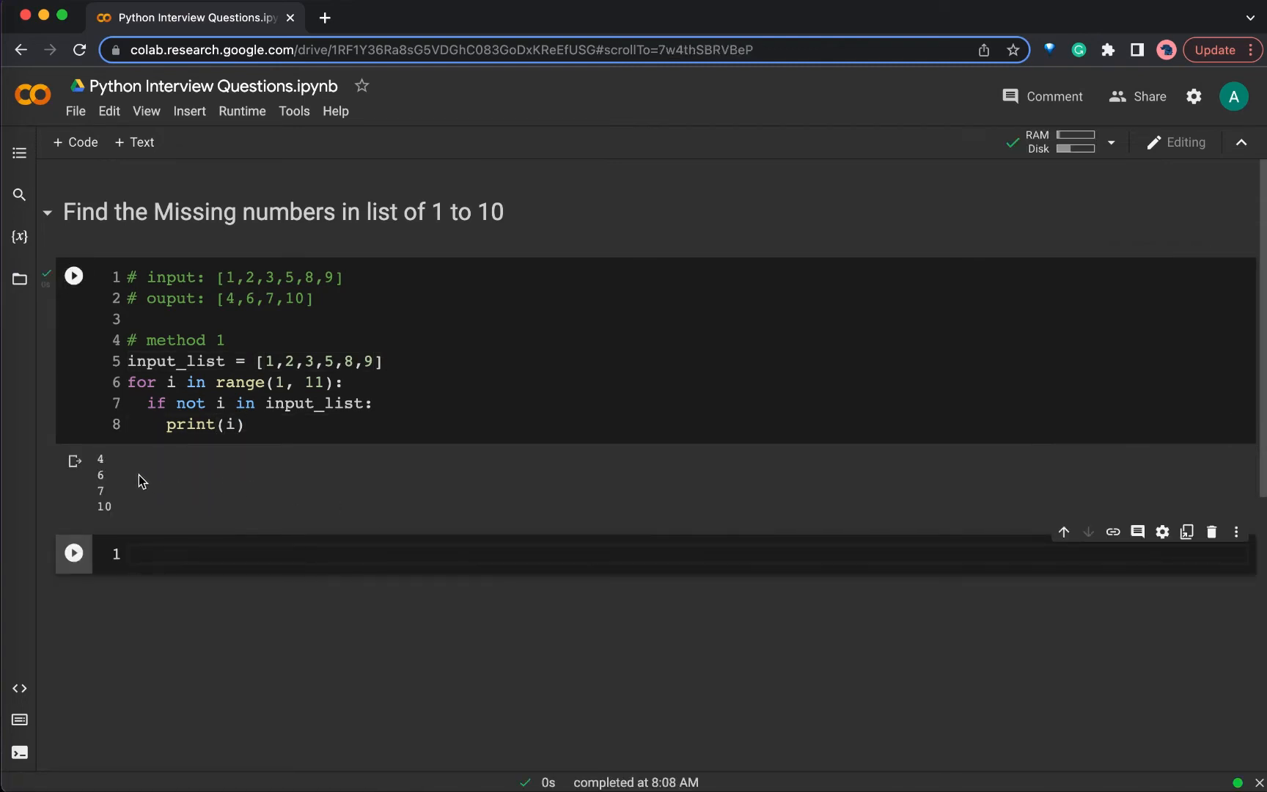
mouse_move(114, 518)
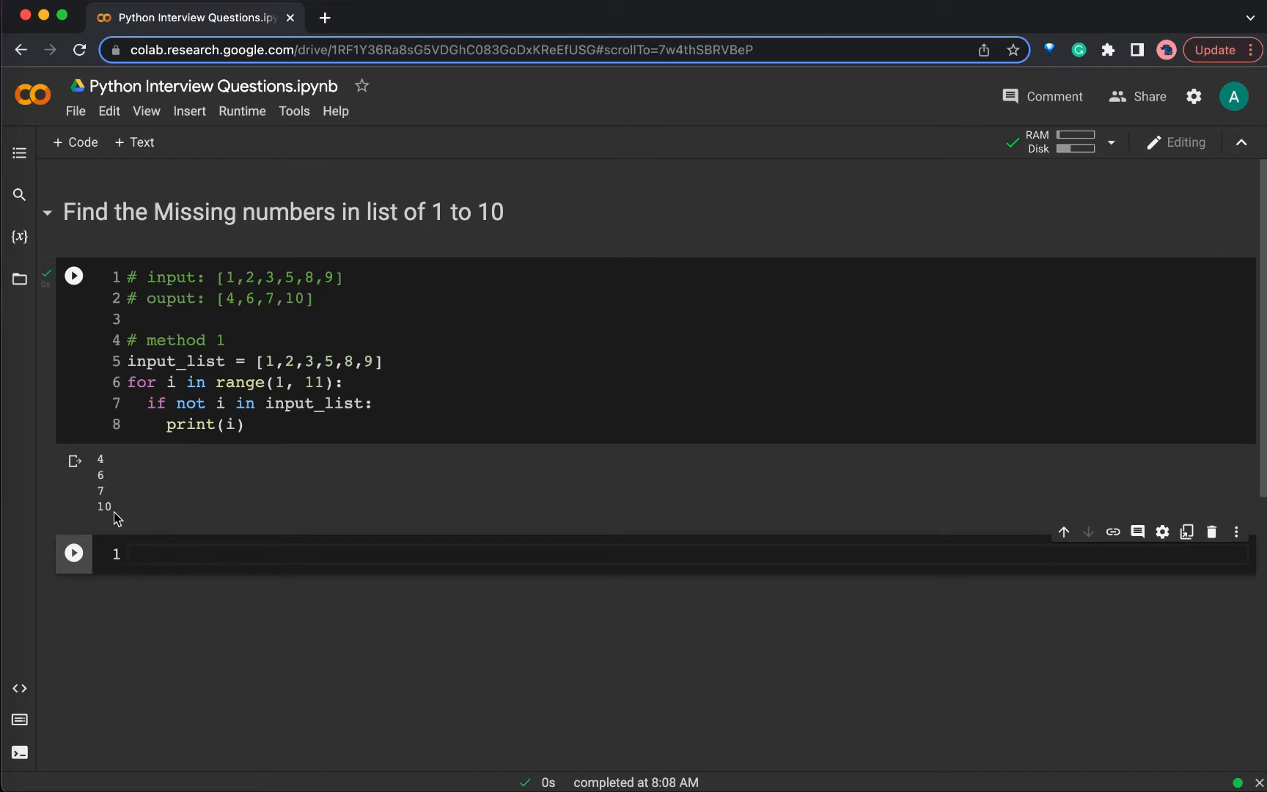
Step: Add end=', ' to the print call so output reads 4, 6, 7, 10, then begin a def line
left_click(213, 425)
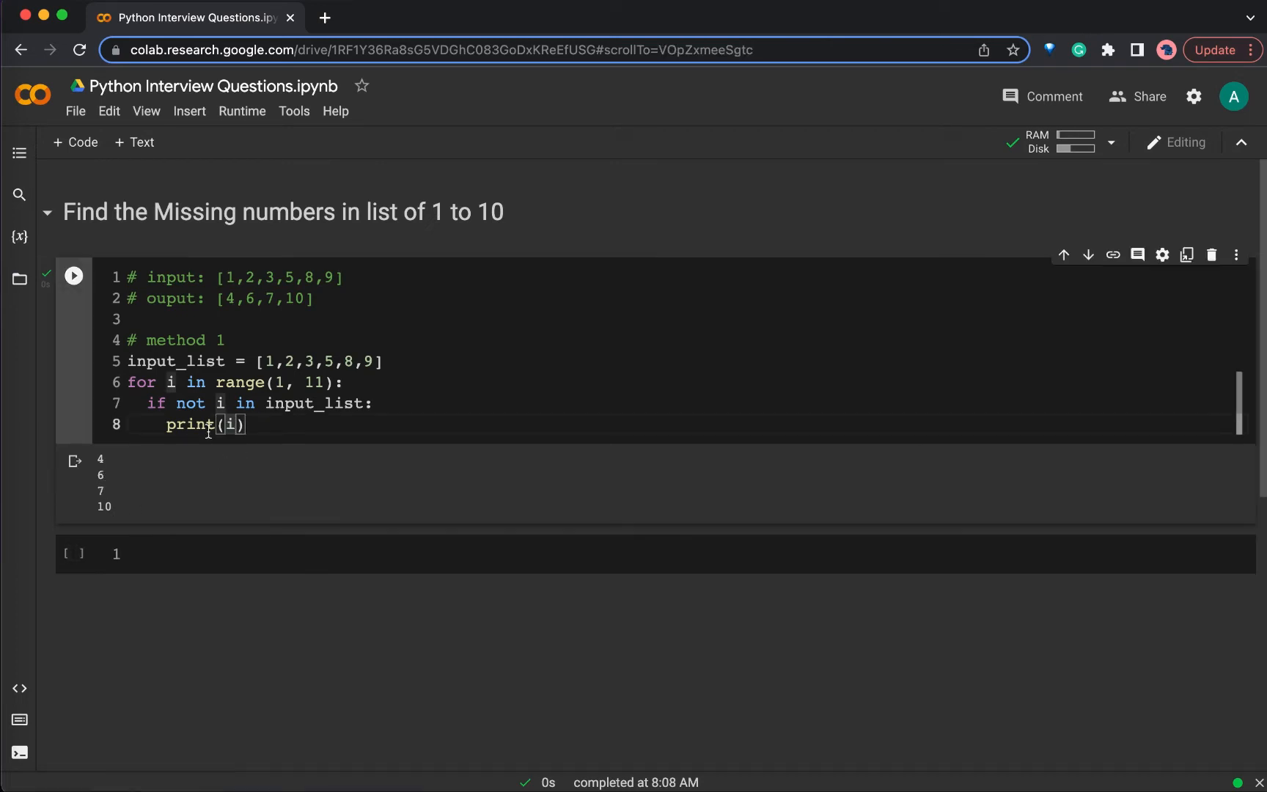
mouse_move(123, 496)
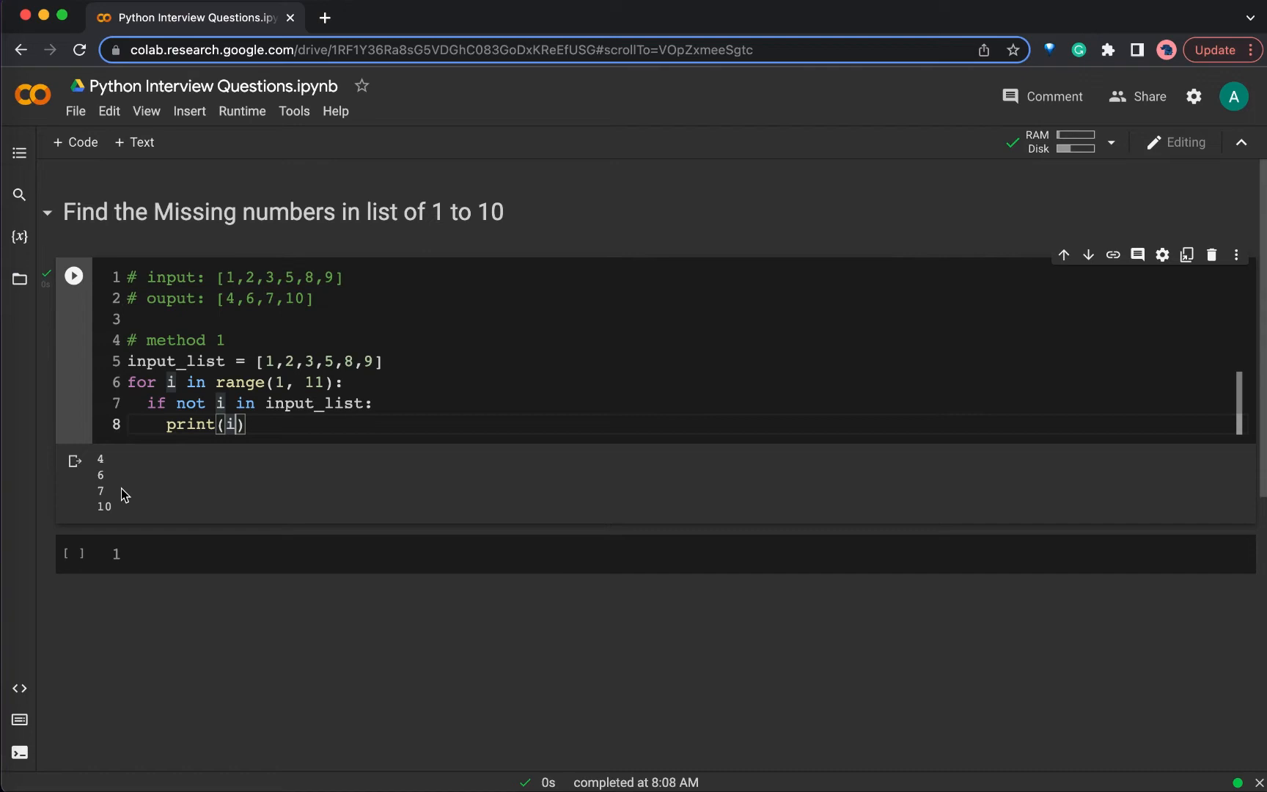
type(", end")
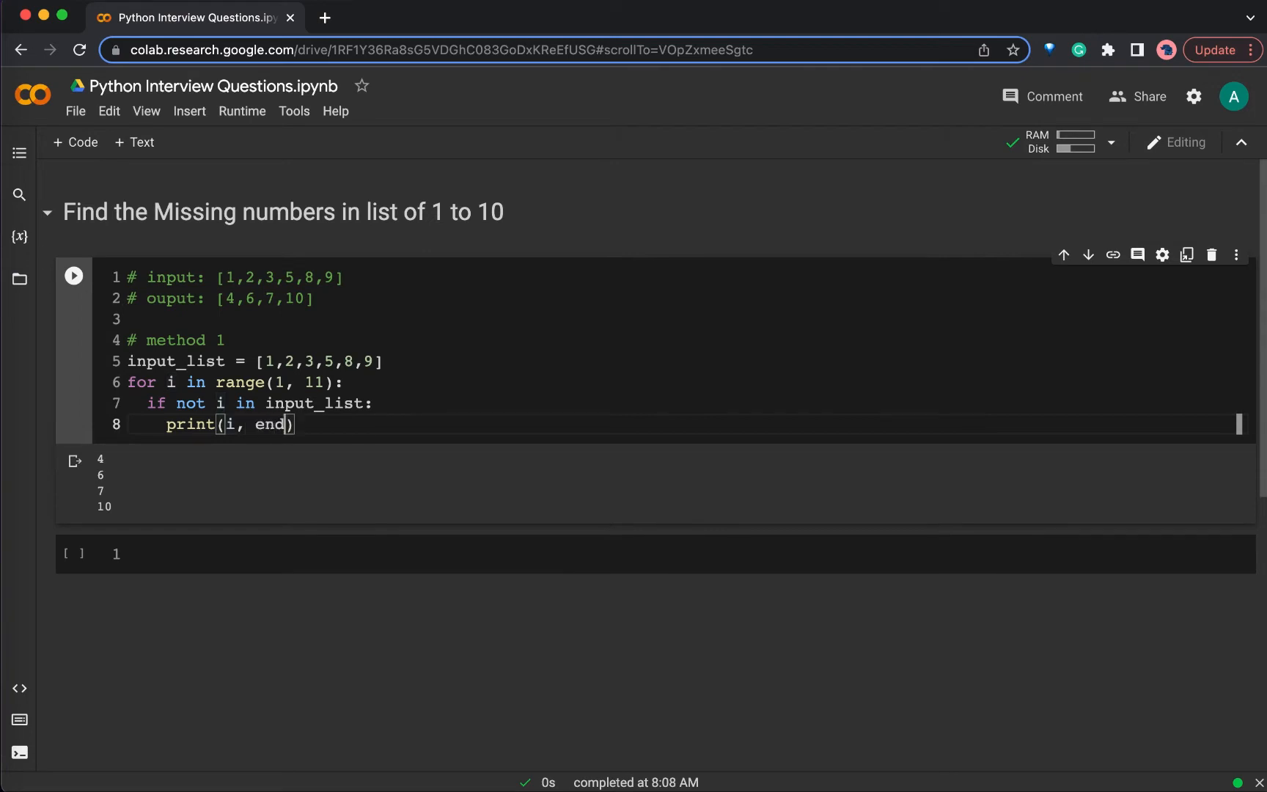
type("'=")
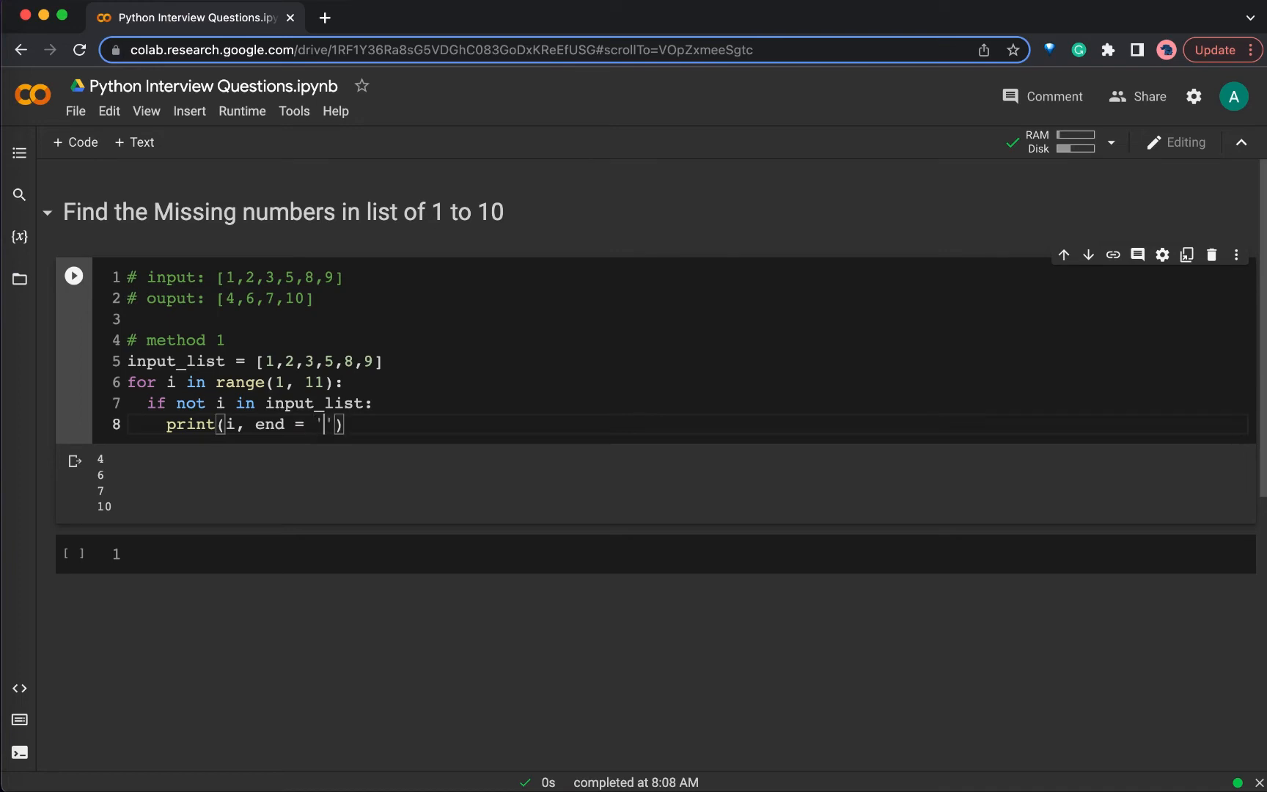
type(",")
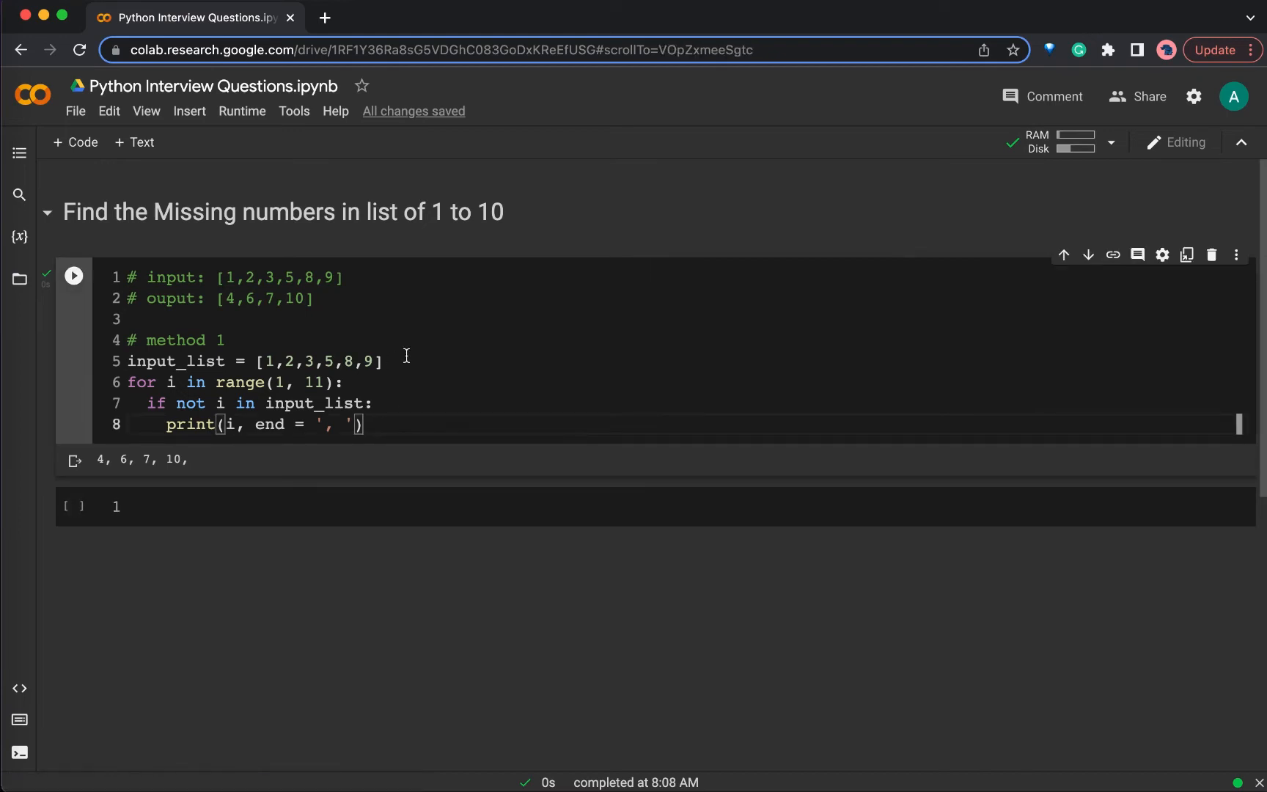
type("def")
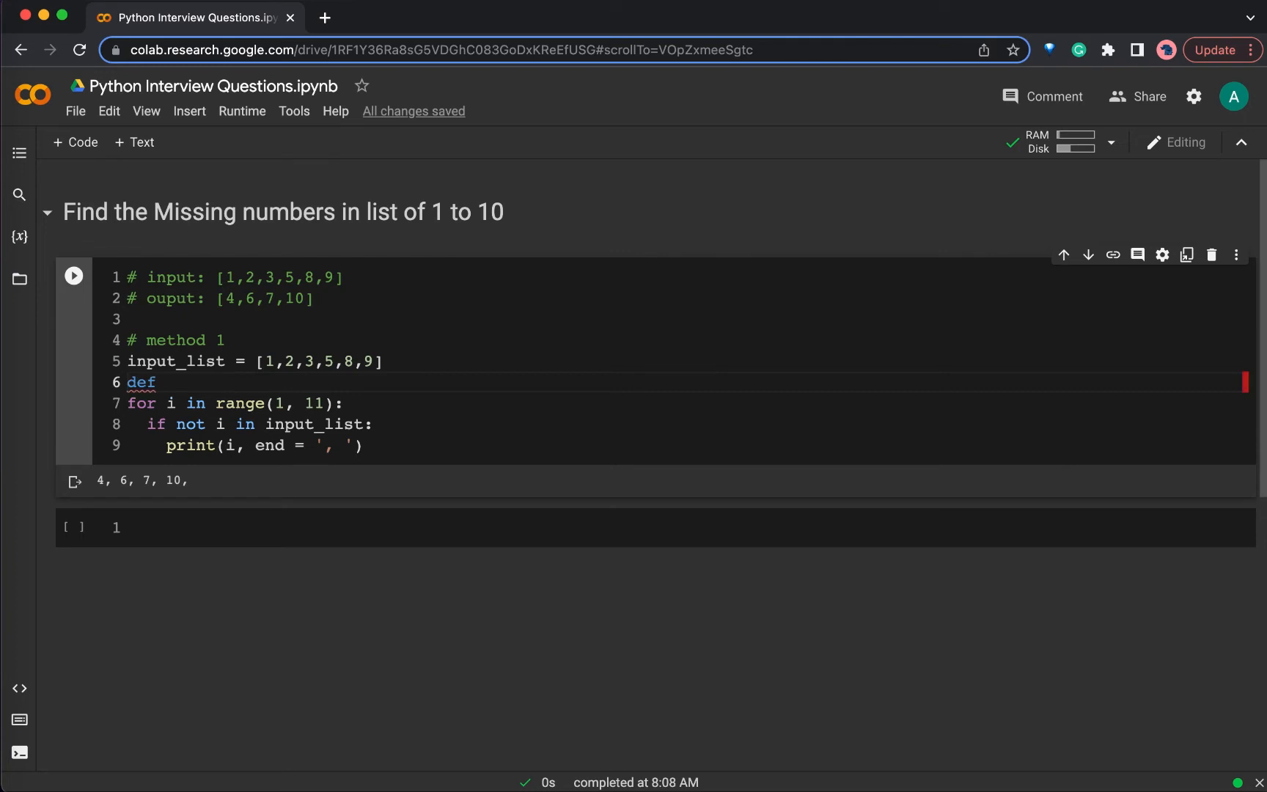
Step: Define get_missing(input_list): and indent the loop lines inside it
type("get_missin")
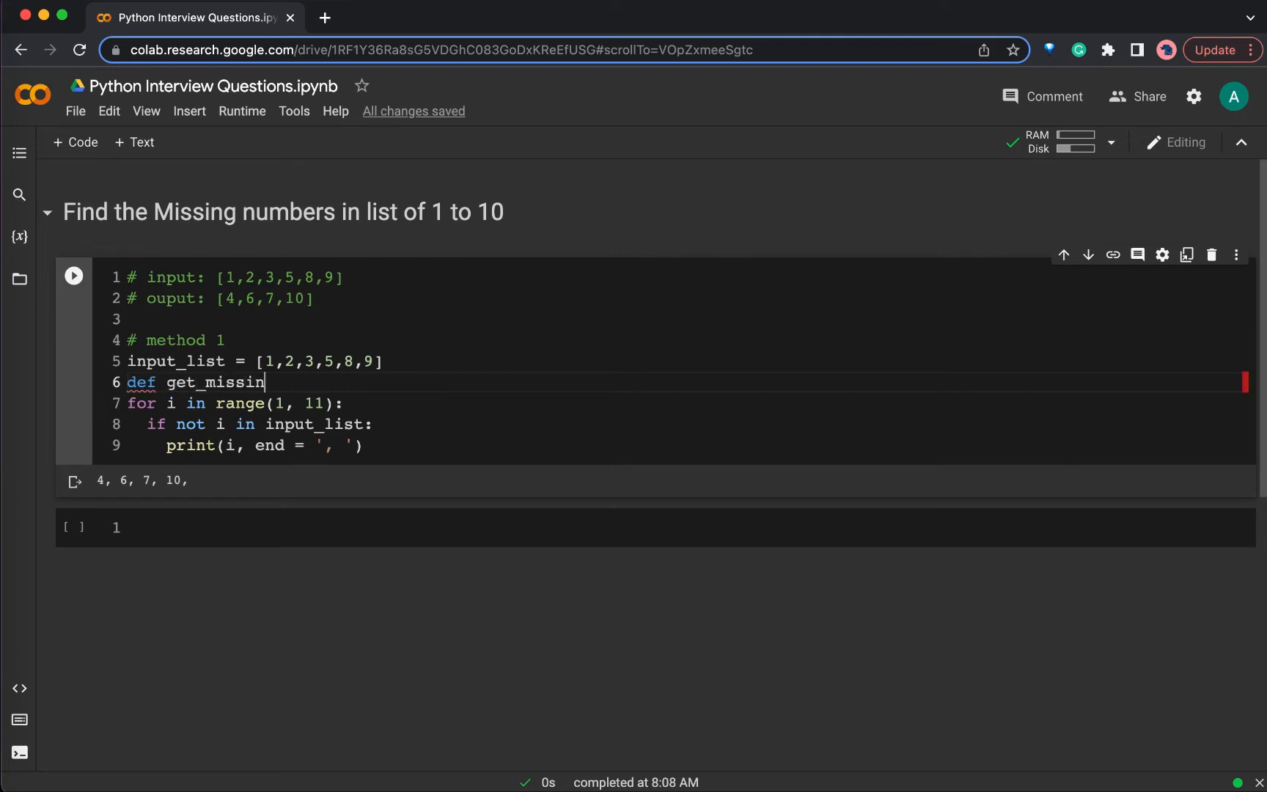
type("g()")
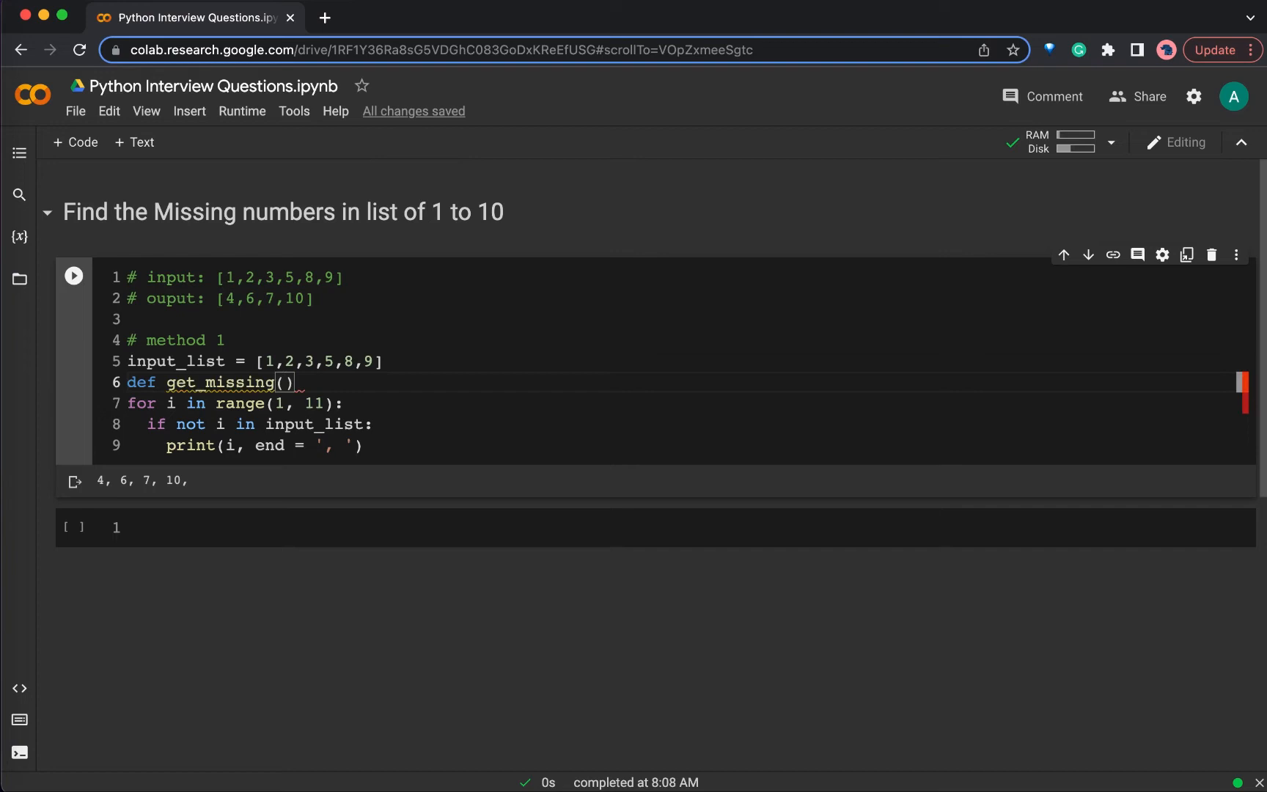
type("input_list")
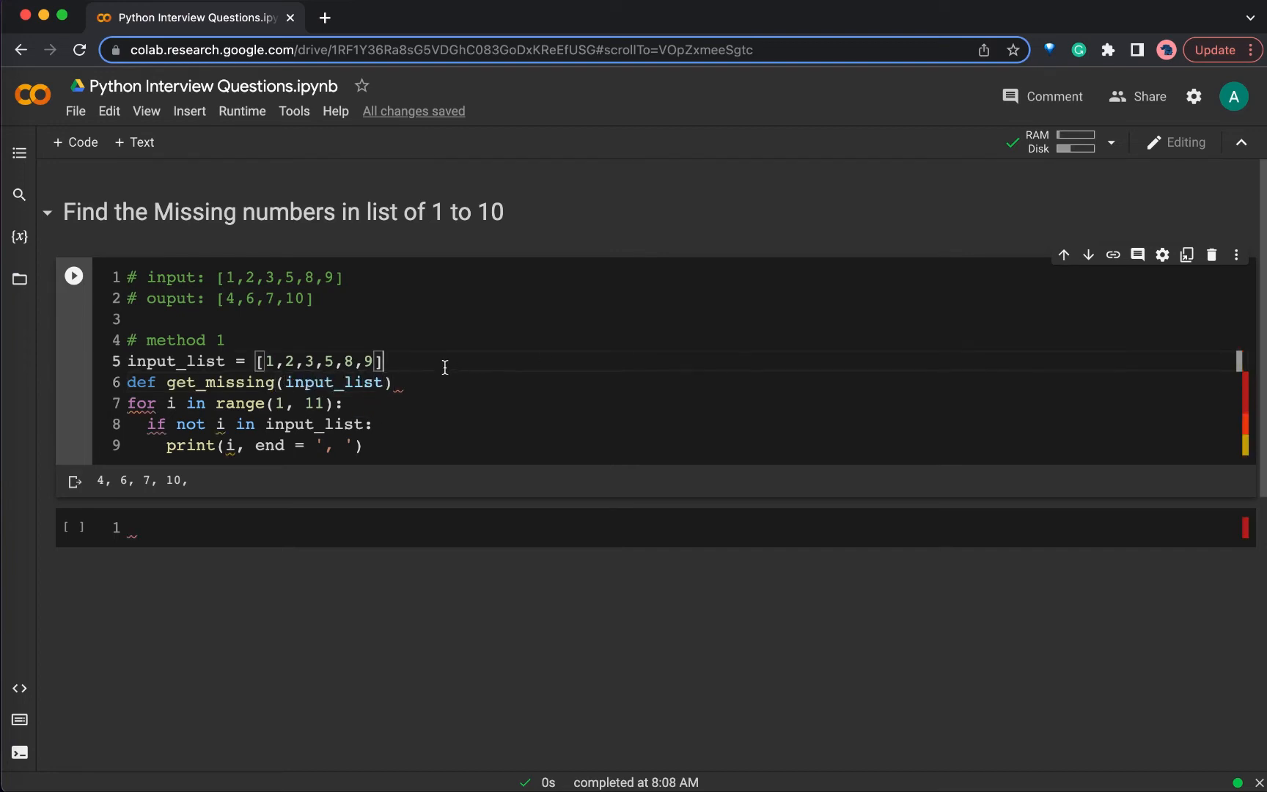
type(":")
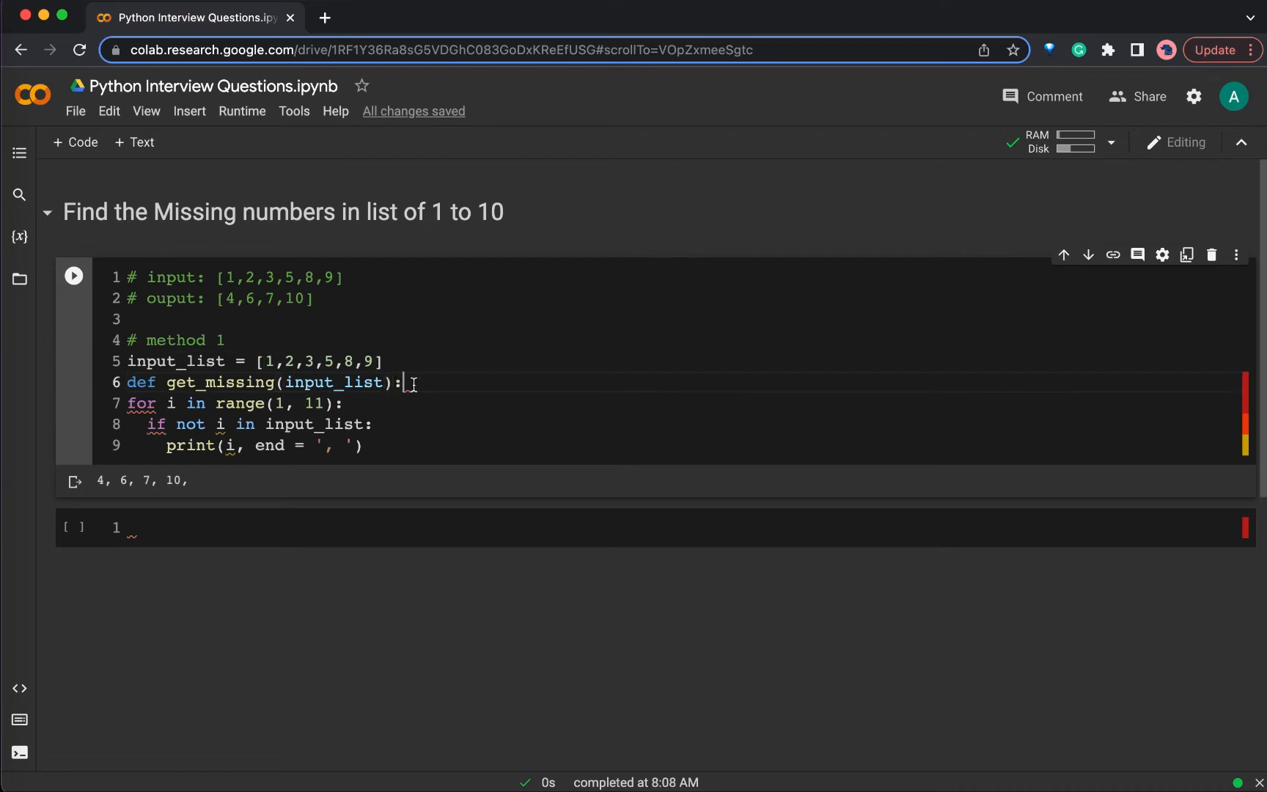
left_click_drag(126, 405, 362, 446)
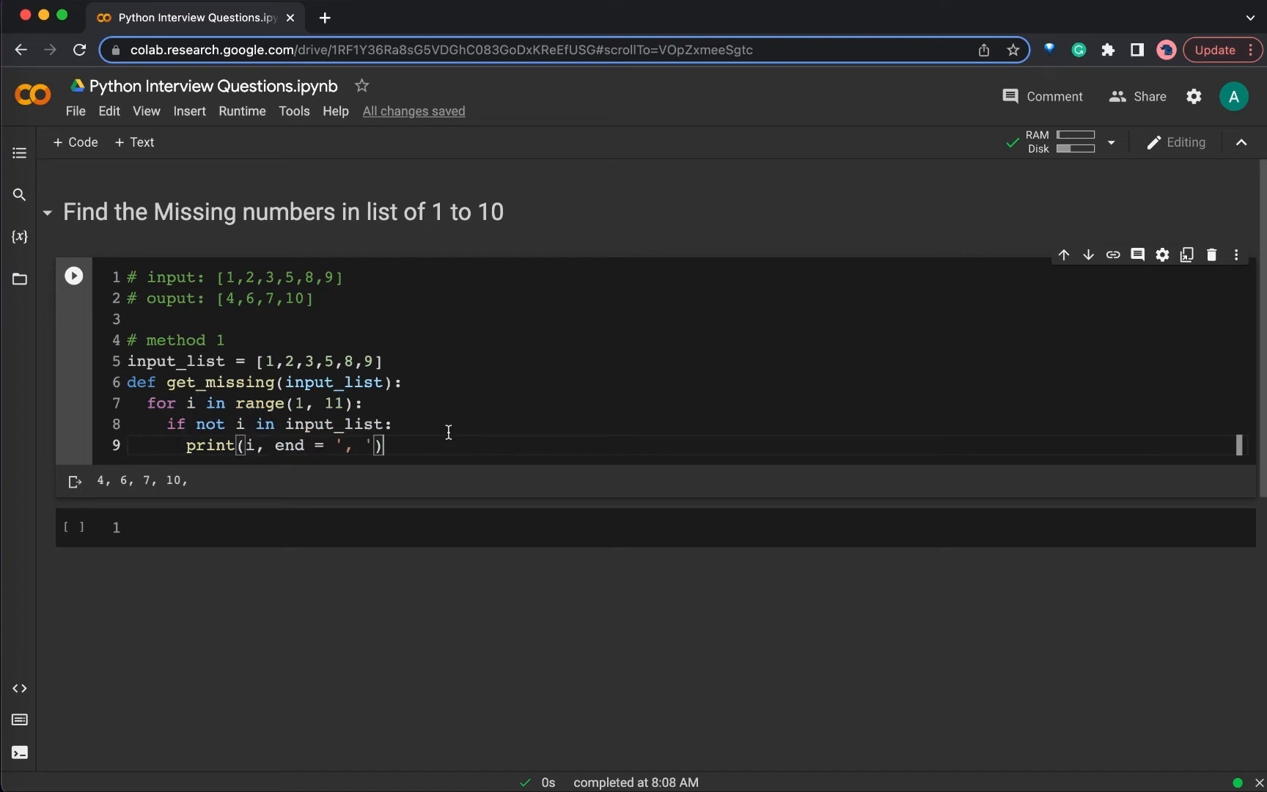
mouse_move(415, 451)
type("ou")
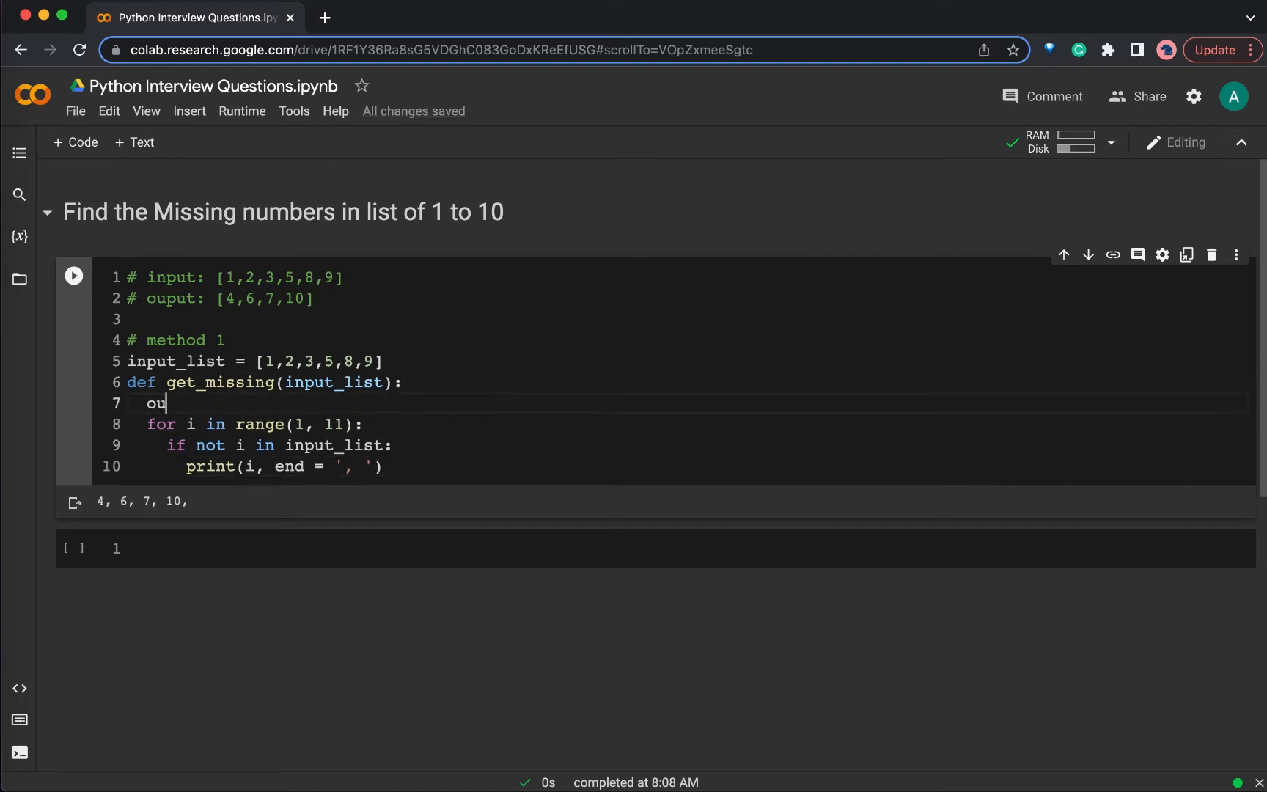
Step: Initialize output_list = [], append missing i to it, and return output_list
type("tput_l")
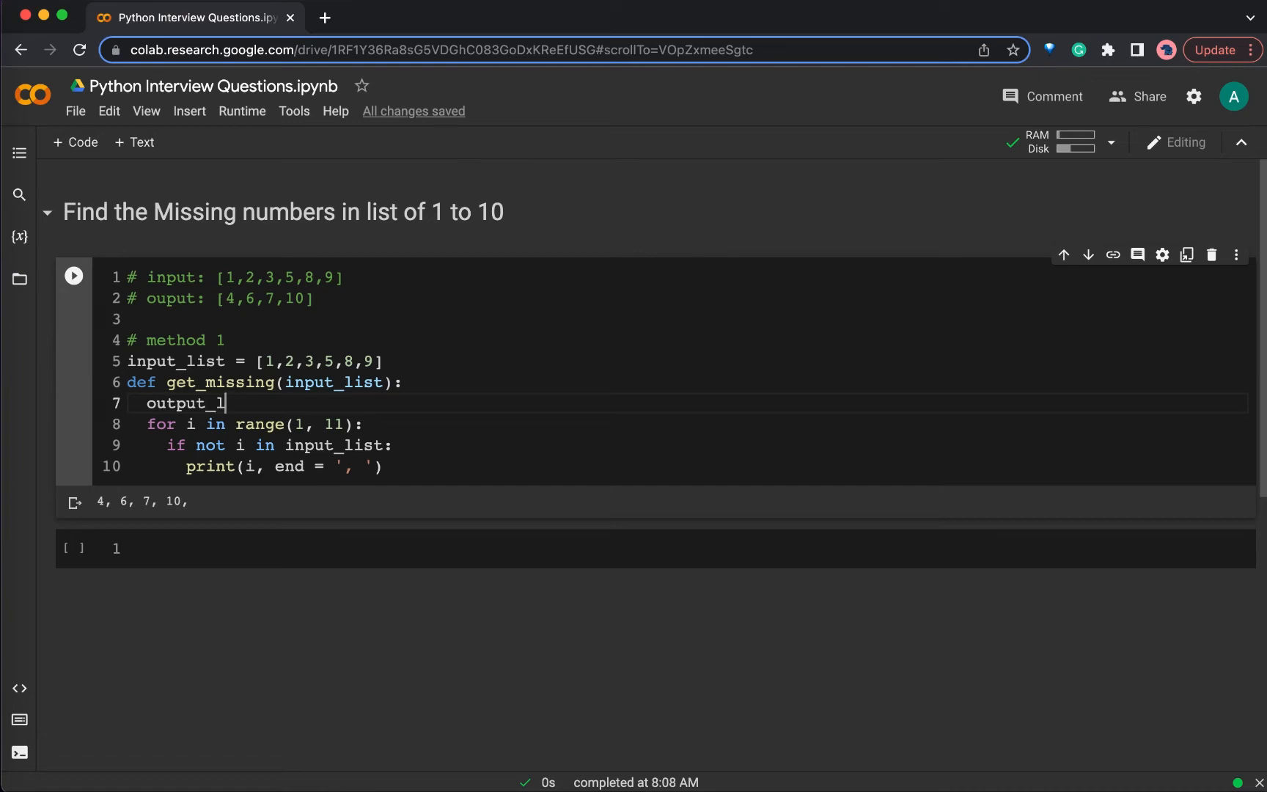
type("ist = []")
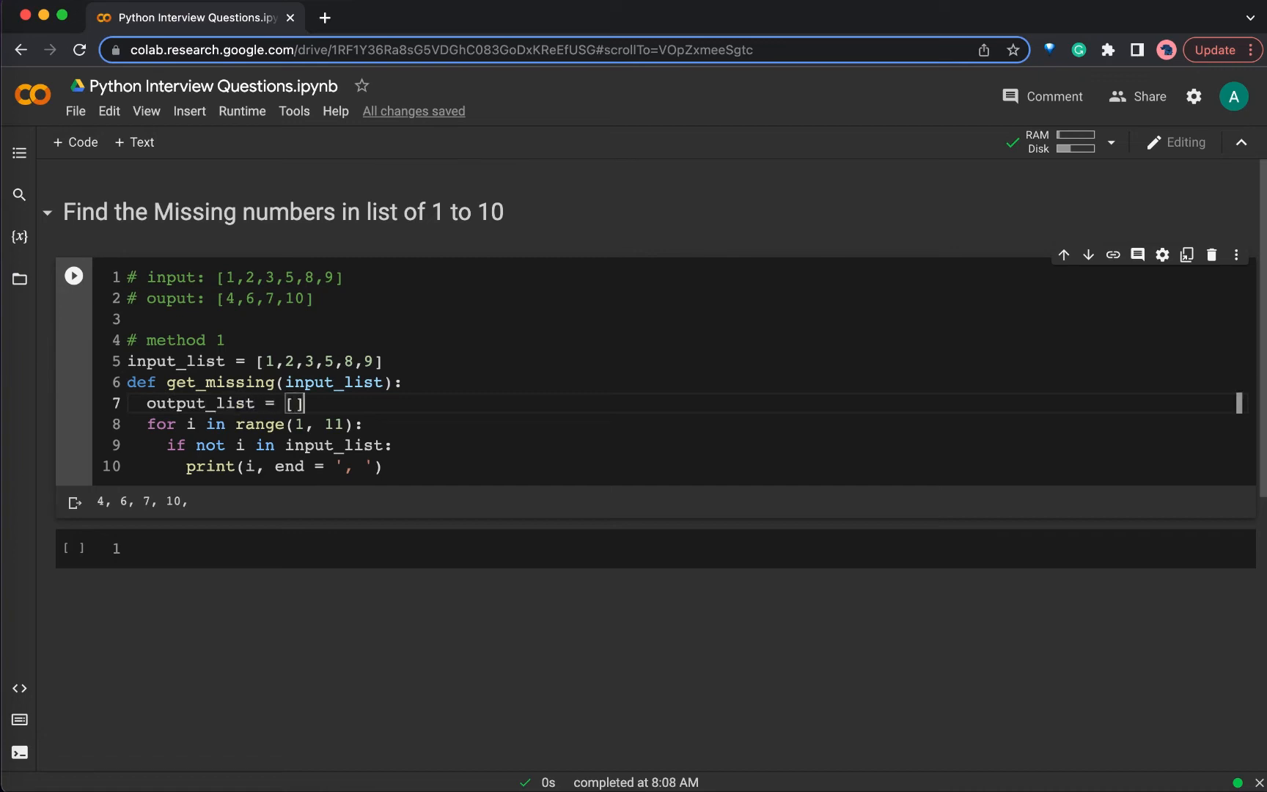
double_click(199, 404)
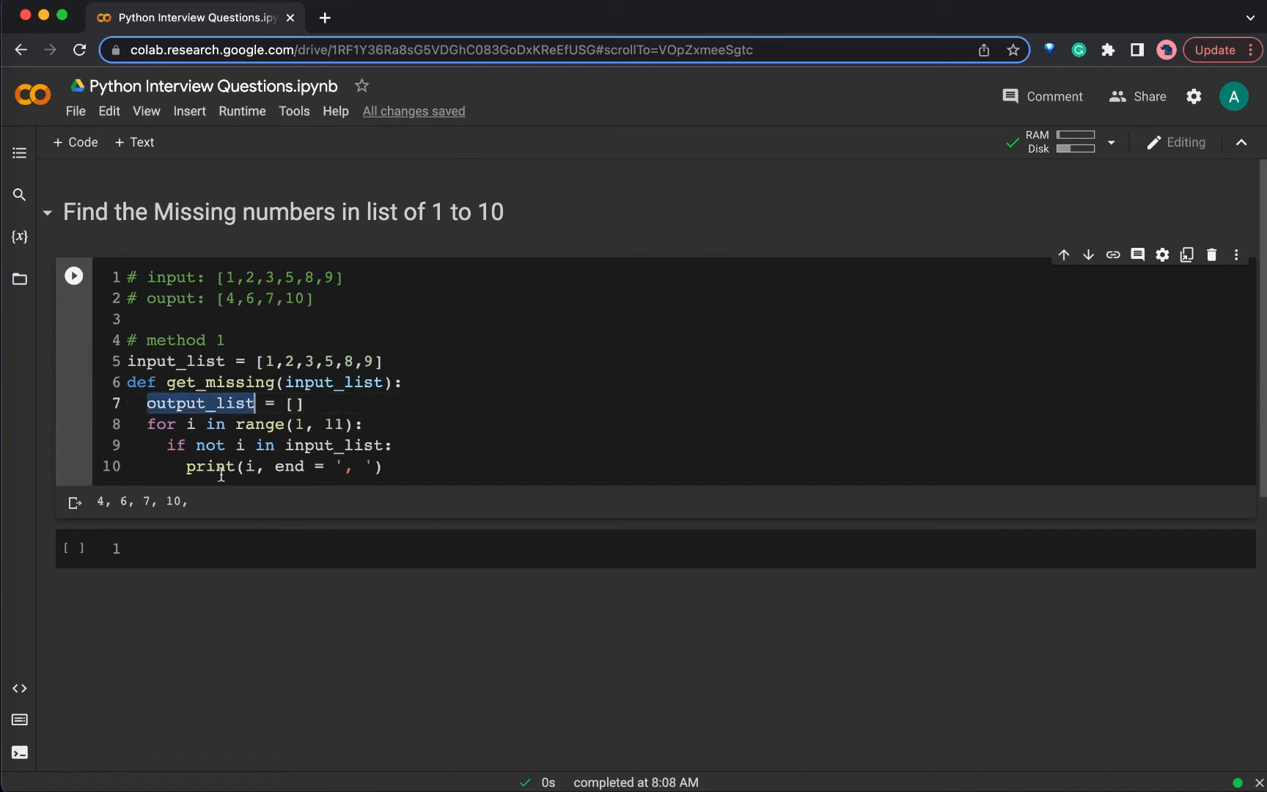
type("output_list")
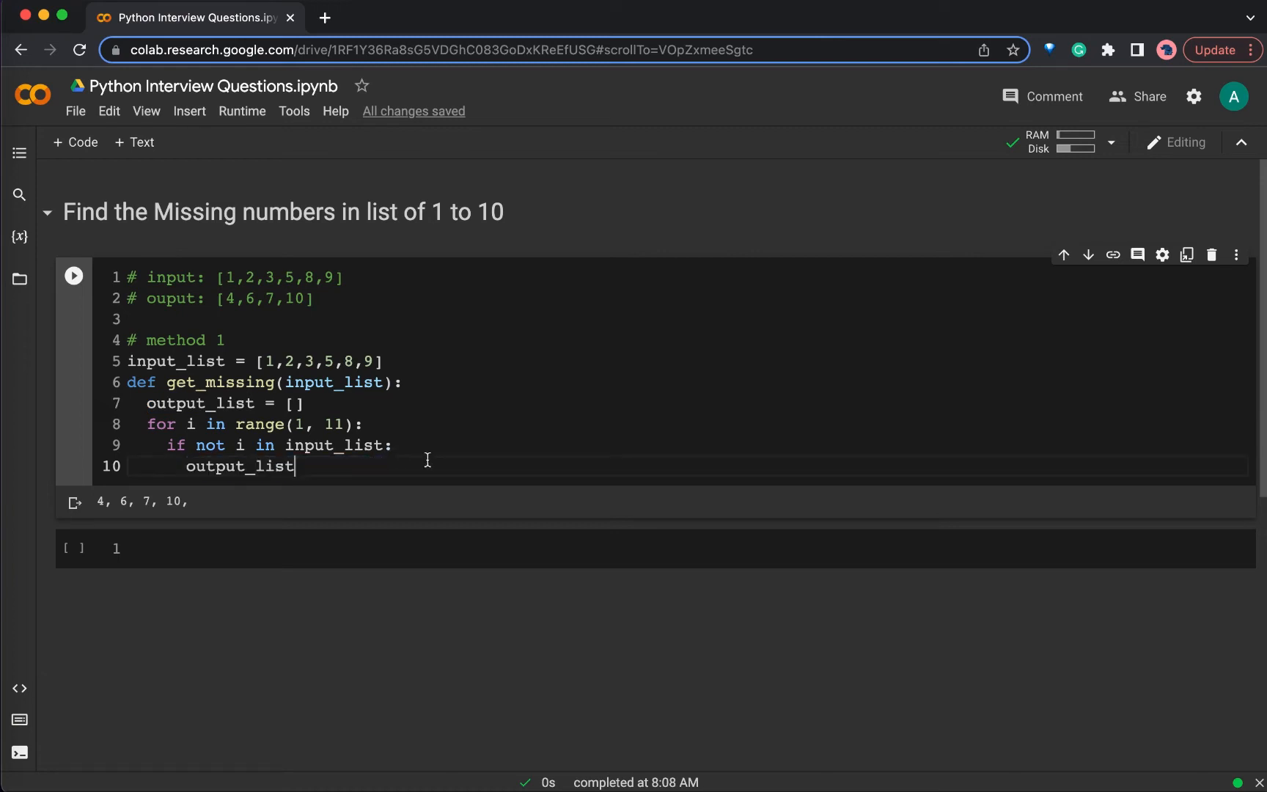
type(".append(")
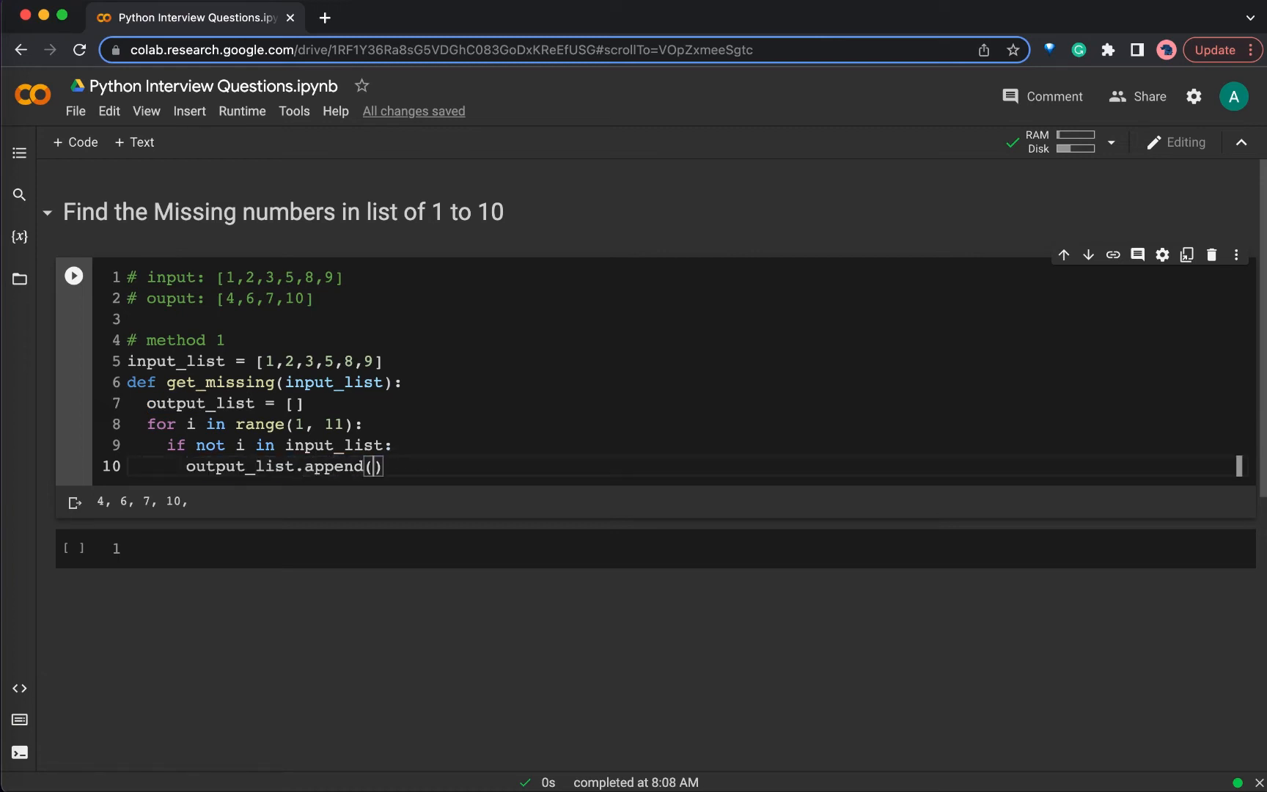
type("i")
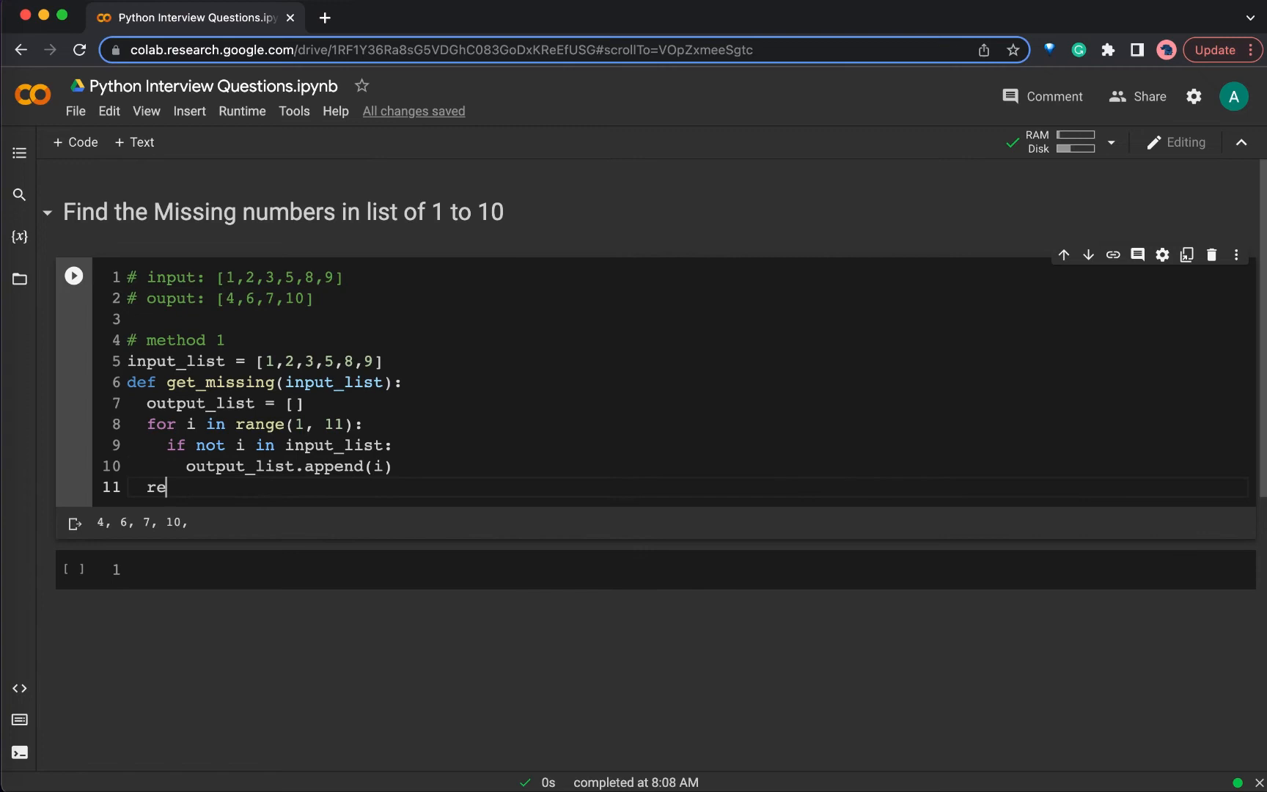
type("turn ou")
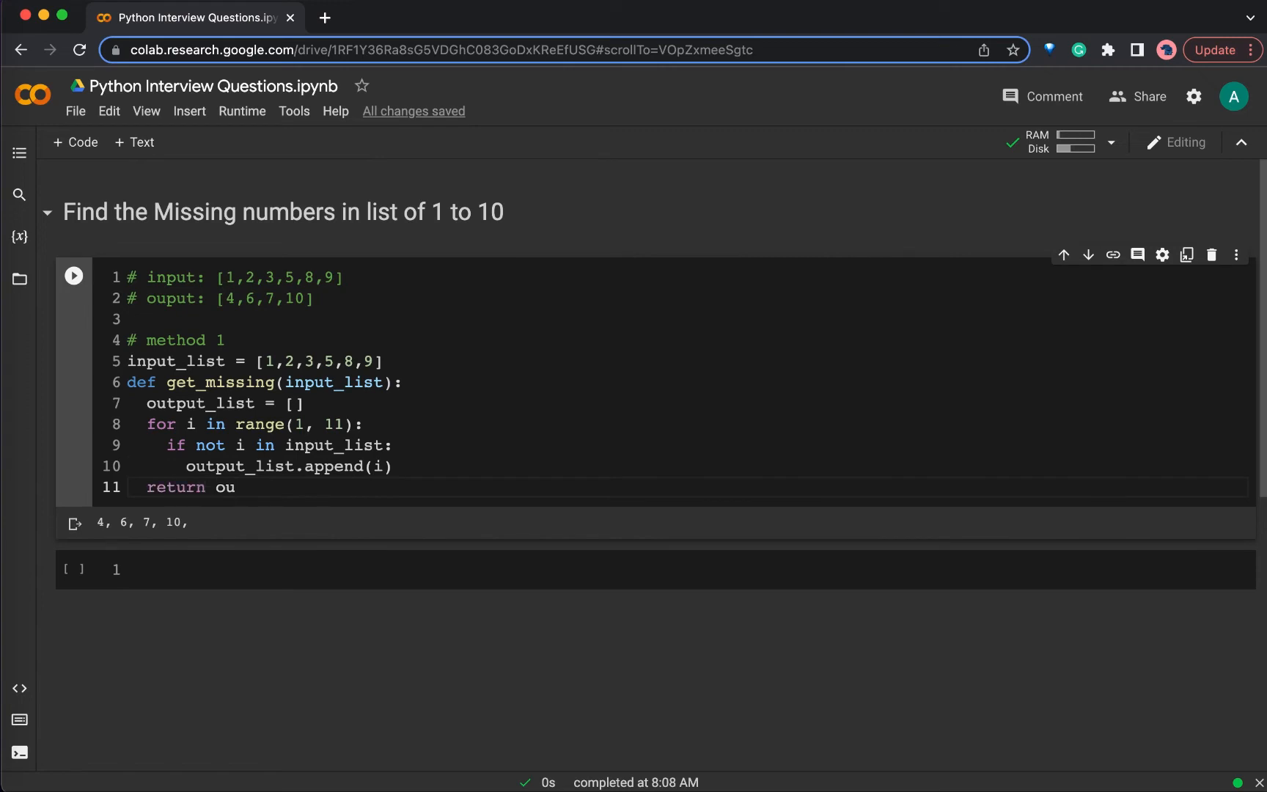
type("tput_list")
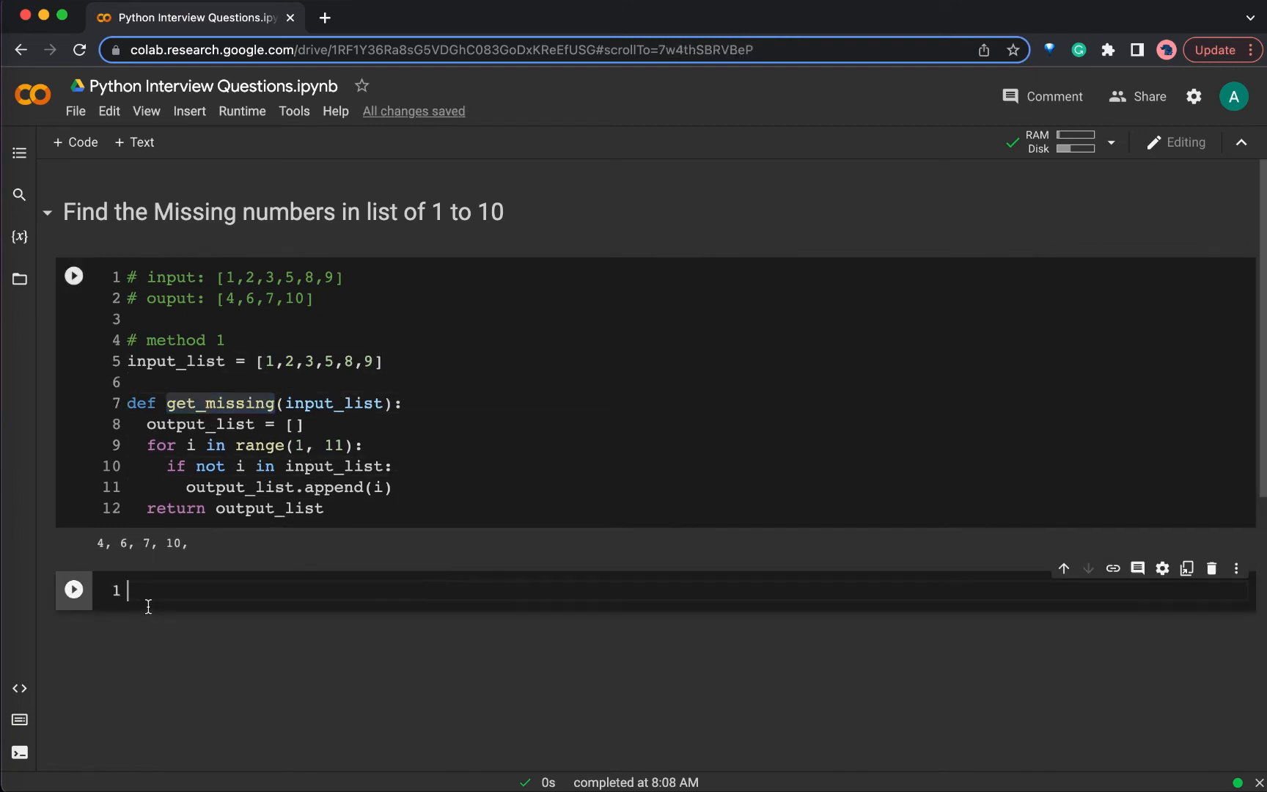
Step: Call get_missing(input_list) in the next cell and run it to get [4, 6, 7, 10]
type("get_missing()")
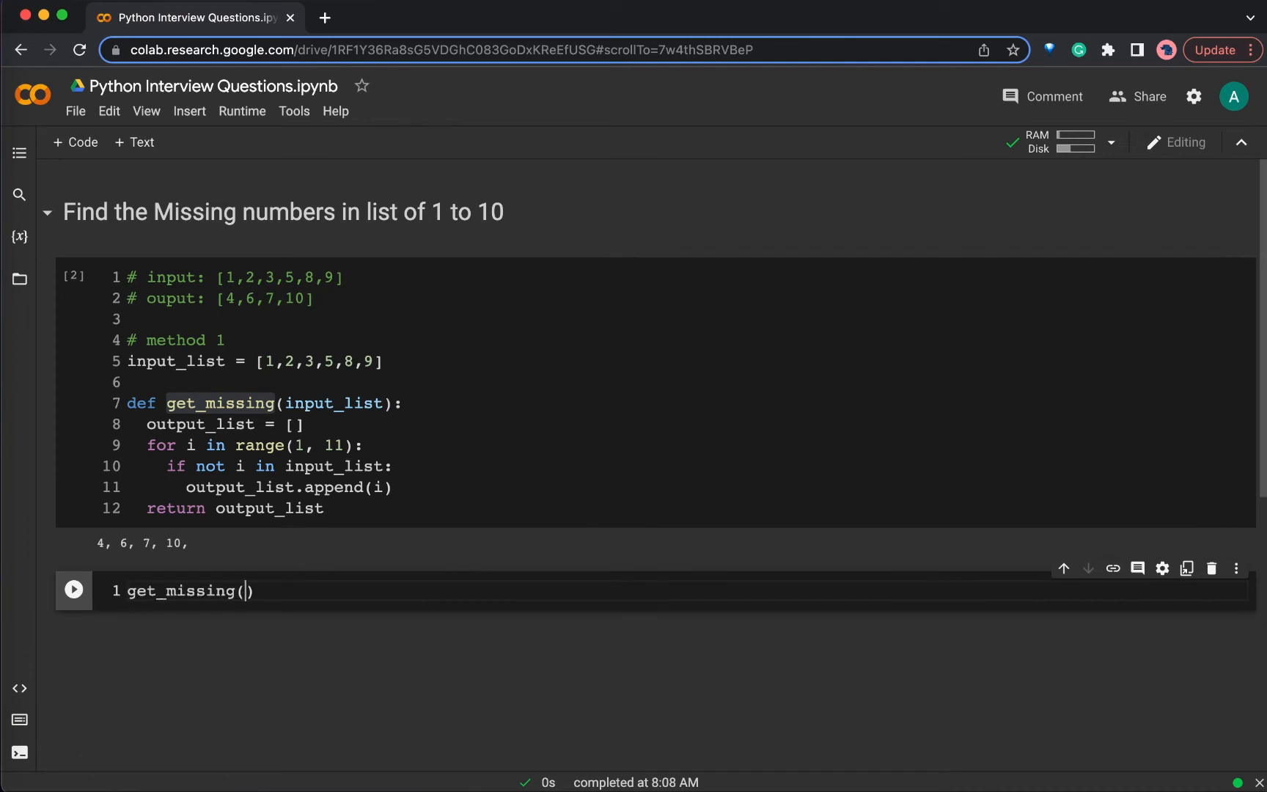
type("input_")
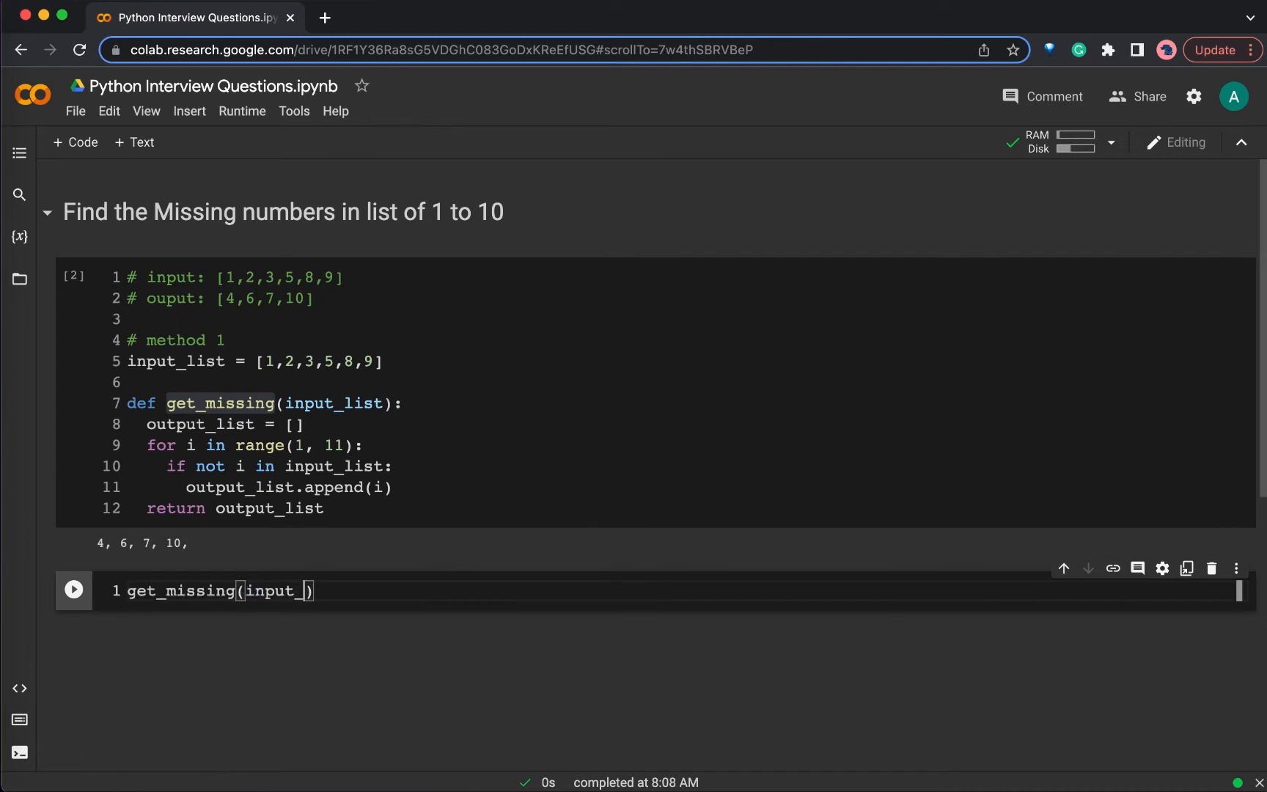
type("list")
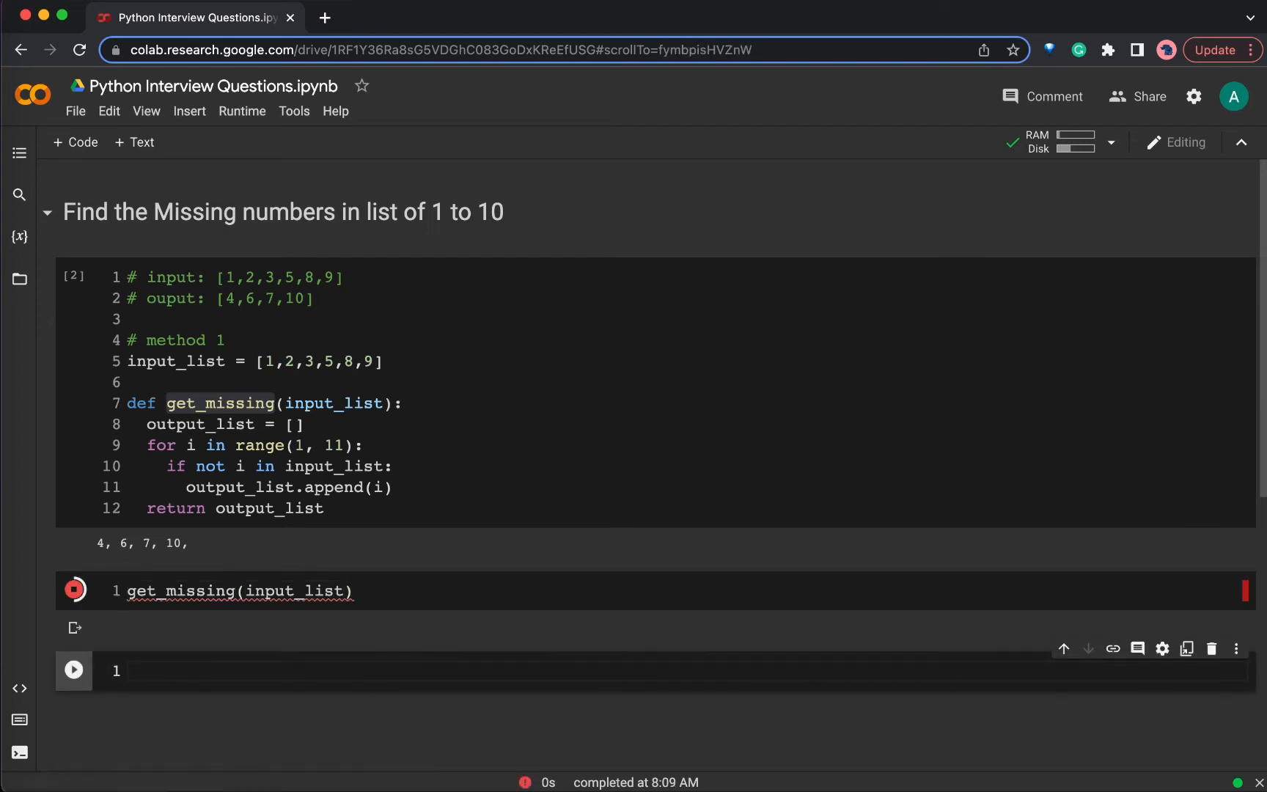
left_click(74, 589)
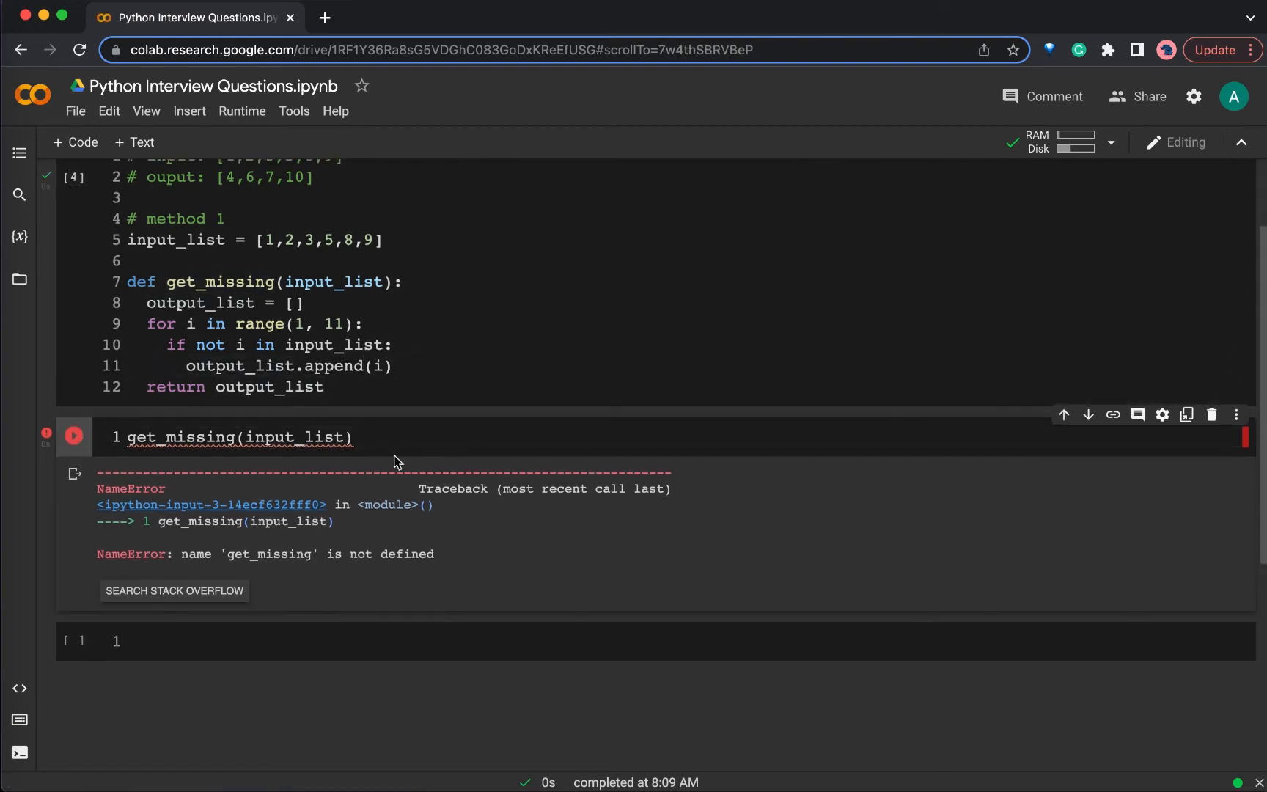
left_click(73, 438)
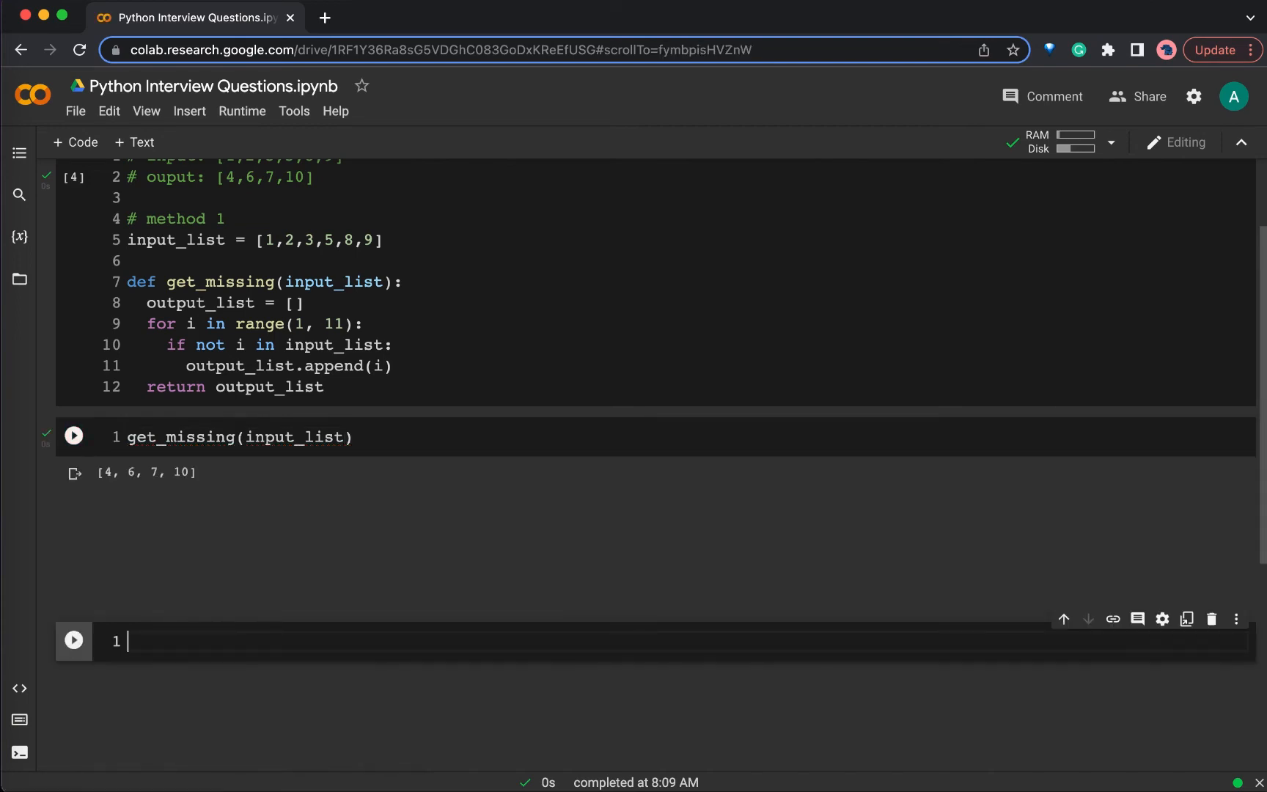
scroll("down", 3)
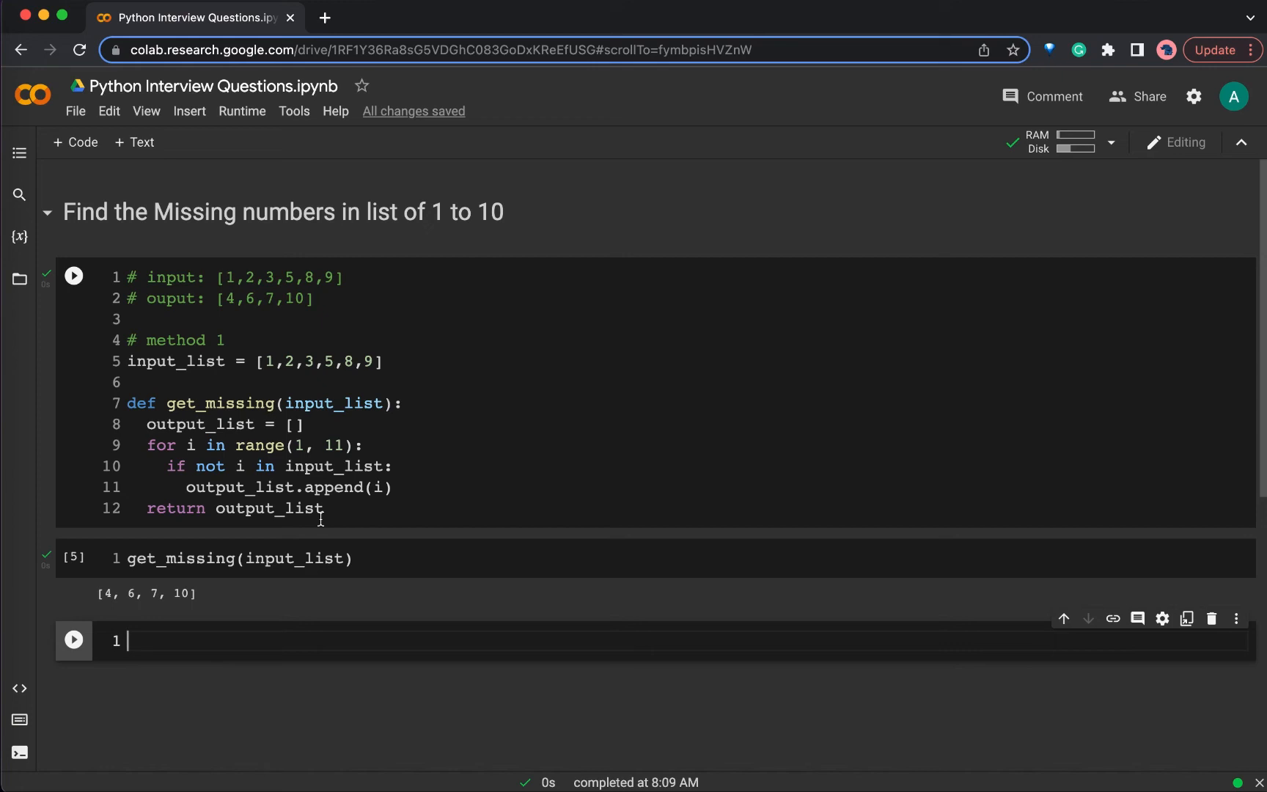
Step: Start a new function get_missing_numbers(input_list) in a fresh cell
type("def")
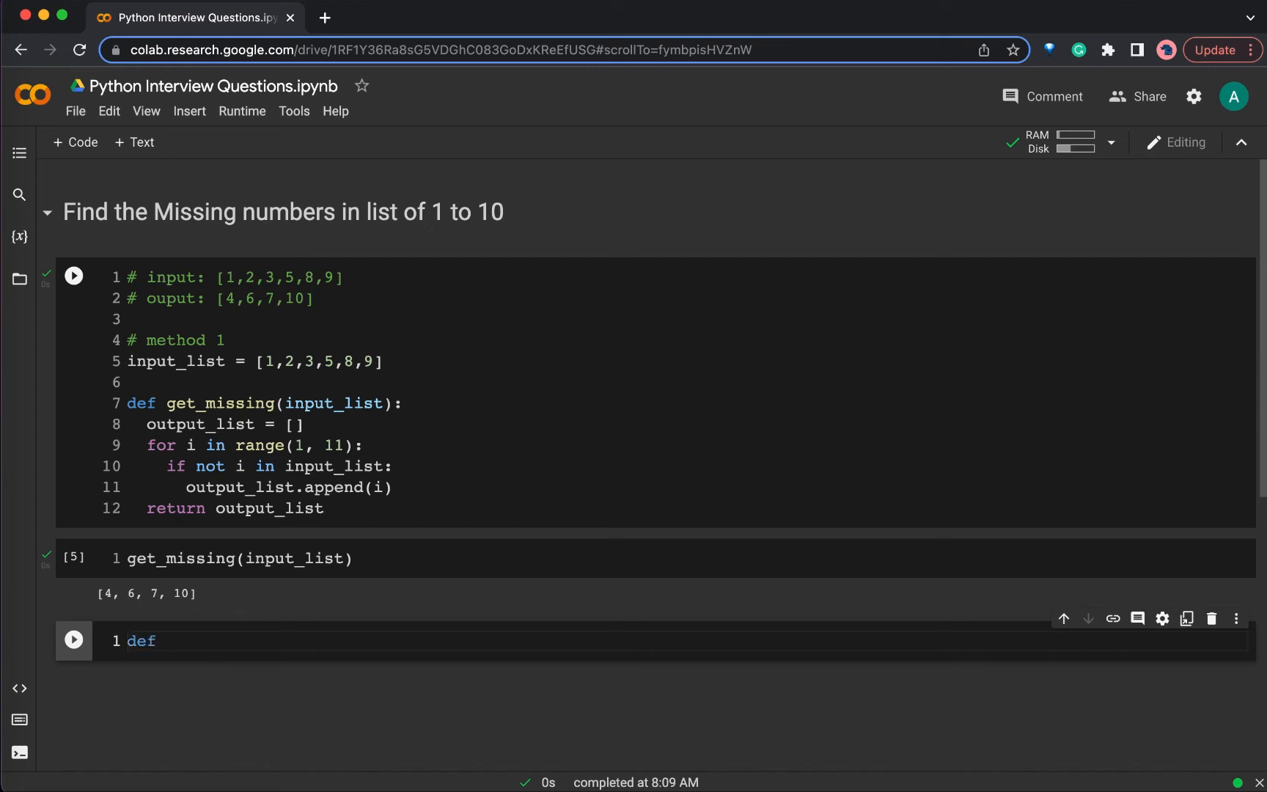
type("get_mi")
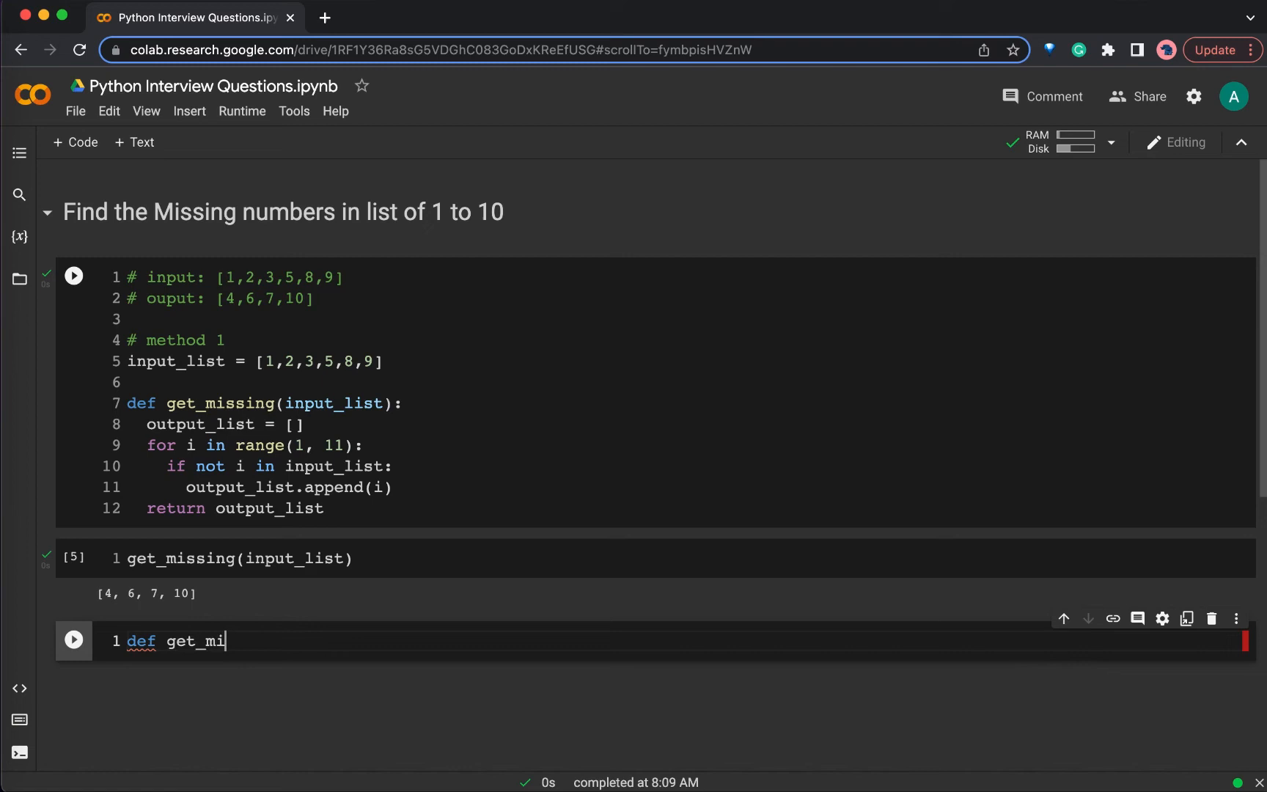
type("ssing_")
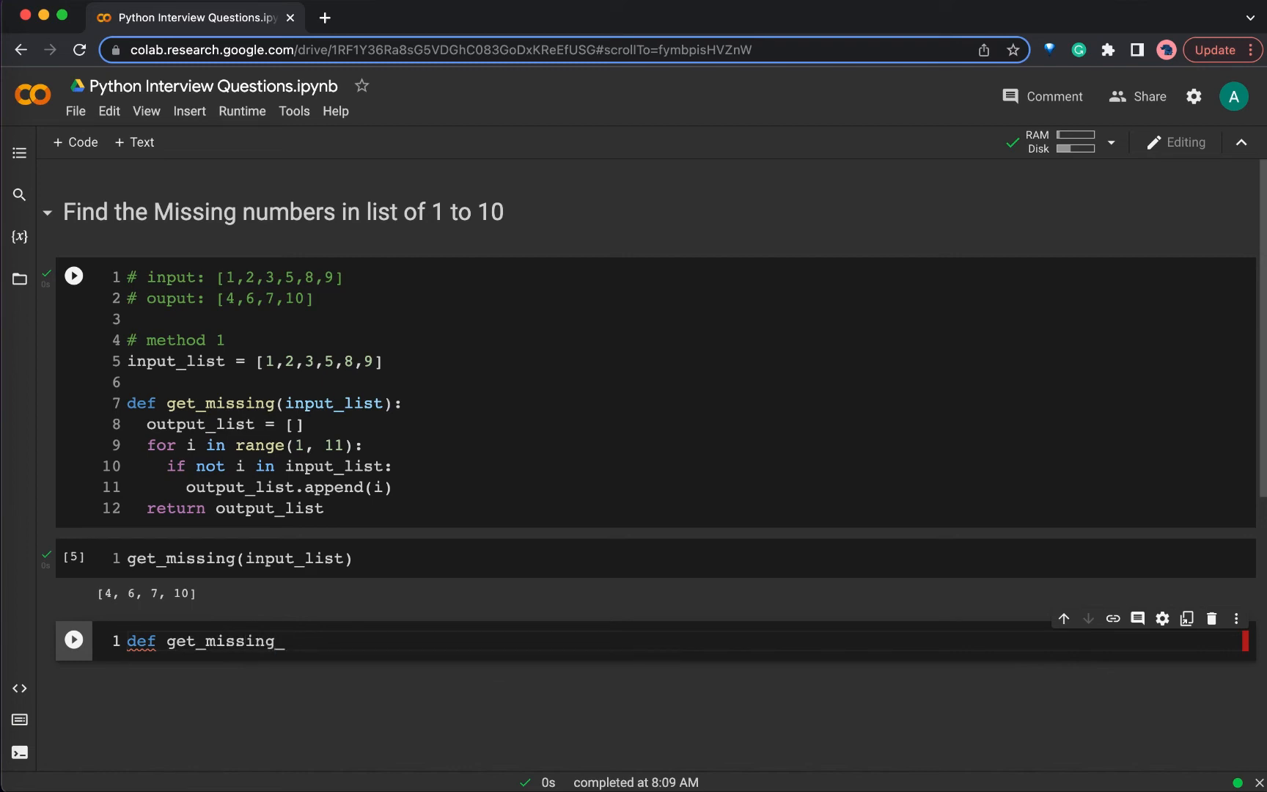
type("numbers()")
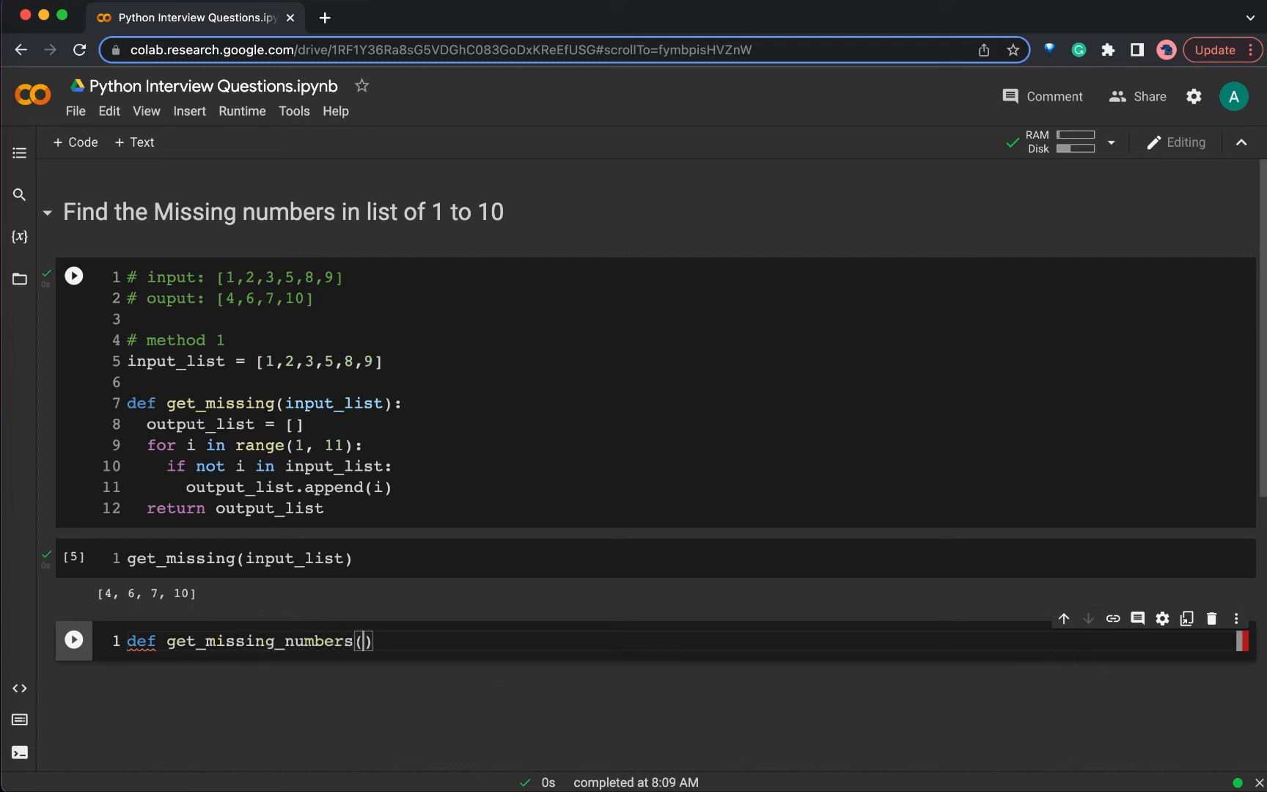
type("input_list")
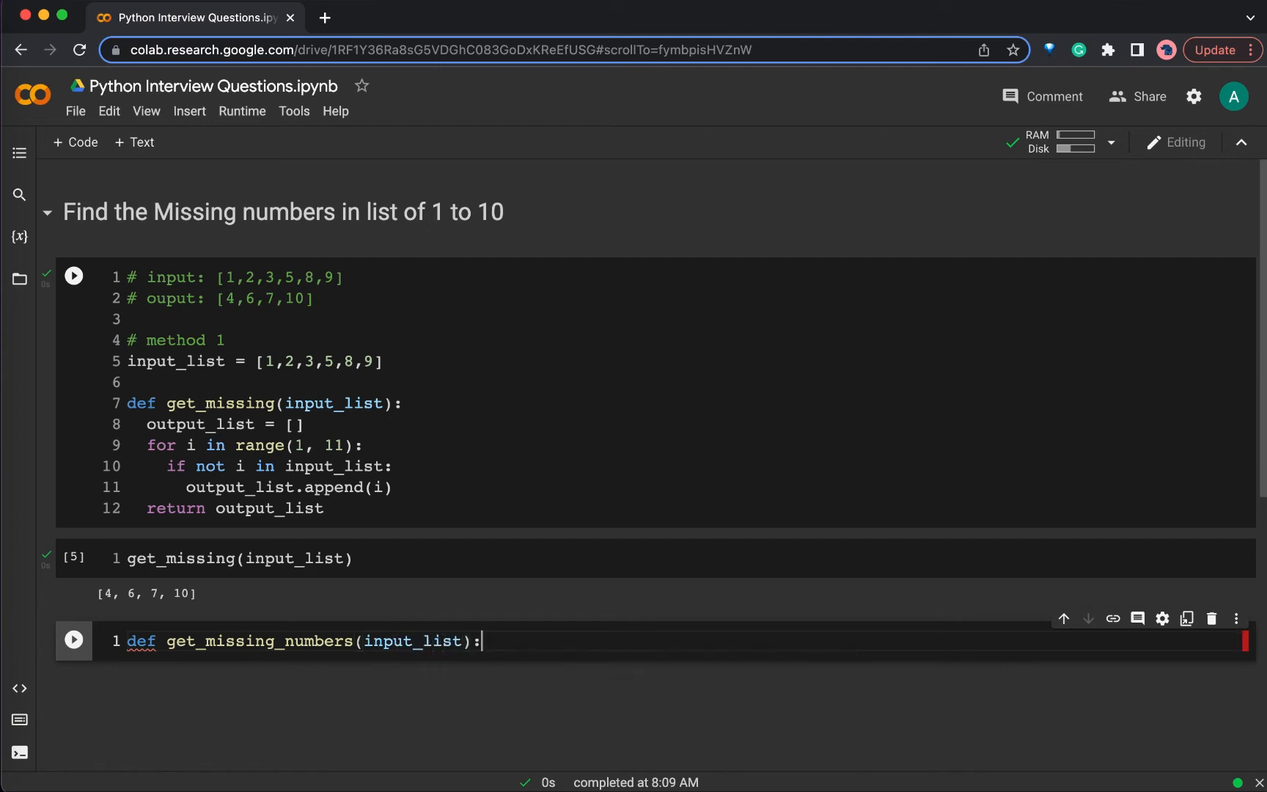
key("enter")
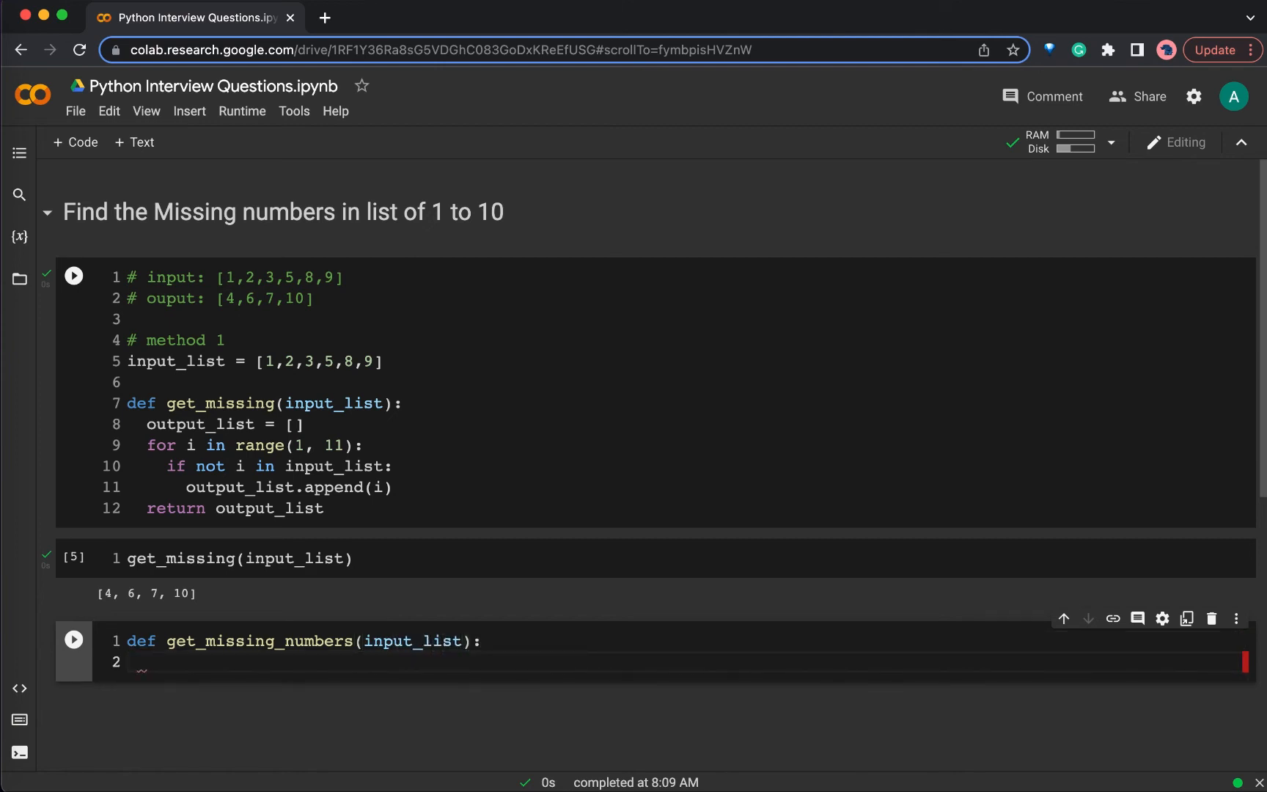
Step: Return set(range(1,11)) - set(input_list) and run the cell
type("return set(")
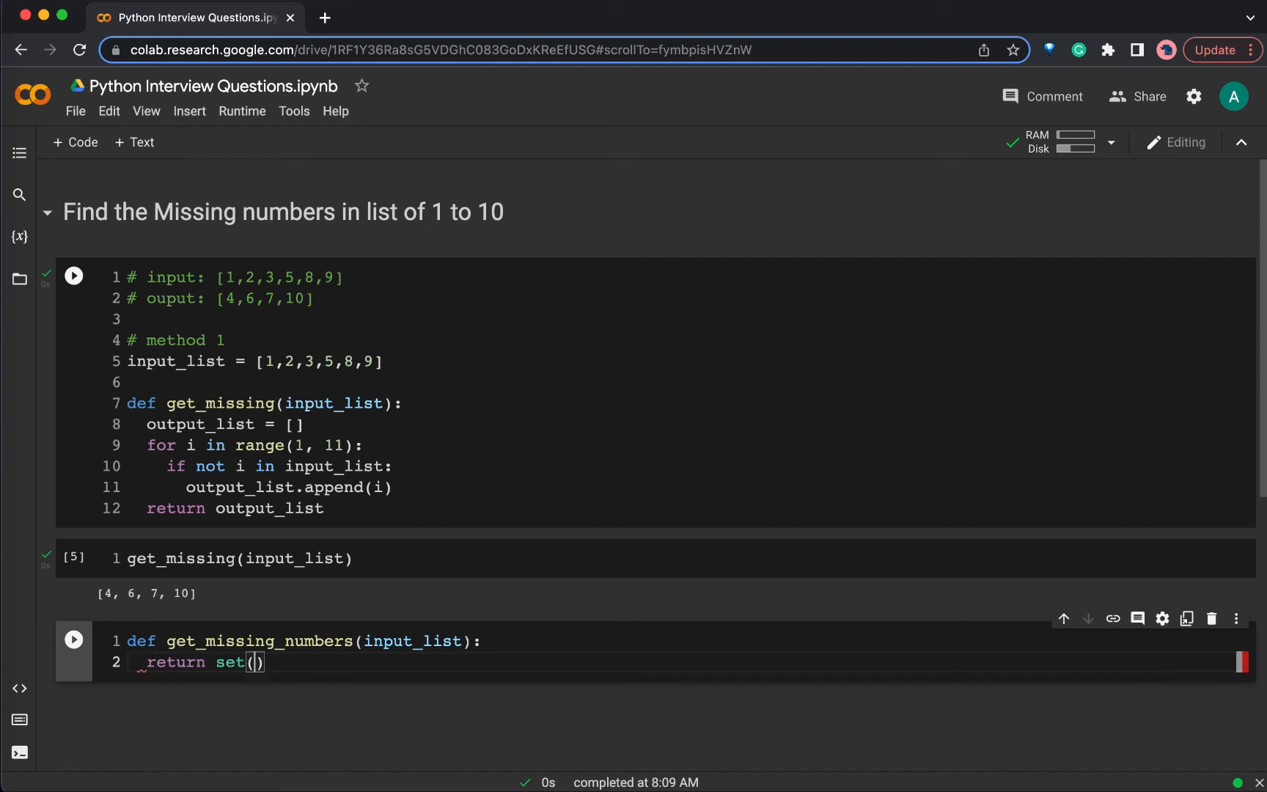
type("r")
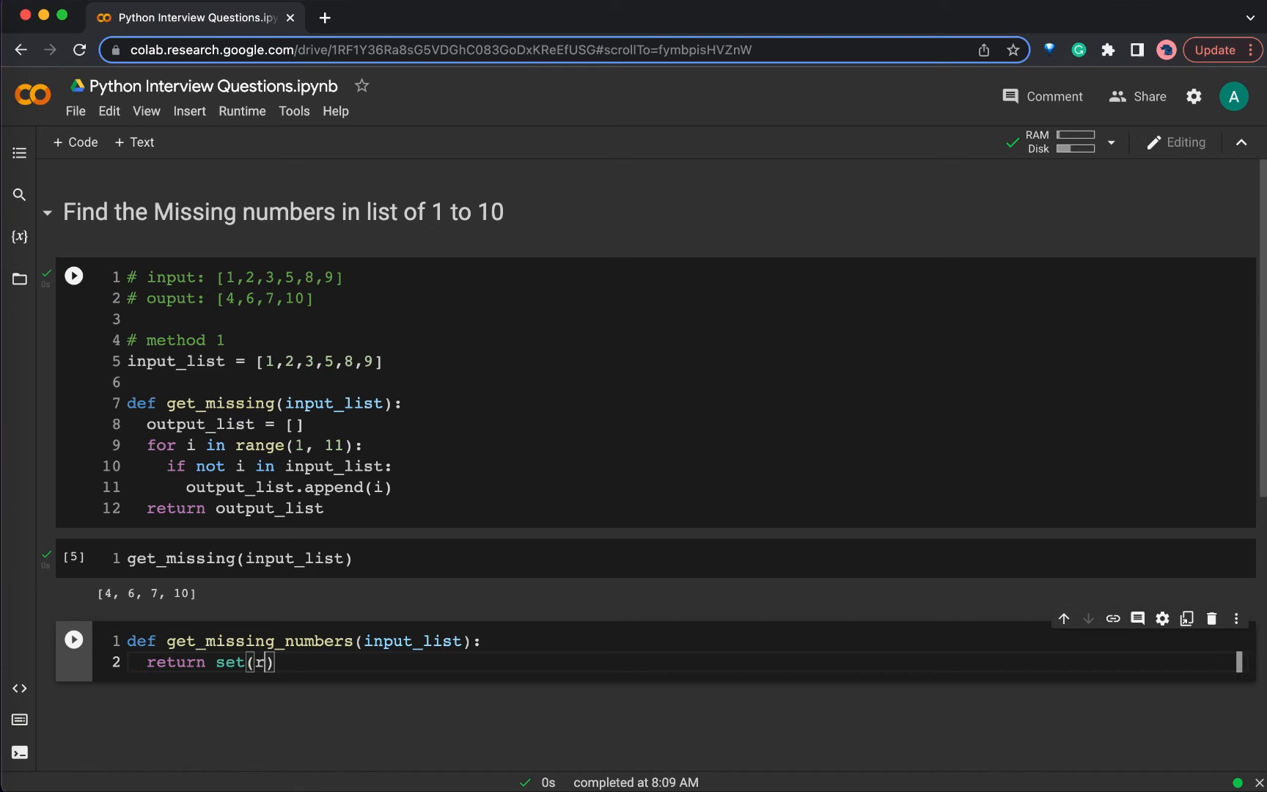
type("ange")
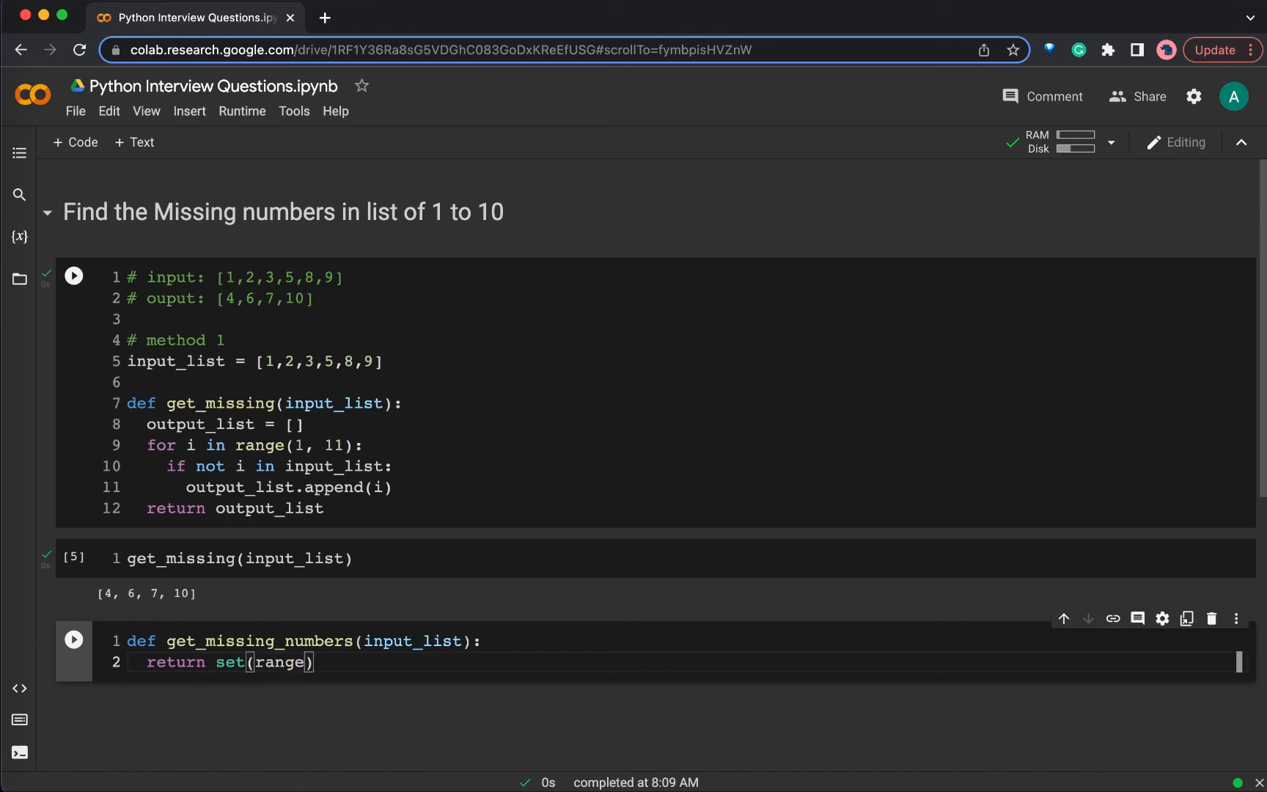
type("()")
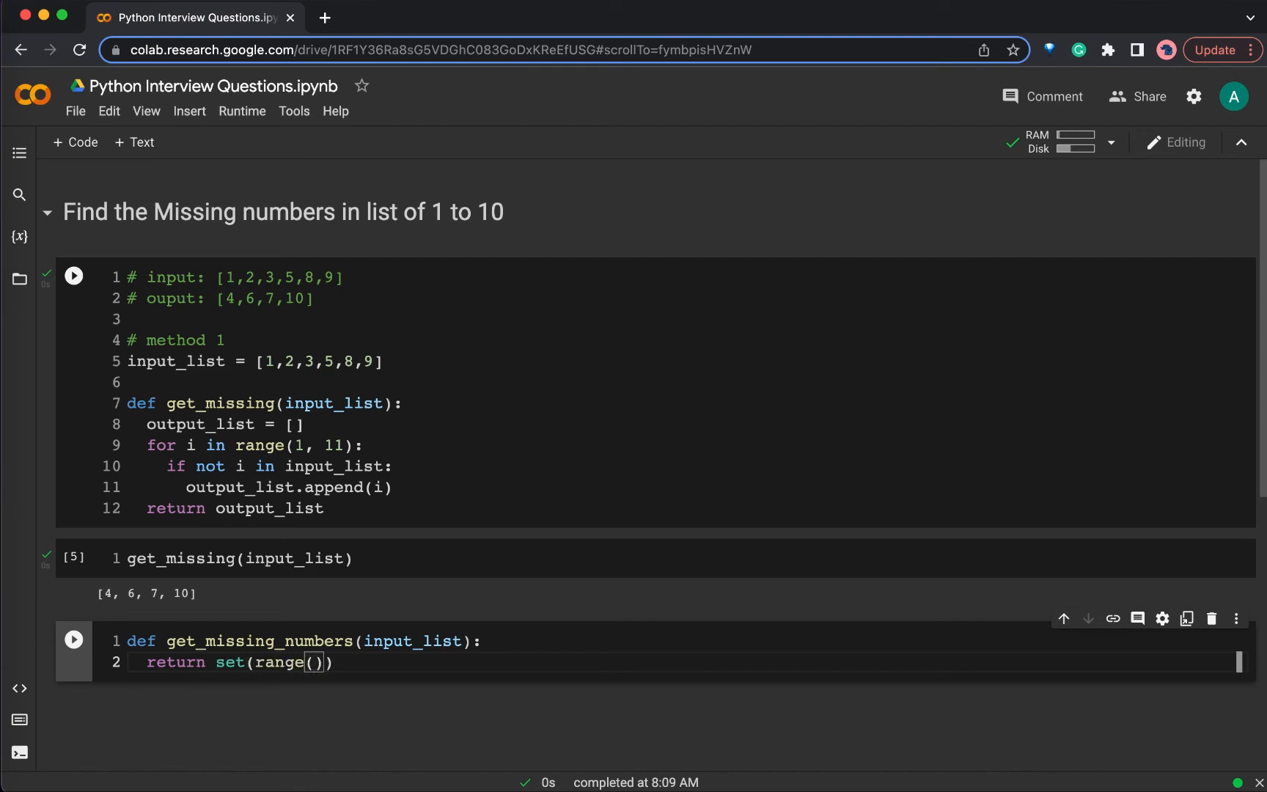
type("1,1")
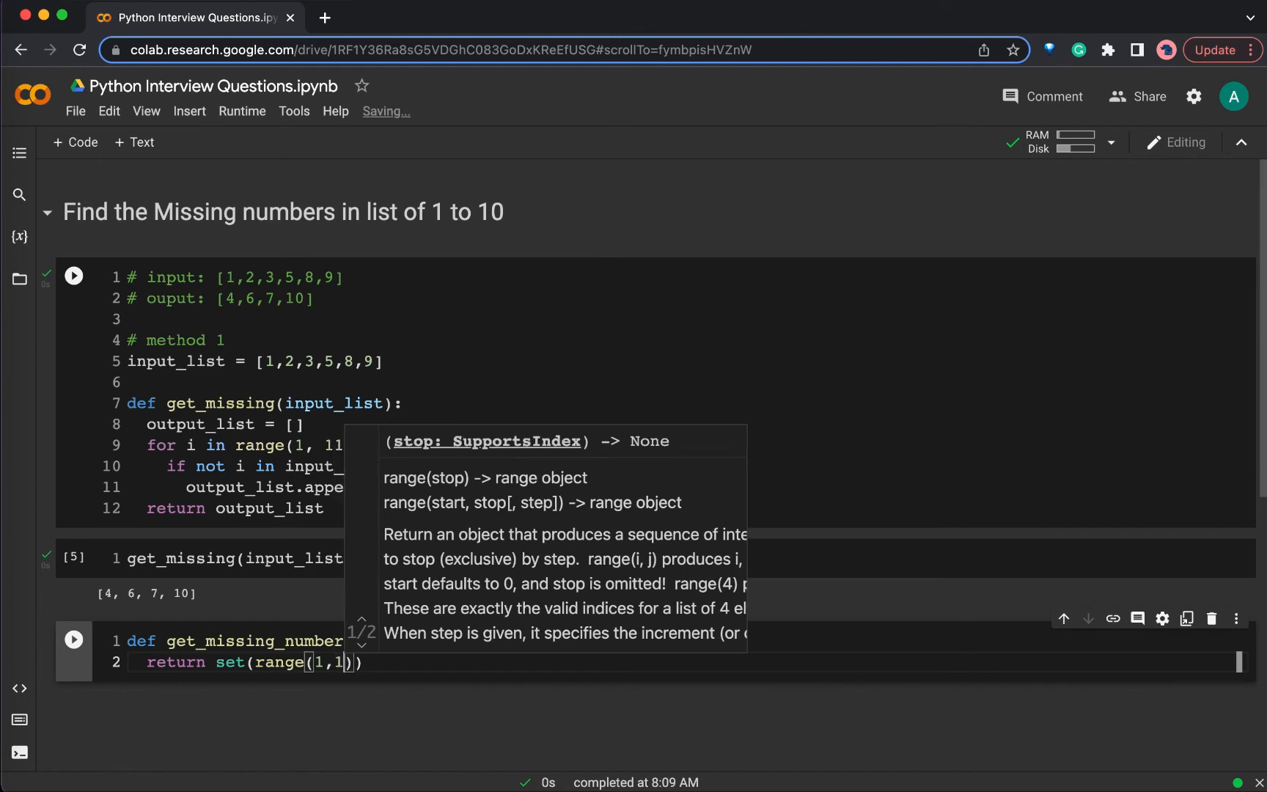
type("1")
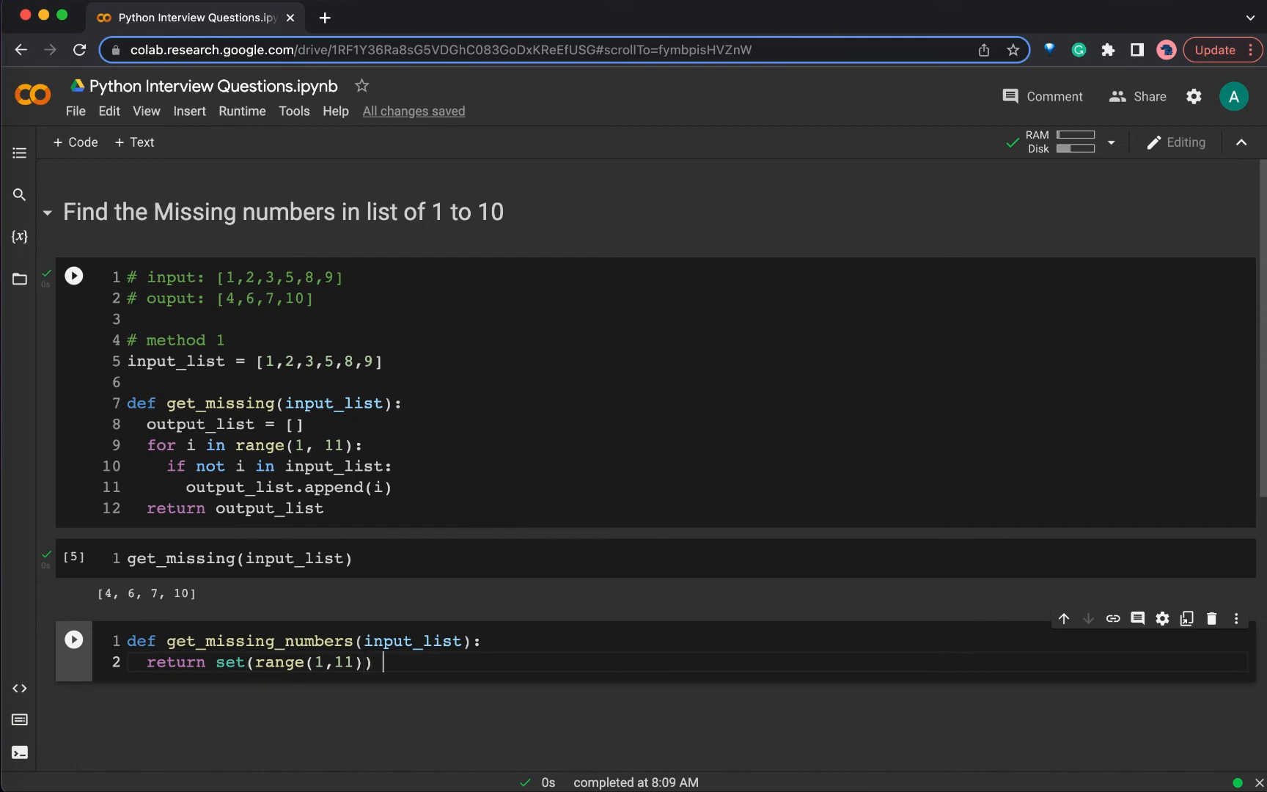
type("-")
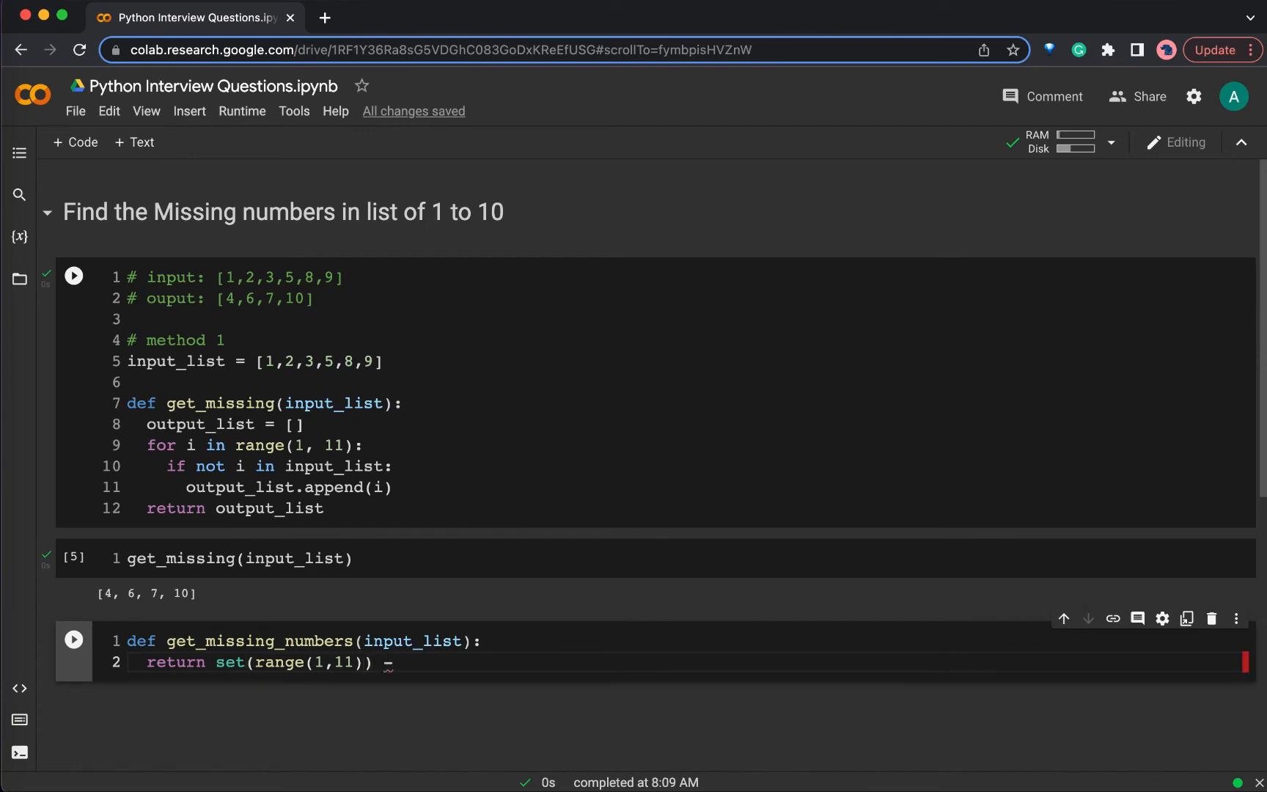
type("set*")
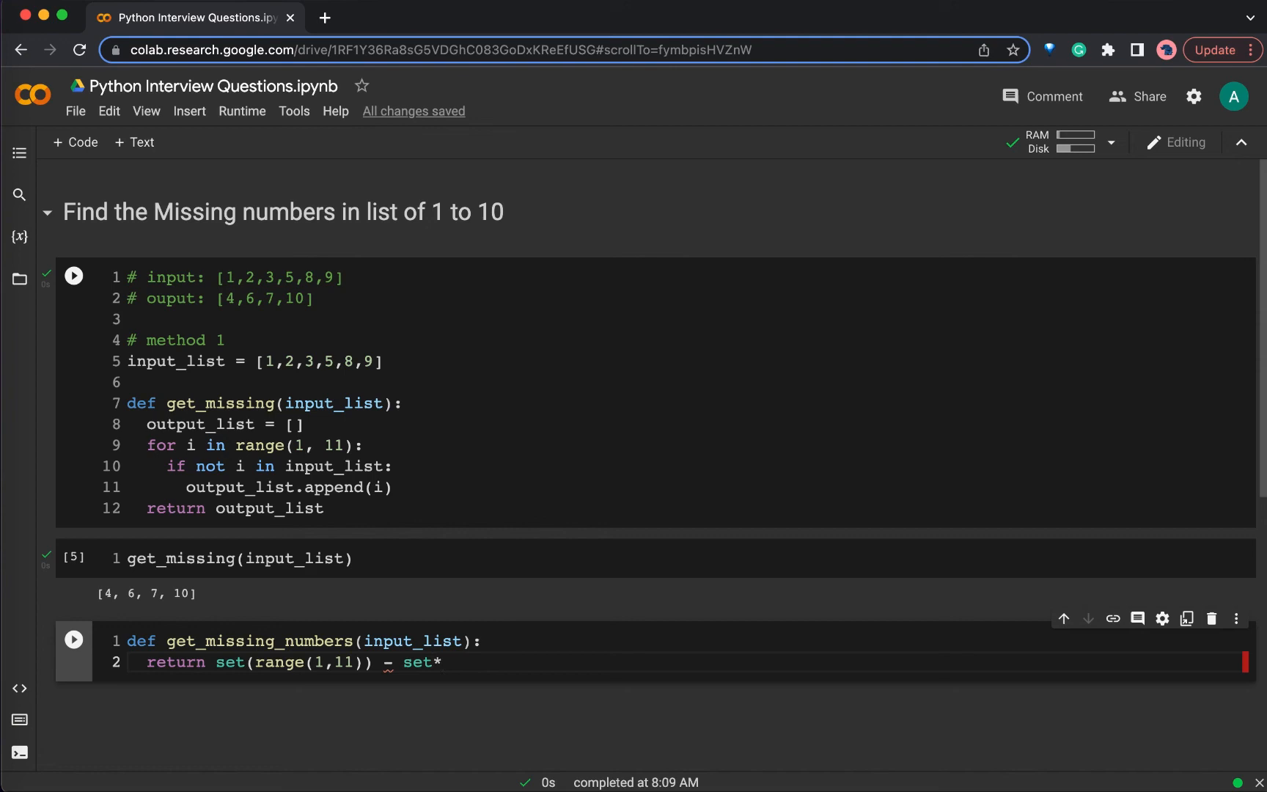
type("(input_")
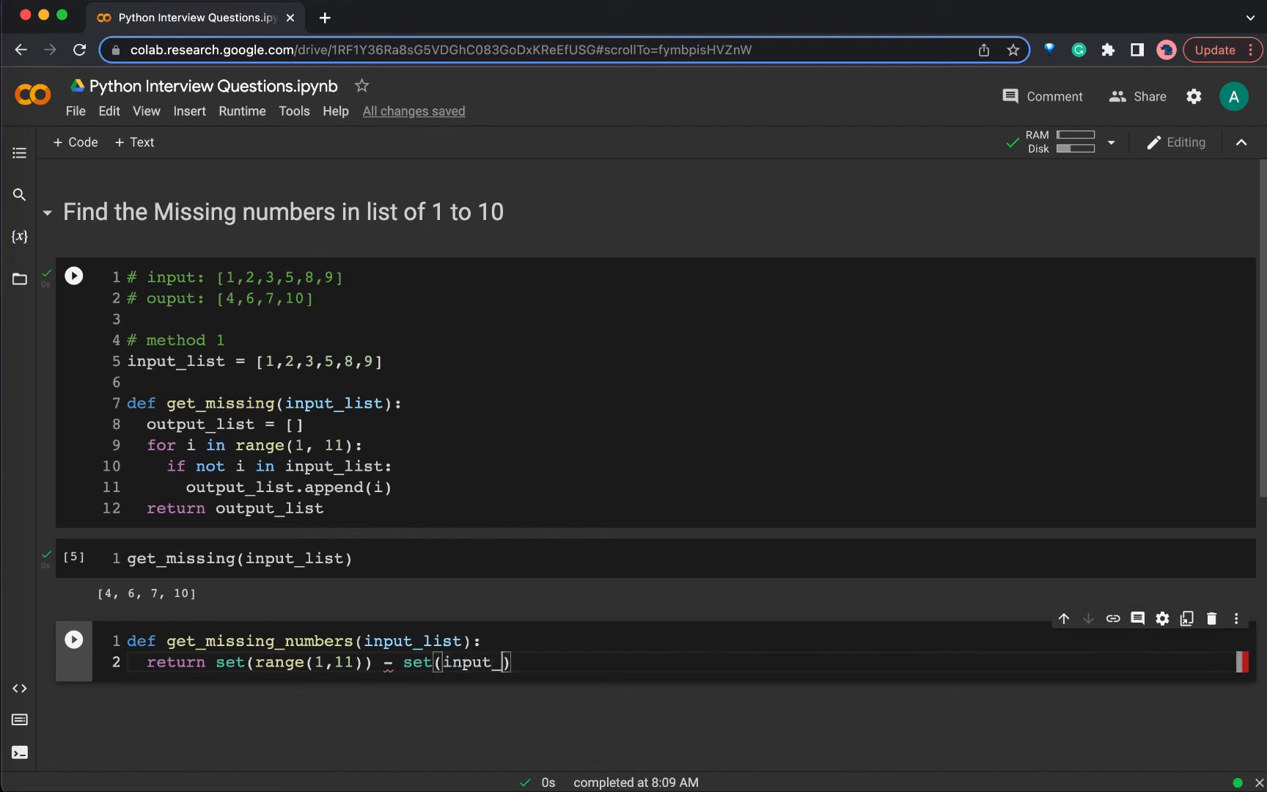
type("list")
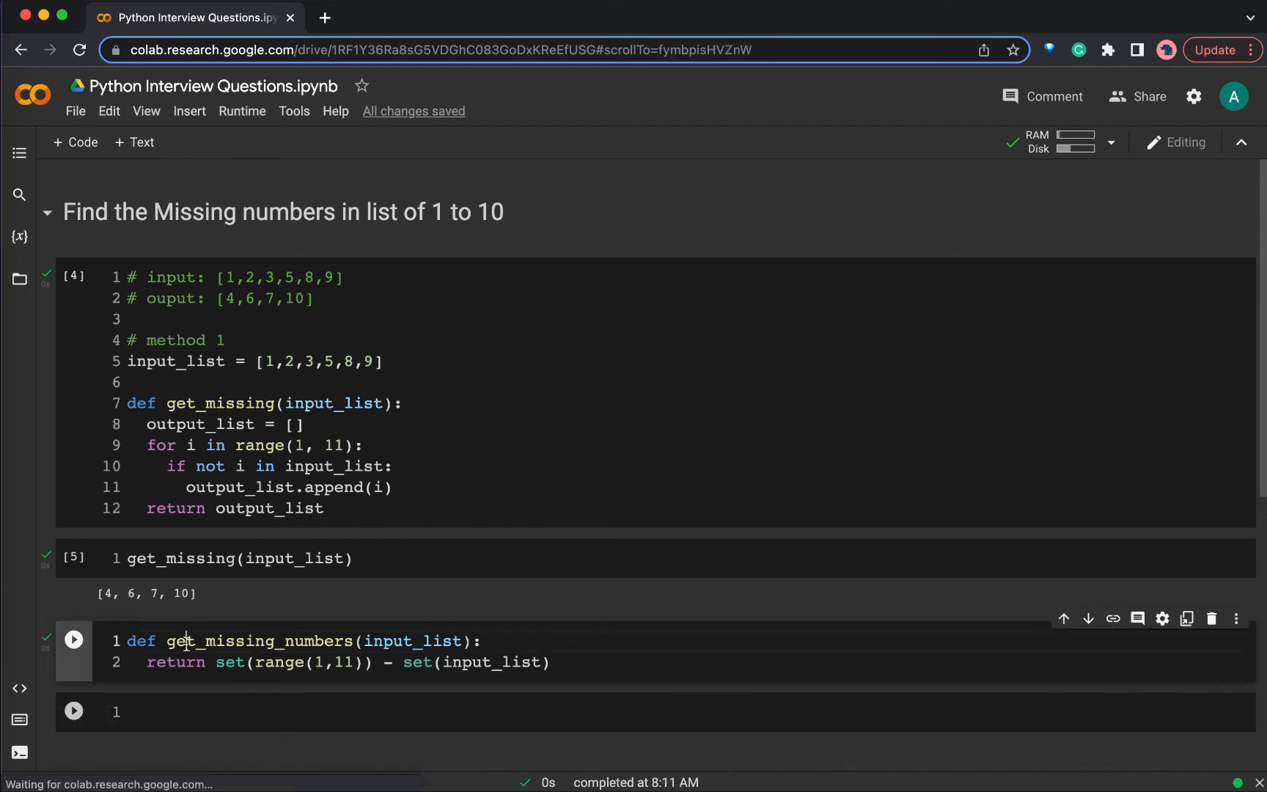
Step: Call get_missing_numbers(input_list) to output {4, 6, 7, 10}, then target the return line for editing
left_click(73, 639)
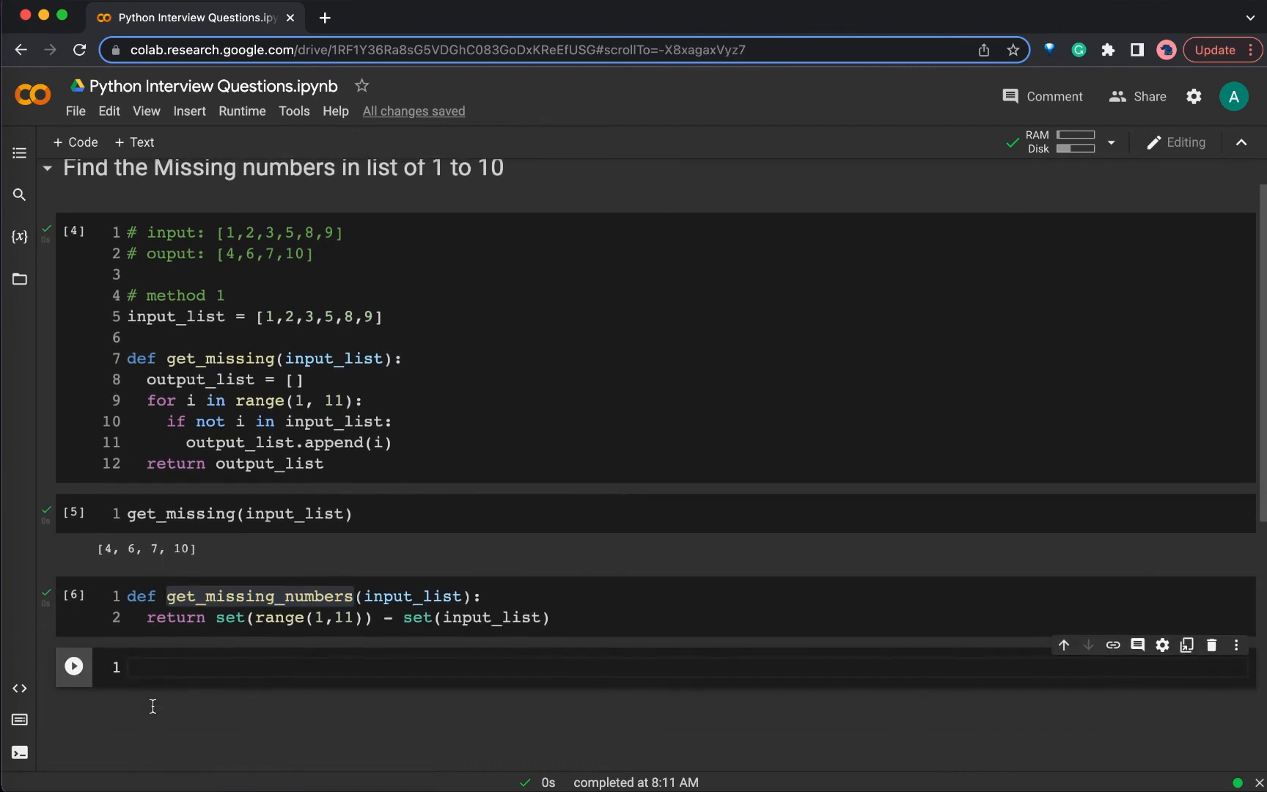
type("get_missing_numbers()")
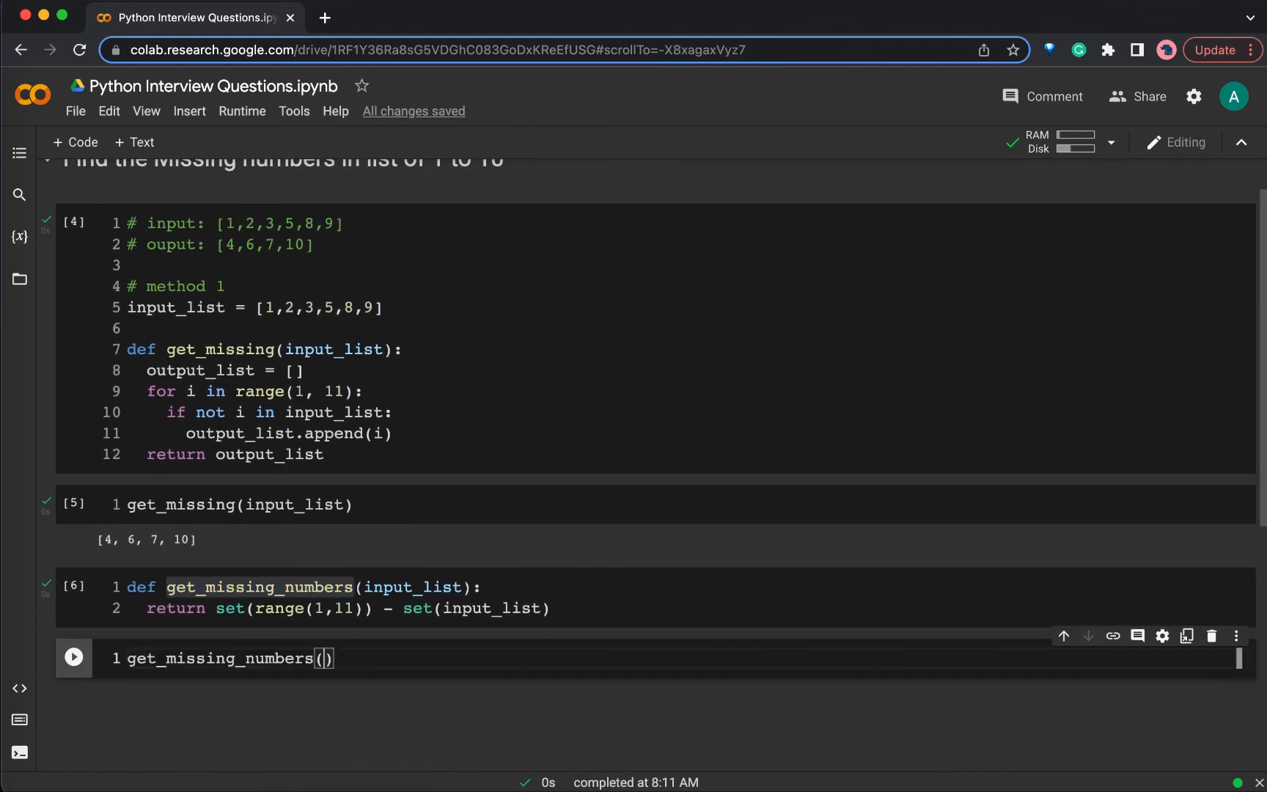
type("input_list")
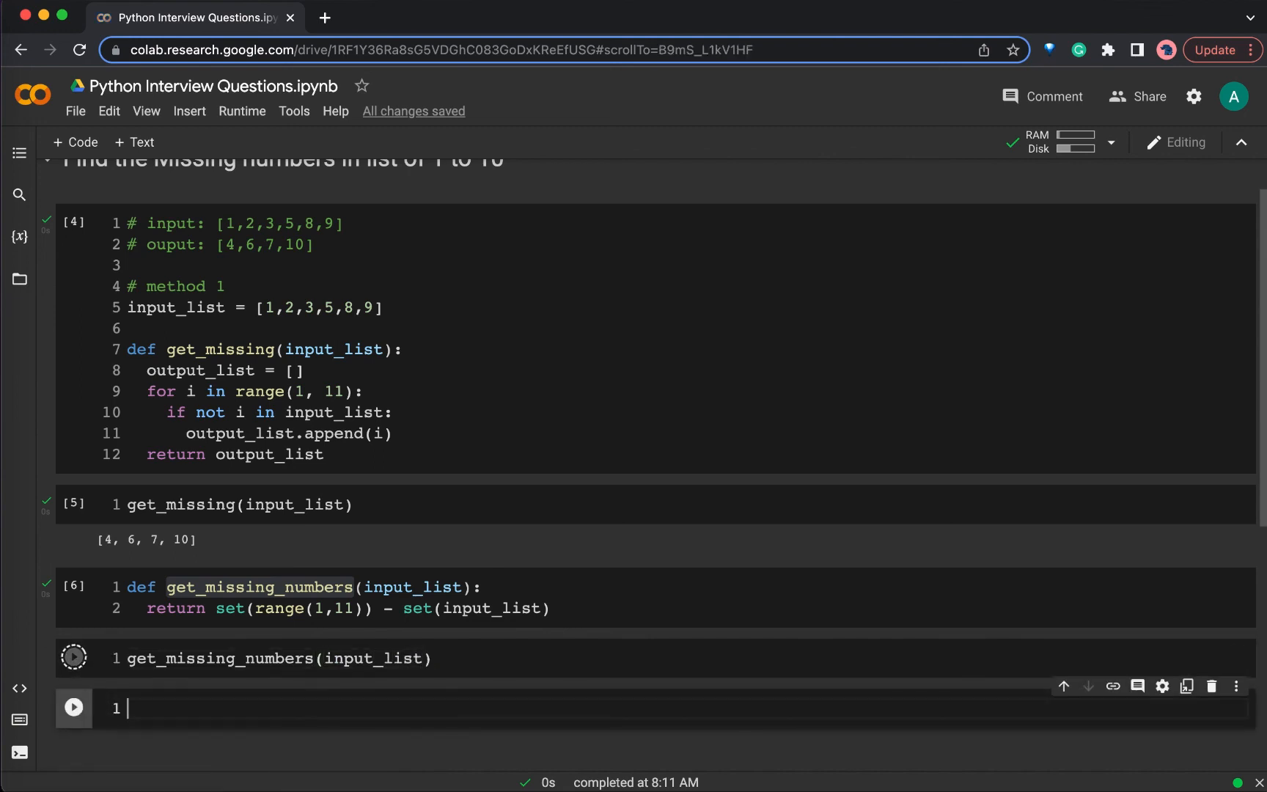
left_click(73, 658)
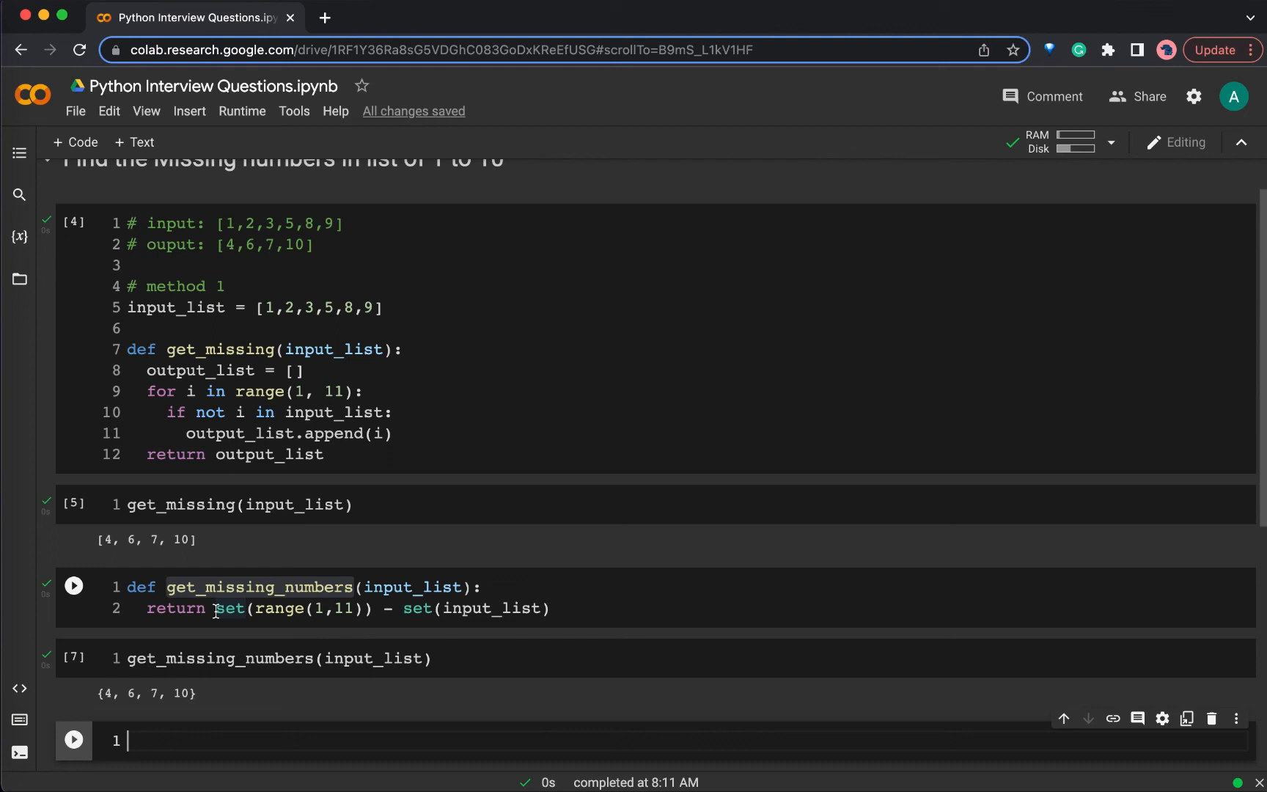
double_click(259, 586)
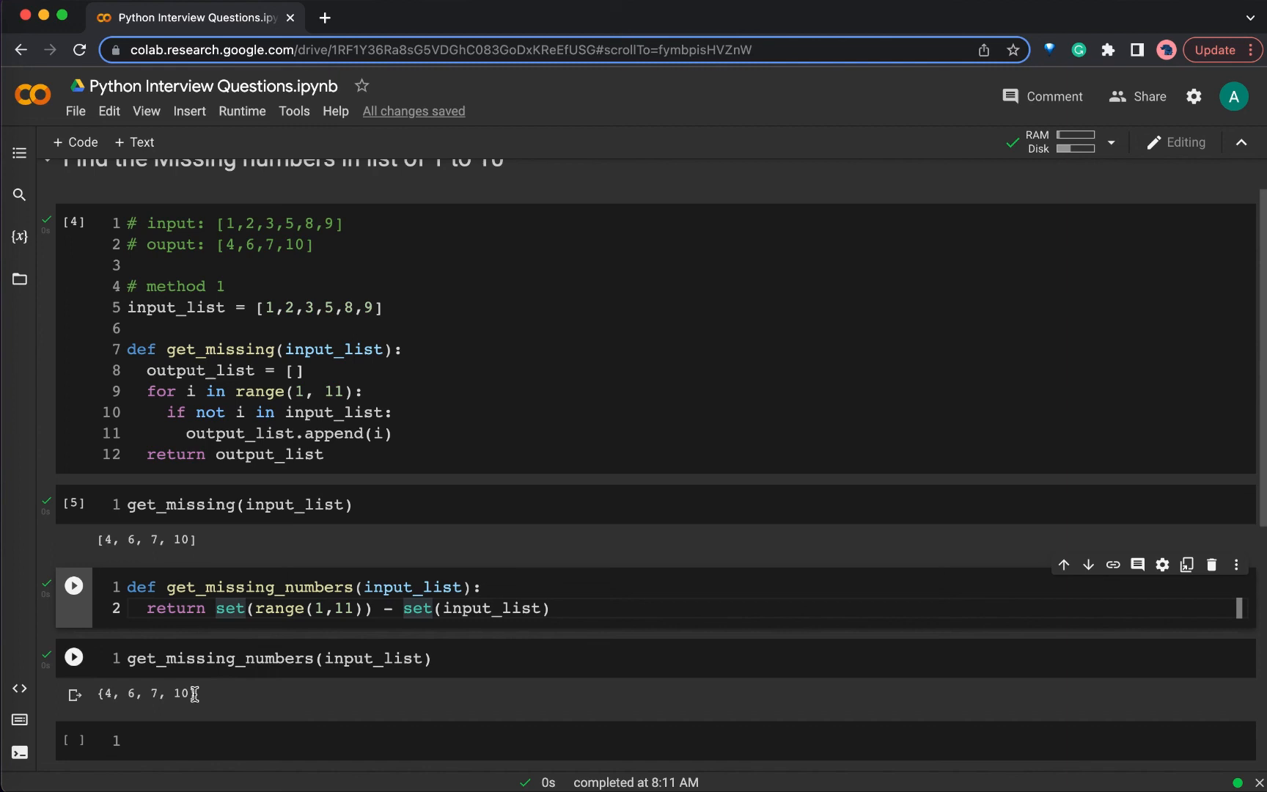
mouse_move(101, 709)
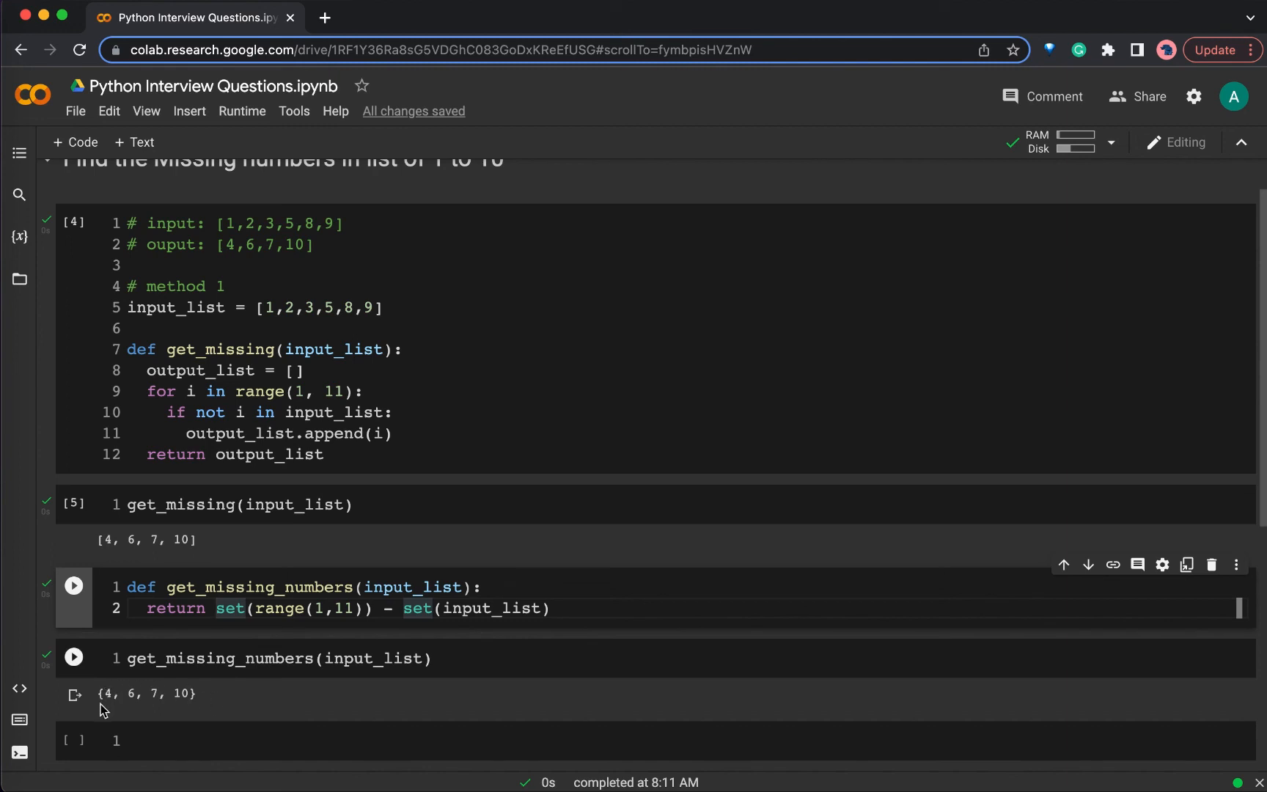
mouse_move(104, 698)
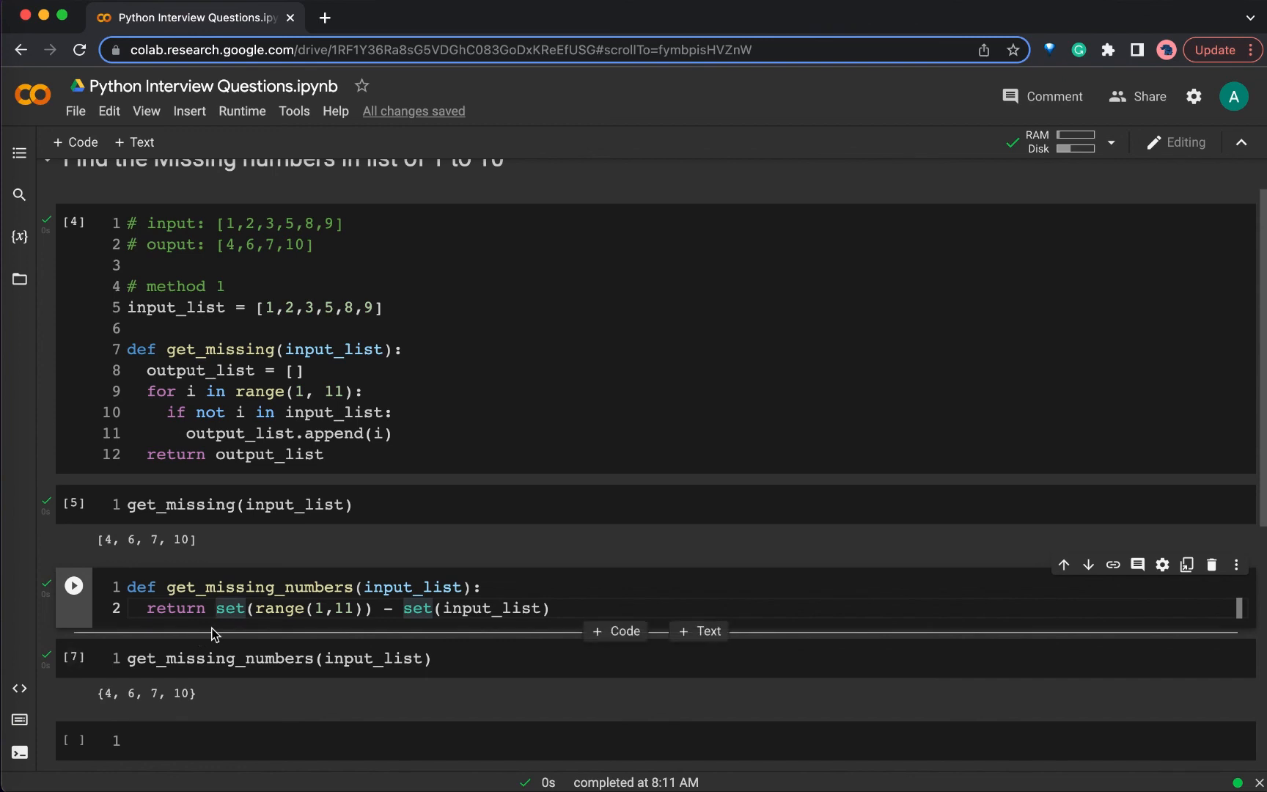
Step: Wrap the set difference in list() and rerun the call to get [10, 4, 6, 7]
type("list")
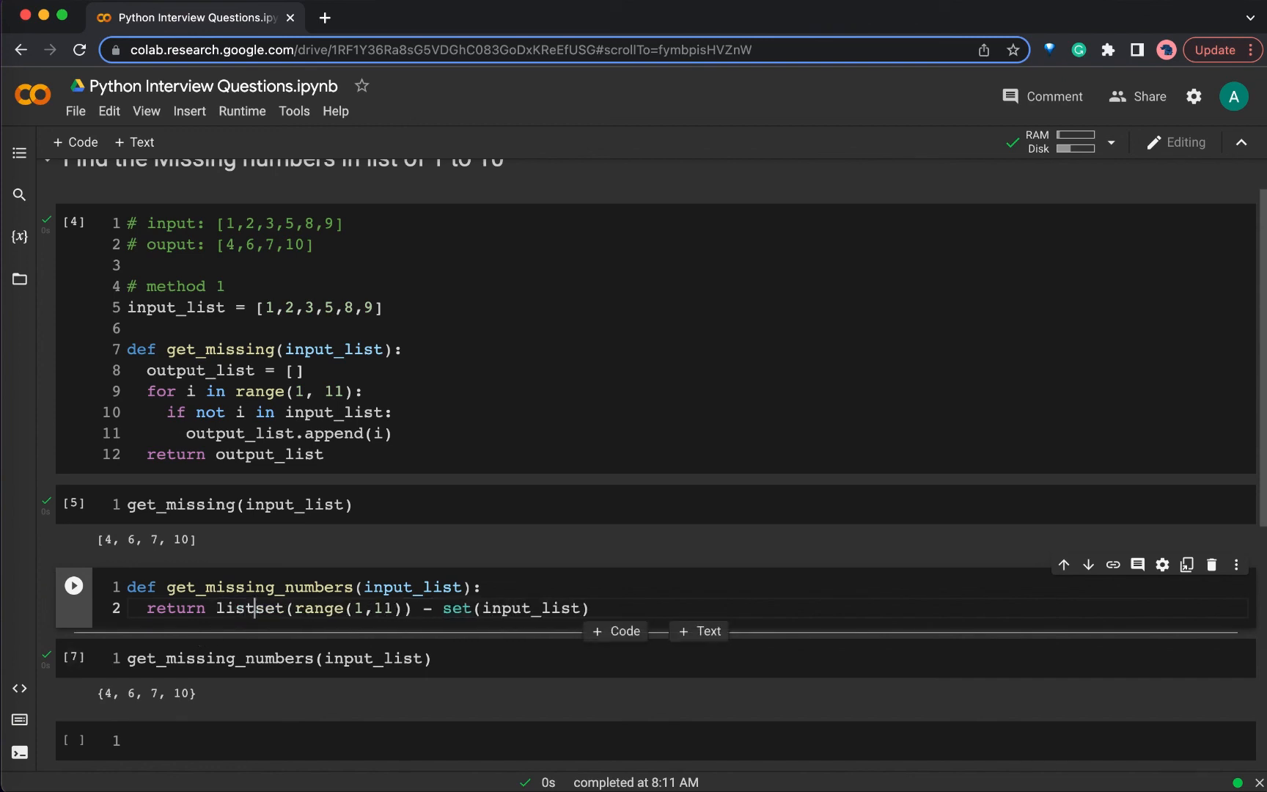
type("(")
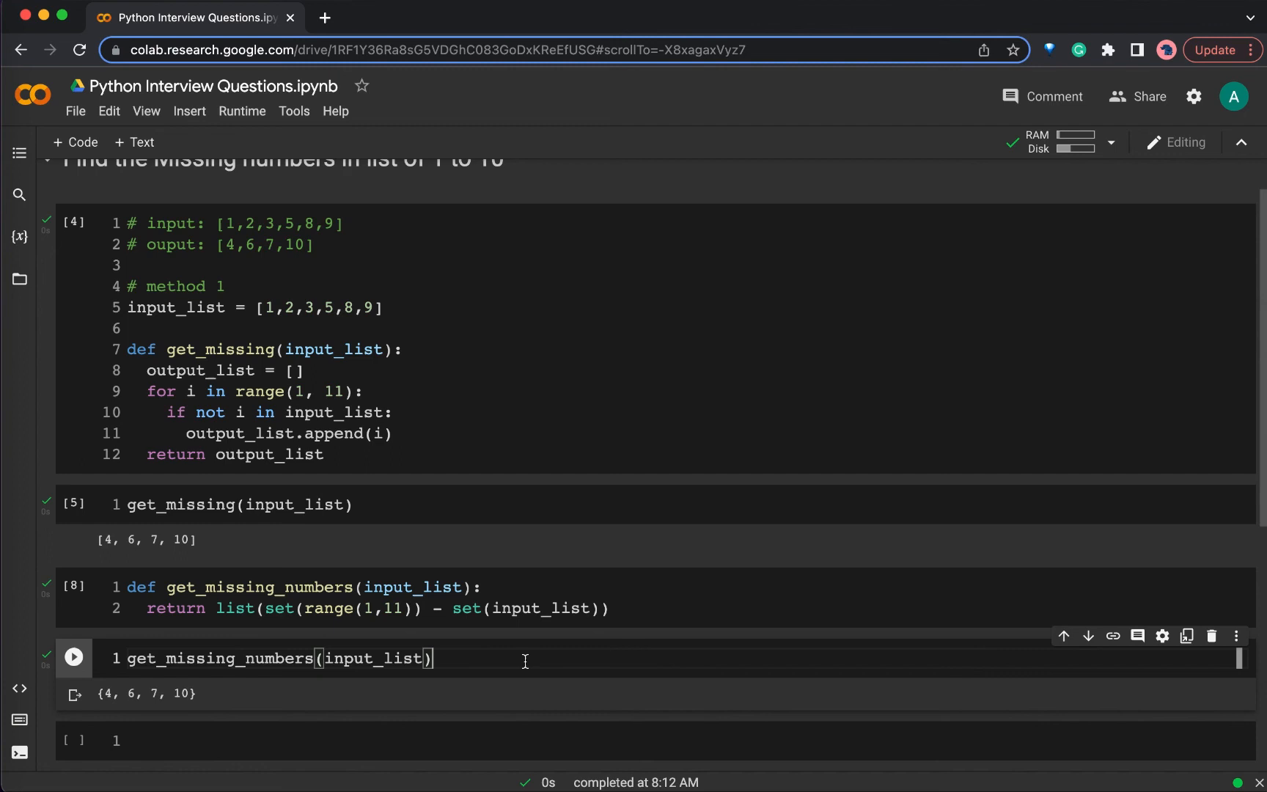
left_click(73, 657)
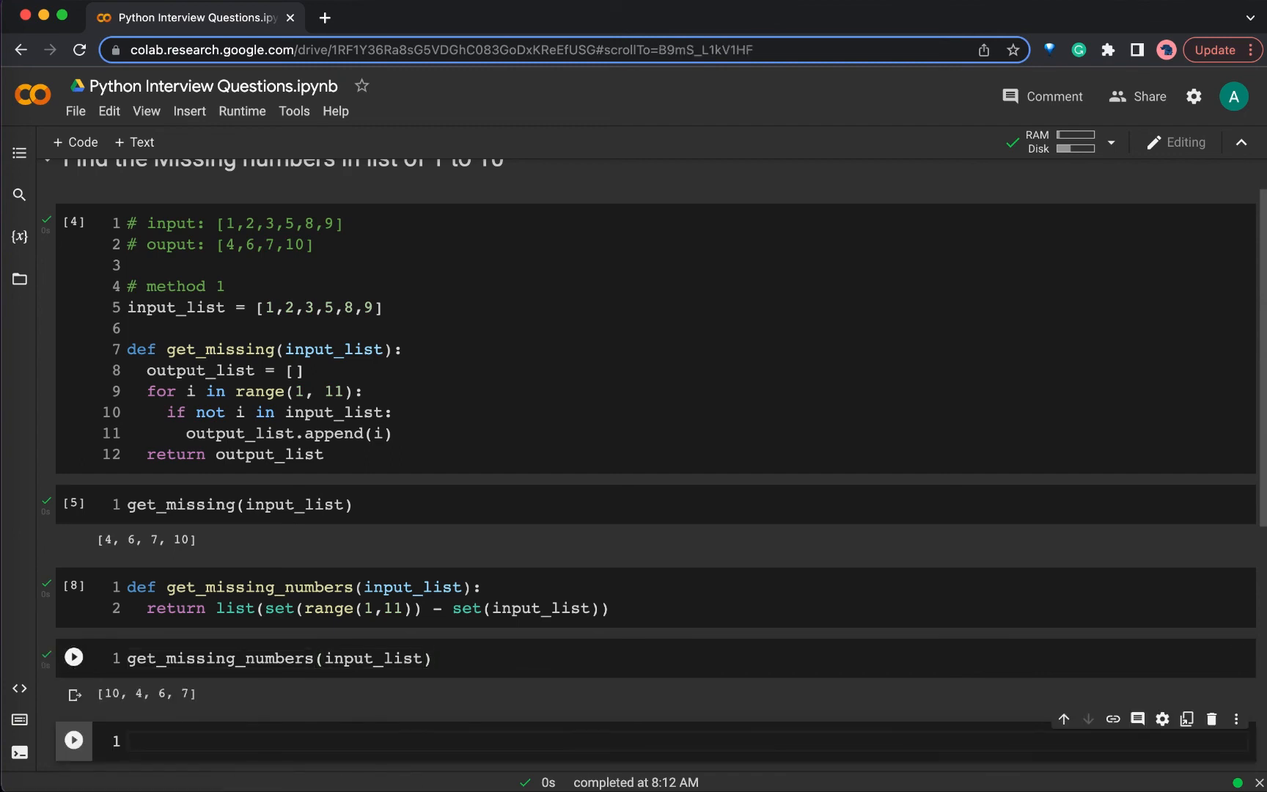